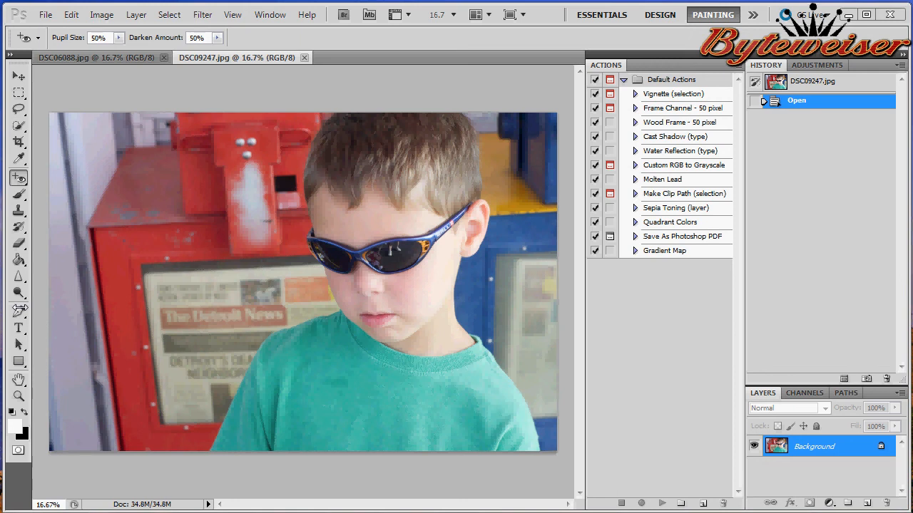
{"action": "mouse_move", "coordinate": [41, 313]}
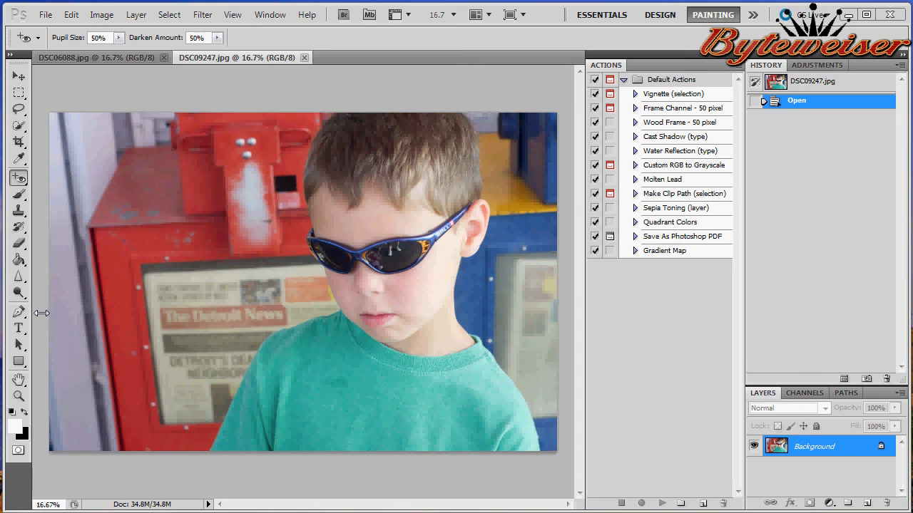
{"action": "mouse_move", "coordinate": [48, 304]}
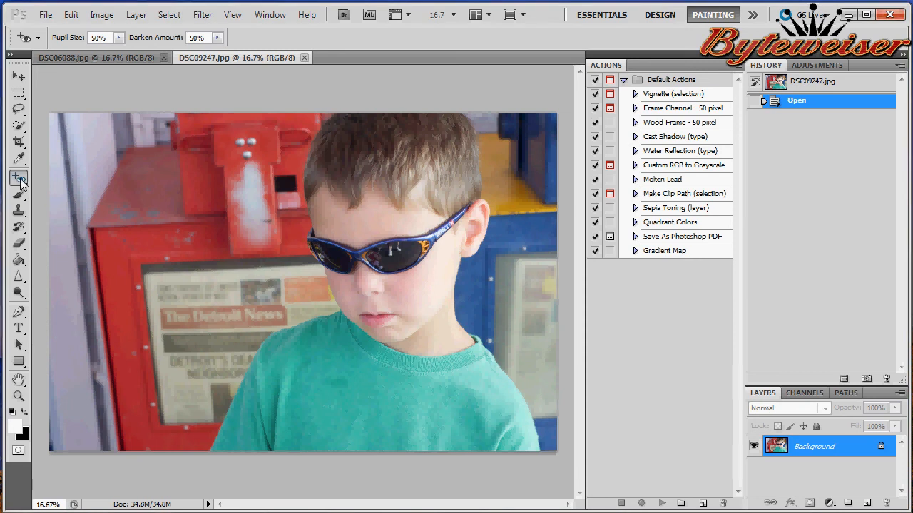
Browse the Tools panel flyouts, landing on the healing and red-eye tool group.
{"action": "left_click", "coordinate": [20, 177]}
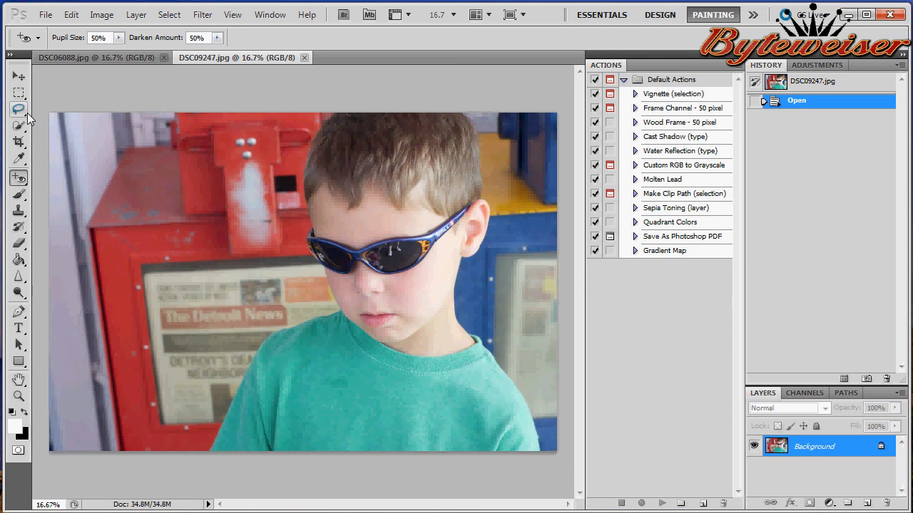
{"action": "mouse_move", "coordinate": [18, 176]}
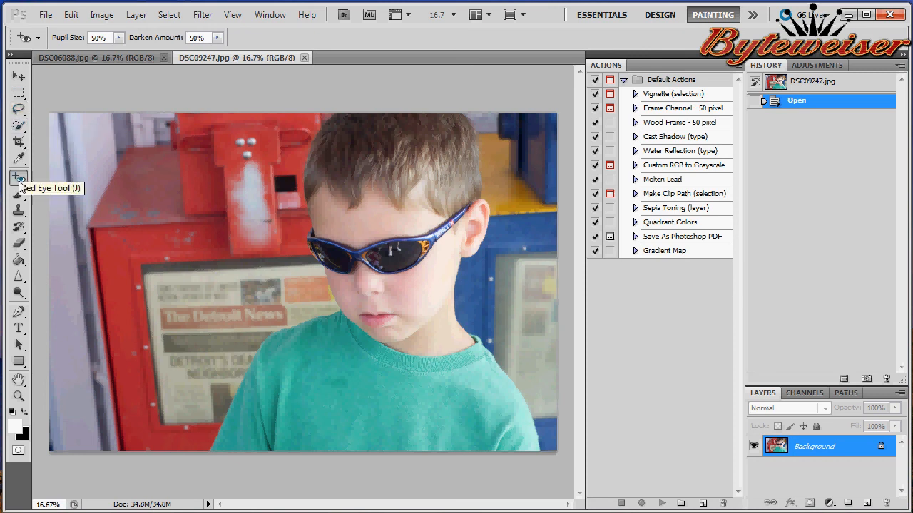
{"action": "left_click", "coordinate": [18, 177]}
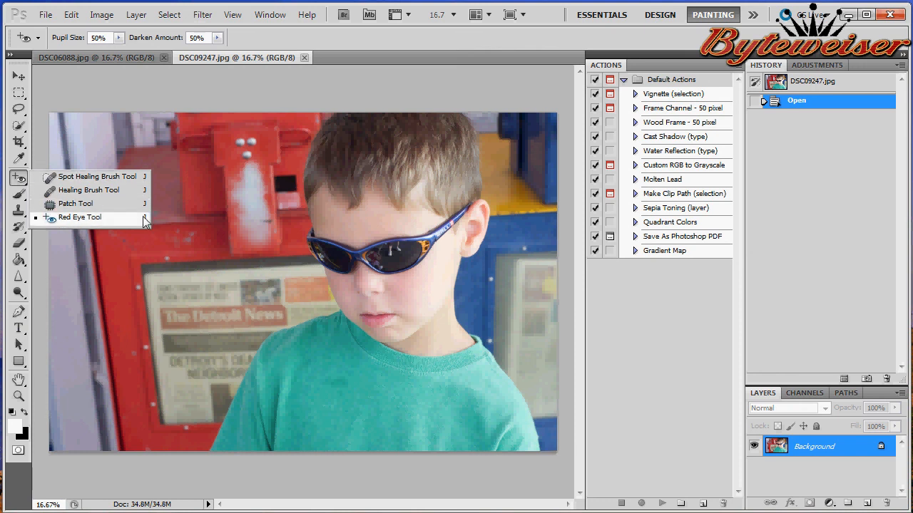
{"action": "mouse_move", "coordinate": [150, 191]}
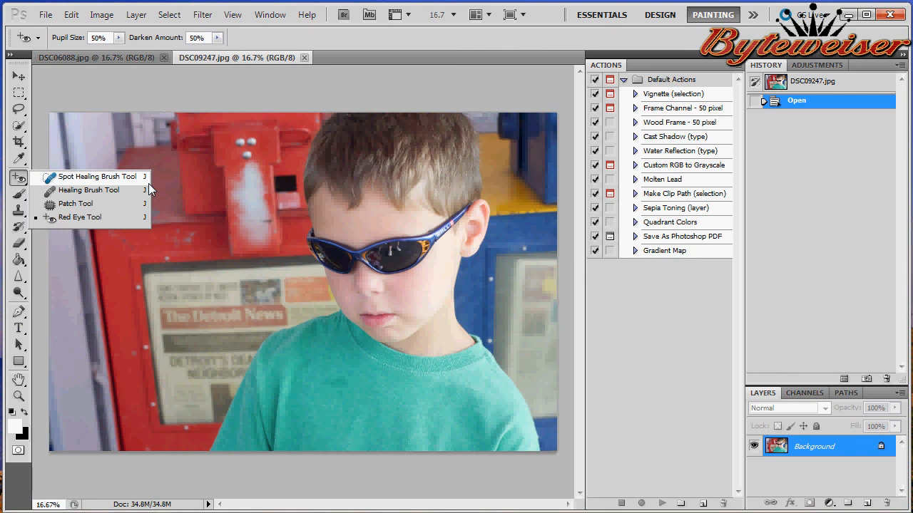
{"action": "mouse_move", "coordinate": [42, 237]}
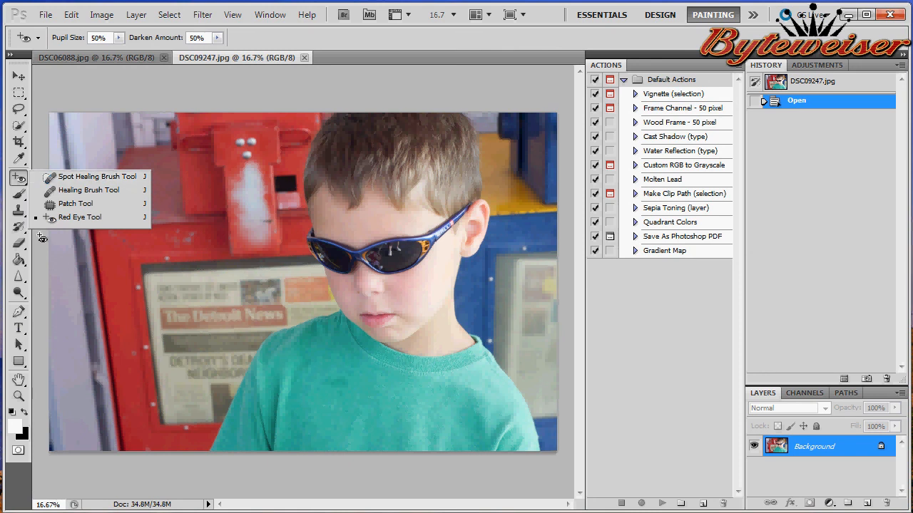
{"action": "left_click", "coordinate": [20, 211]}
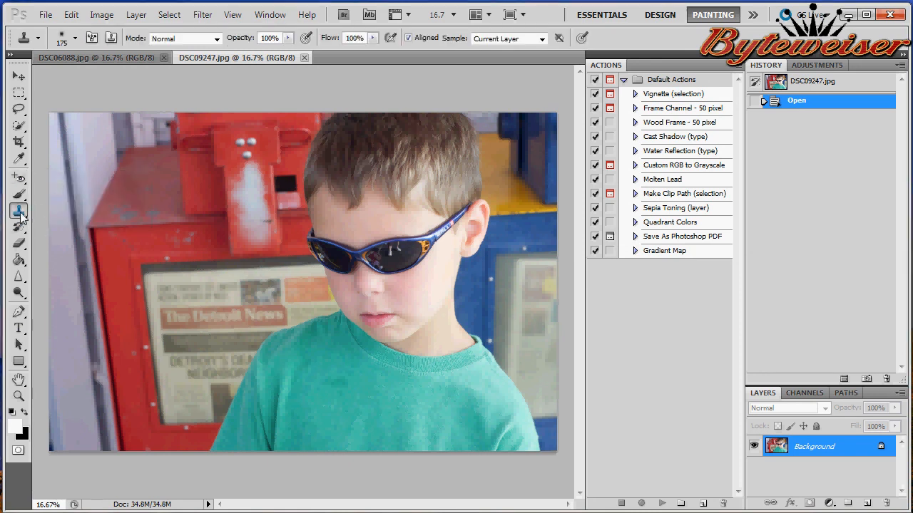
{"action": "left_click", "coordinate": [17, 211]}
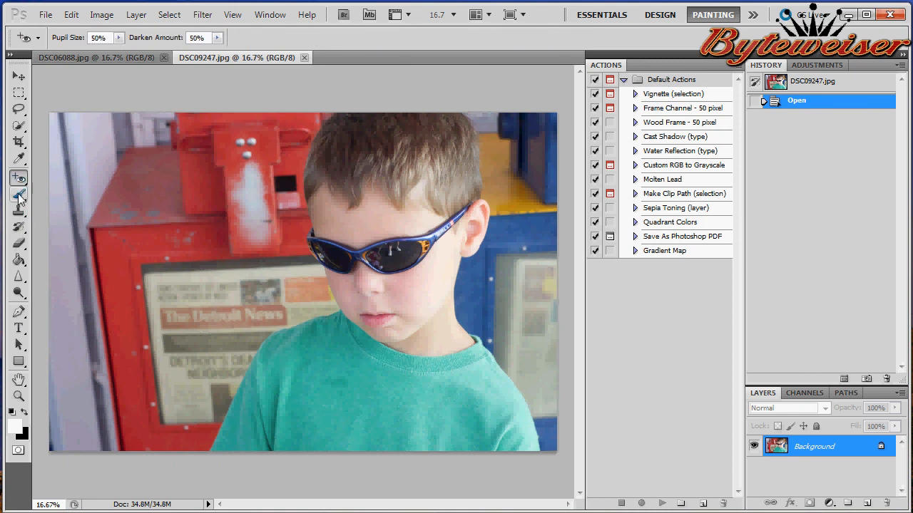
{"action": "left_click", "coordinate": [18, 194]}
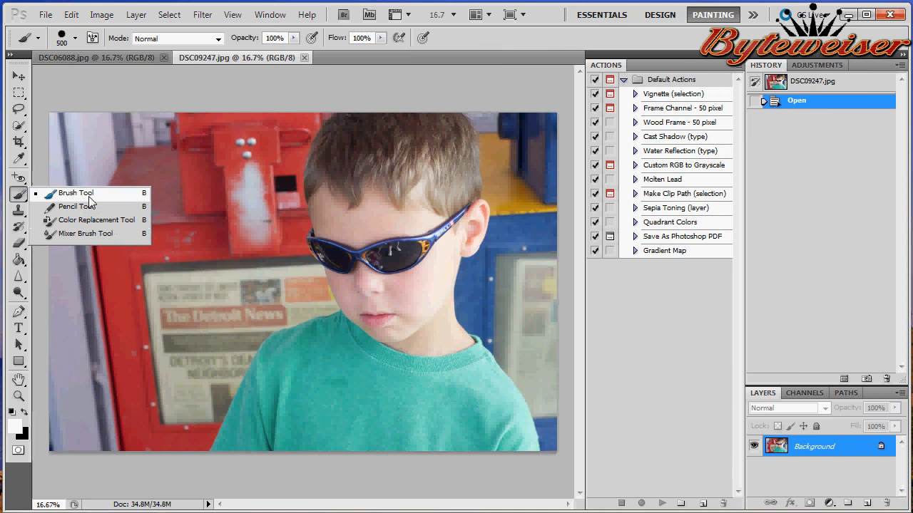
{"action": "left_click", "coordinate": [20, 177]}
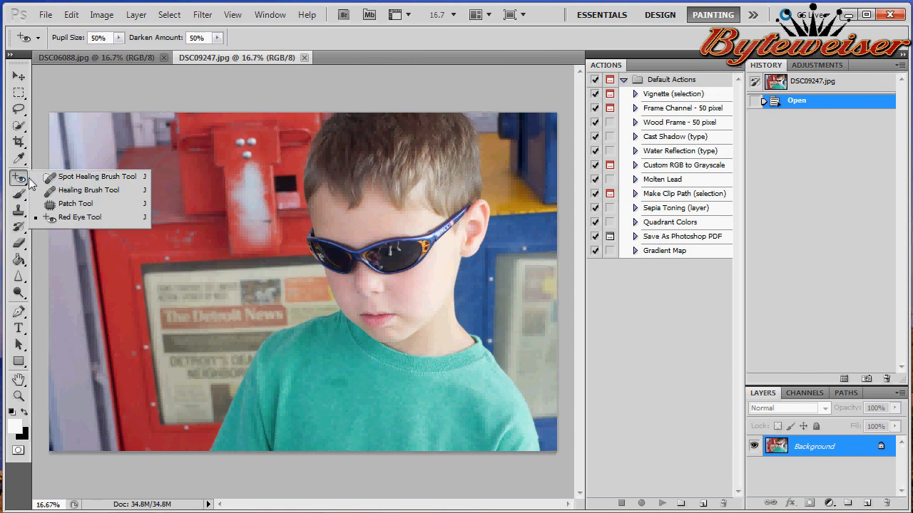
Heal the red spot below the nose with the Spot Healing Brush, then revert via the History snapshot.
{"action": "left_click", "coordinate": [97, 177]}
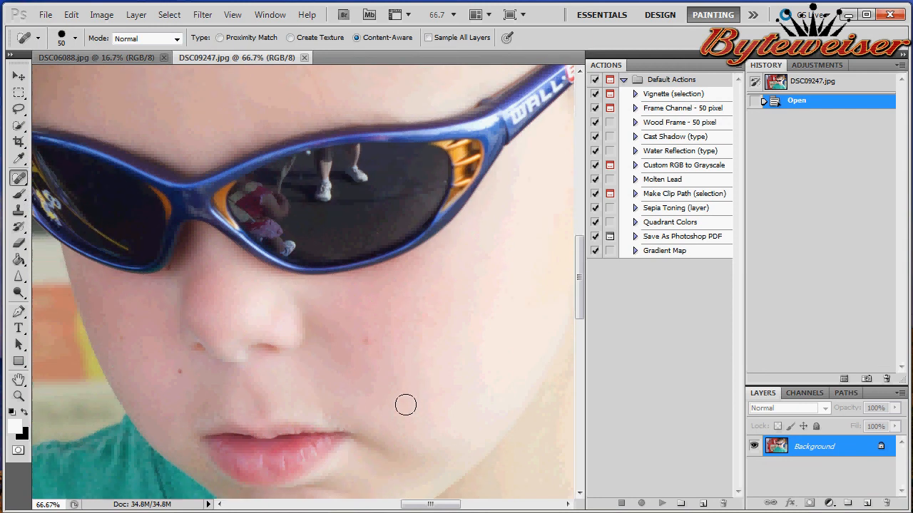
{"action": "mouse_move", "coordinate": [411, 411]}
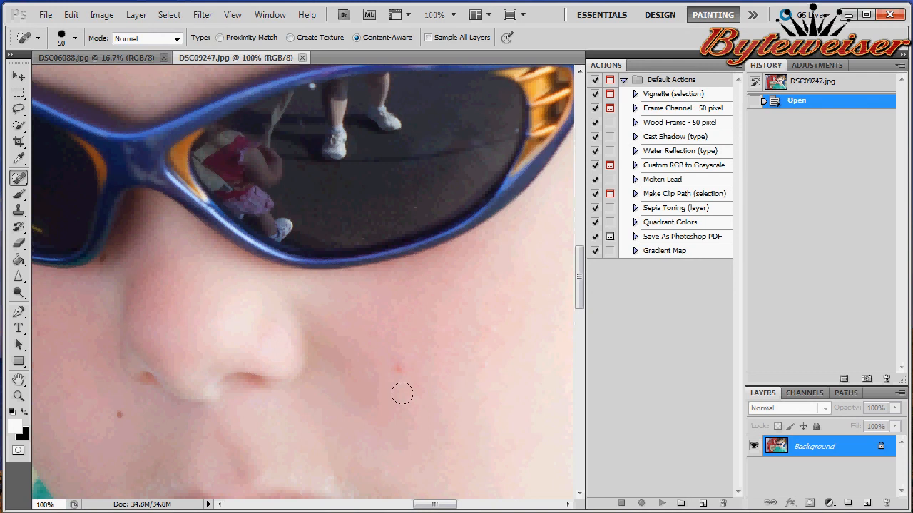
{"action": "mouse_move", "coordinate": [398, 365]}
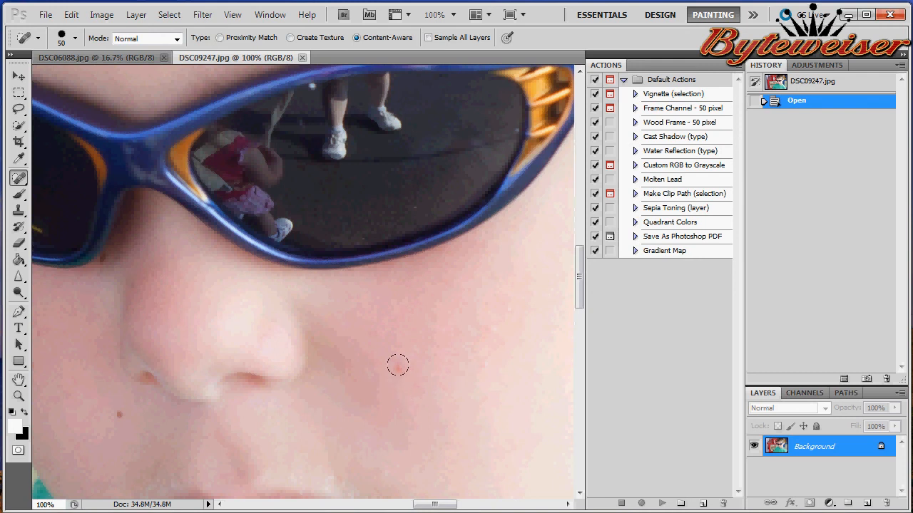
{"action": "mouse_move", "coordinate": [393, 360]}
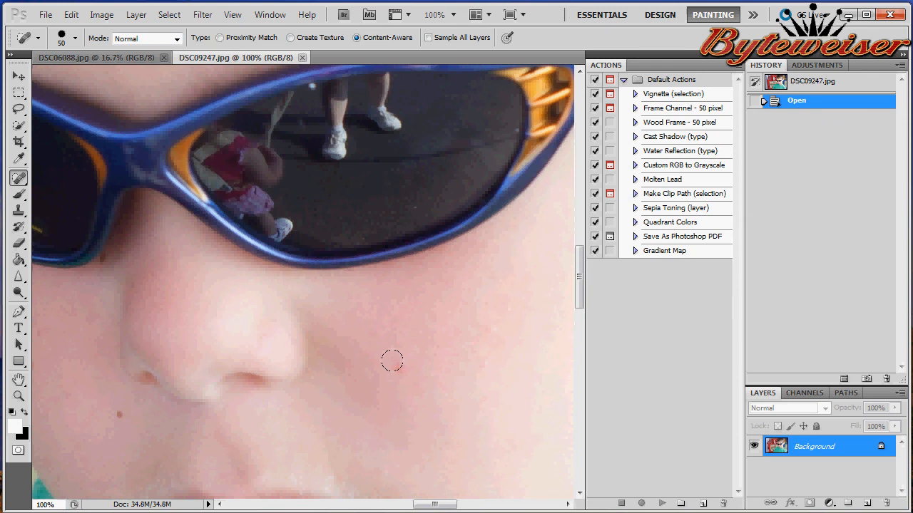
{"action": "left_click", "coordinate": [392, 362]}
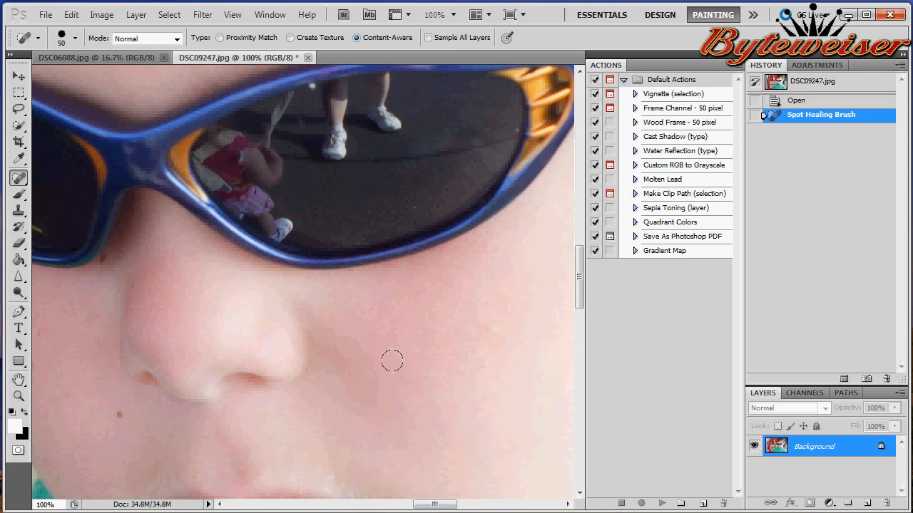
{"action": "mouse_move", "coordinate": [391, 361]}
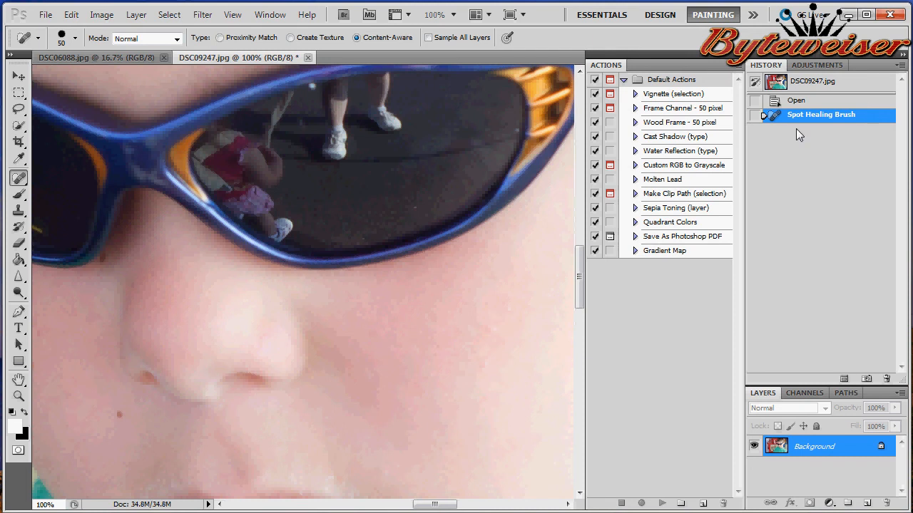
{"action": "left_click", "coordinate": [816, 80]}
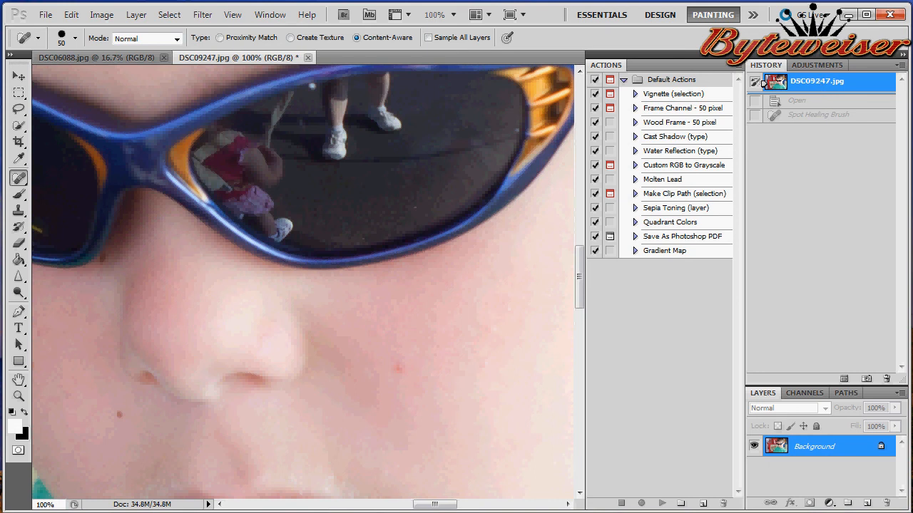
Heal the red spot with the Healing Brush using clean skin sampled just above it.
{"action": "left_click", "coordinate": [19, 177]}
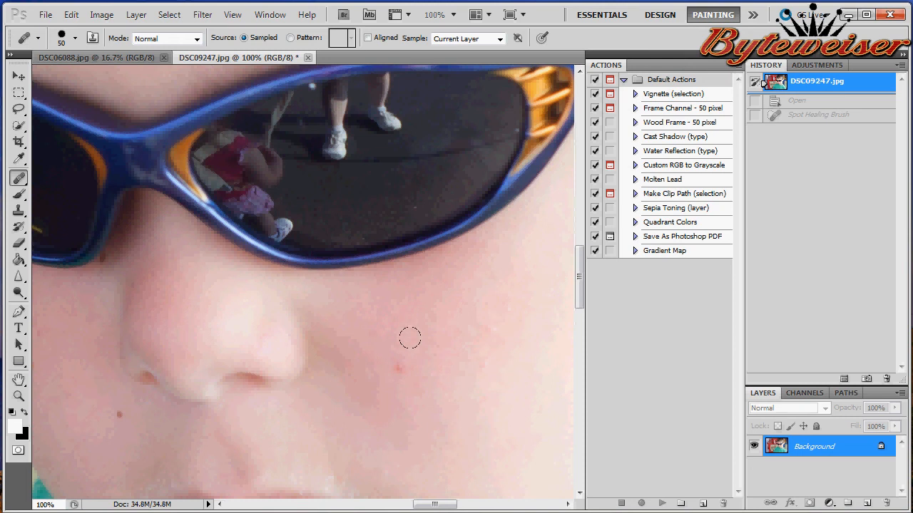
{"action": "mouse_move", "coordinate": [417, 318]}
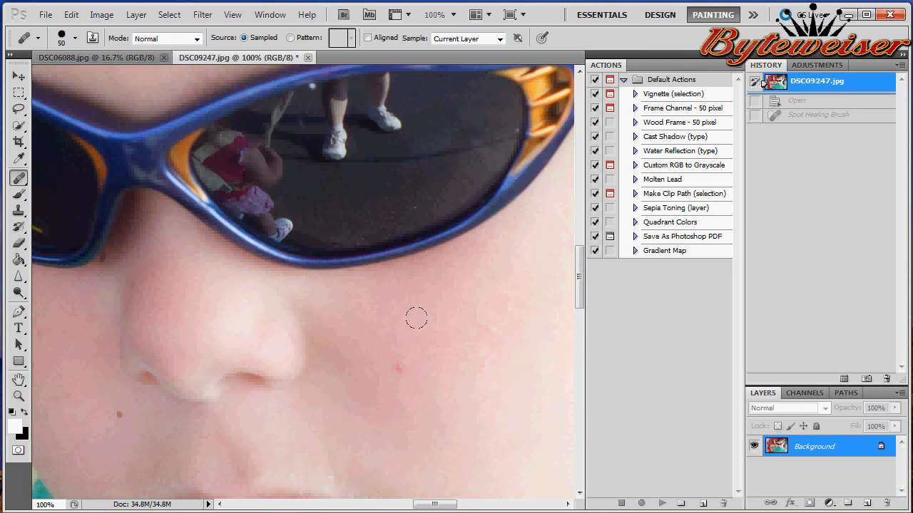
{"action": "mouse_move", "coordinate": [427, 325]}
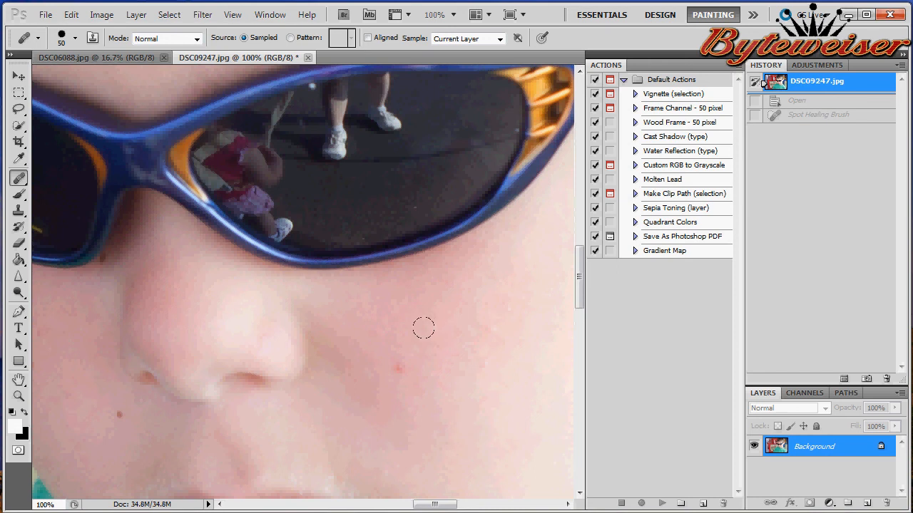
{"action": "left_click", "coordinate": [388, 361]}
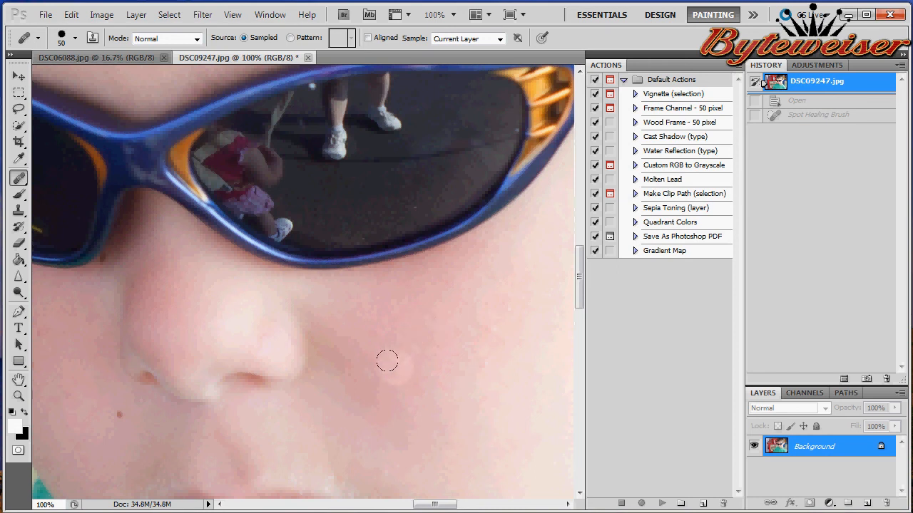
{"action": "left_click", "coordinate": [388, 361]}
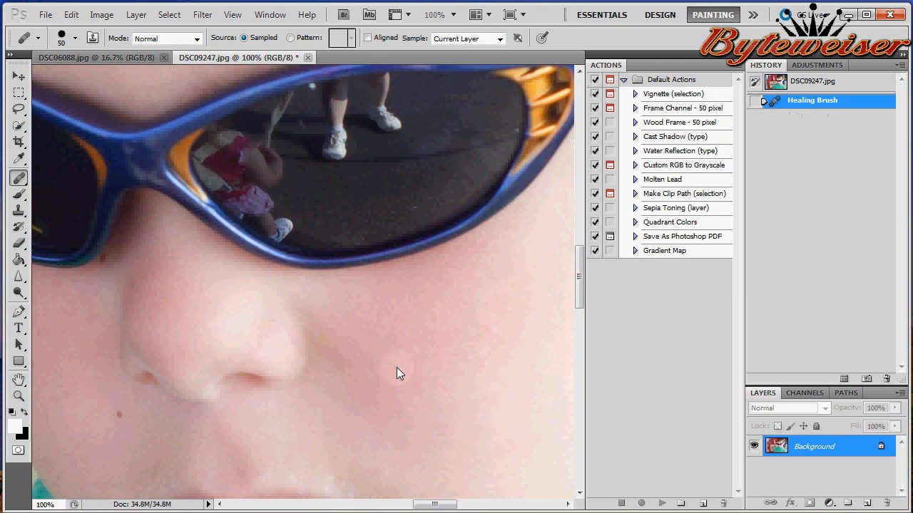
{"action": "mouse_move", "coordinate": [394, 368]}
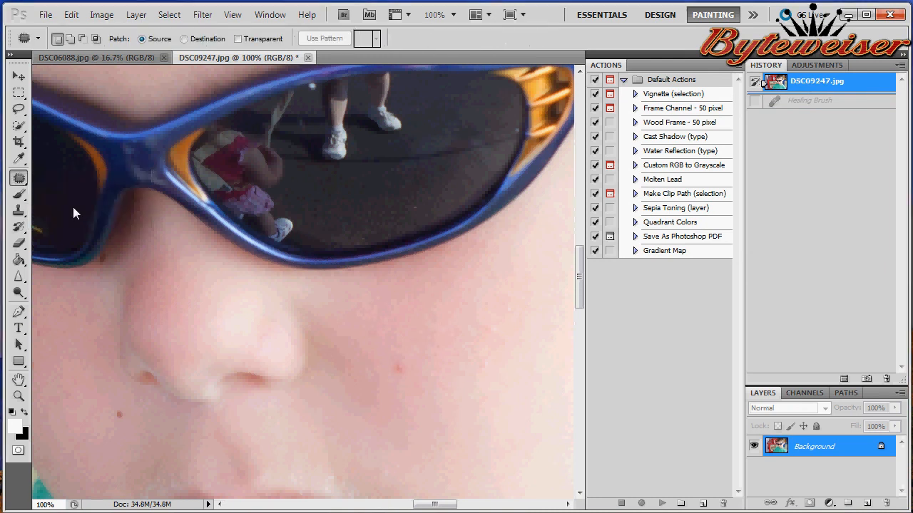
{"action": "mouse_move", "coordinate": [260, 267]}
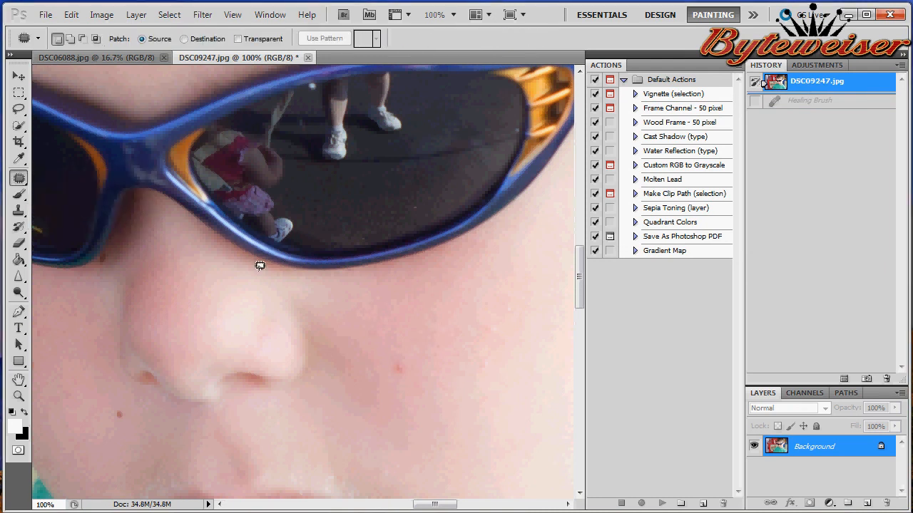
{"action": "mouse_move", "coordinate": [397, 346]}
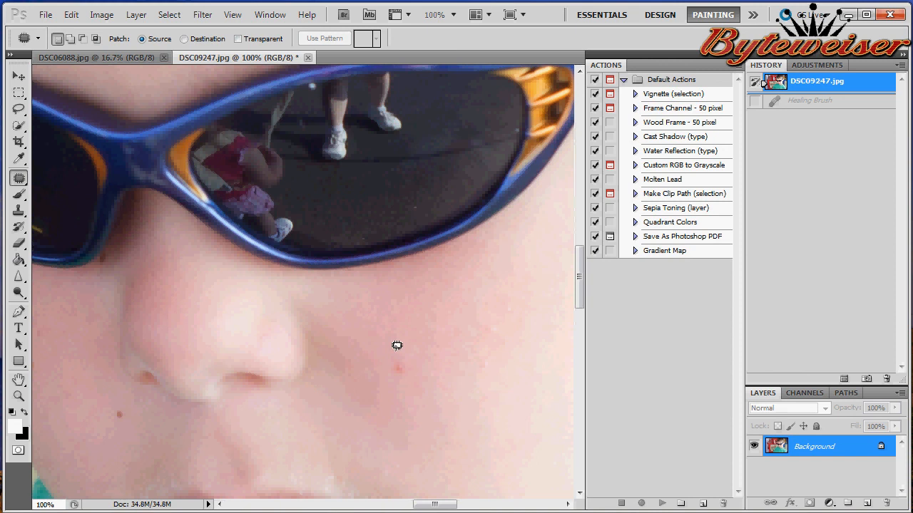
Patch the red spot on the cheek, then revert to the original snapshot.
{"action": "left_click_drag", "start_coordinate": [397, 346], "coordinate": [411, 349]}
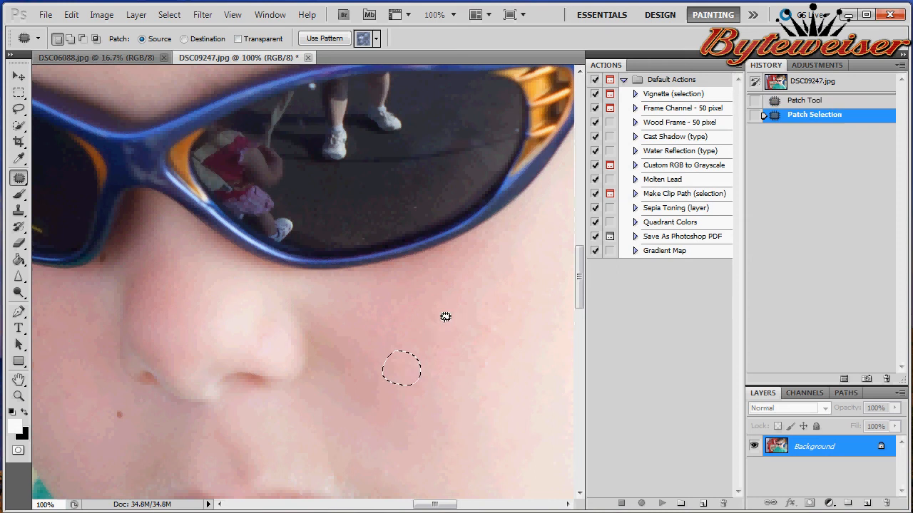
{"action": "mouse_move", "coordinate": [513, 299]}
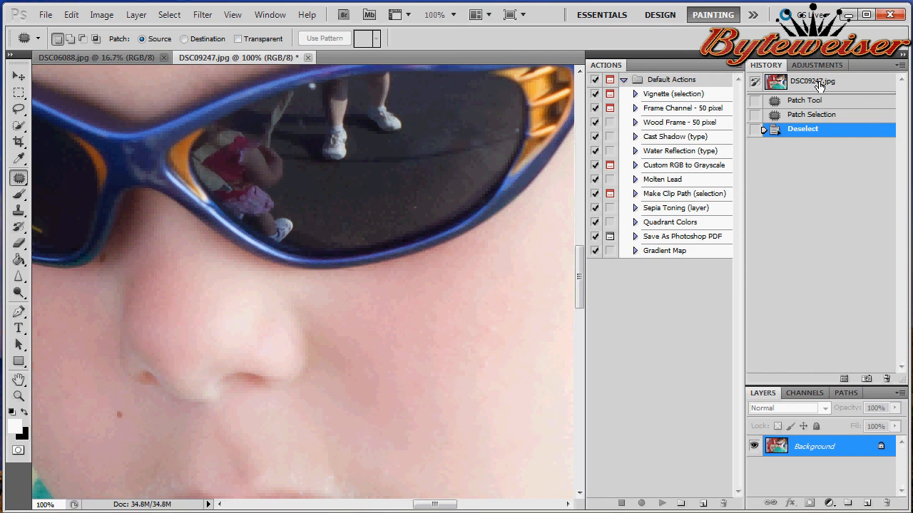
{"action": "left_click", "coordinate": [816, 79]}
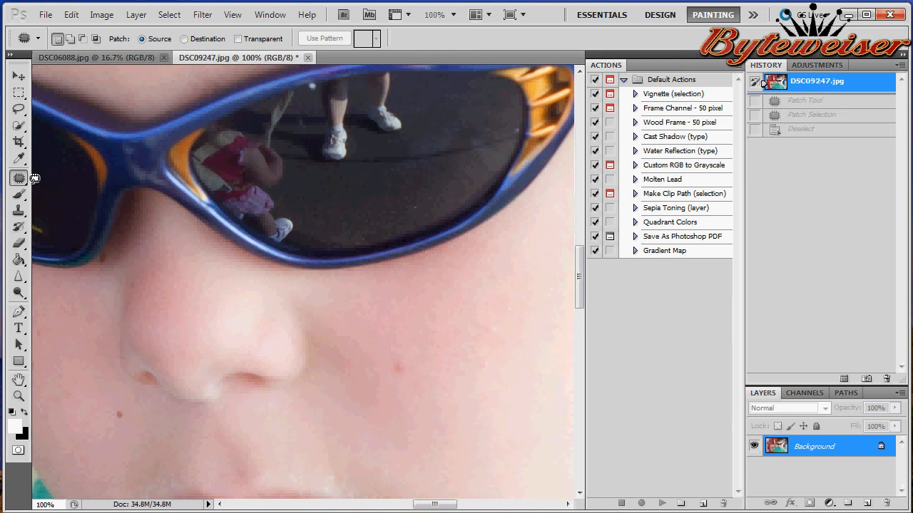
Activate the Red Eye Tool and return to the DSC09247 close-up after glancing at DSC06088.
{"action": "left_click", "coordinate": [19, 176]}
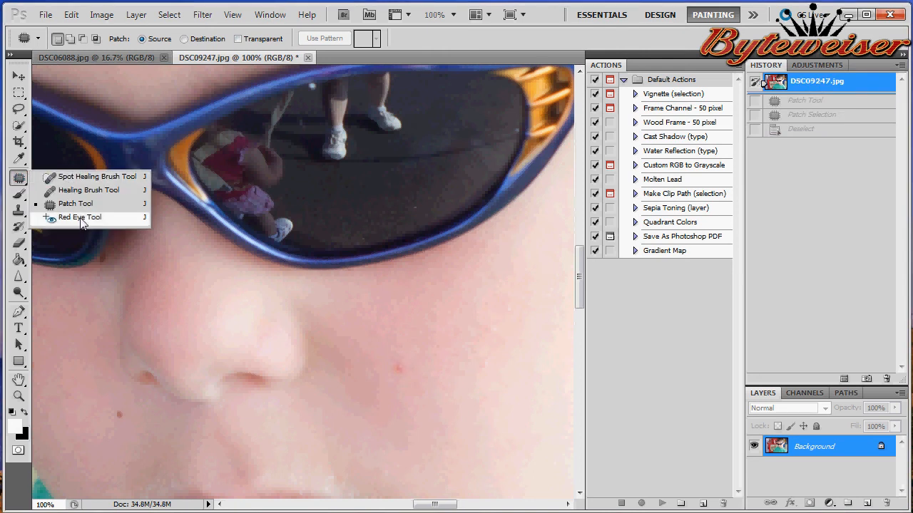
{"action": "left_click", "coordinate": [80, 216]}
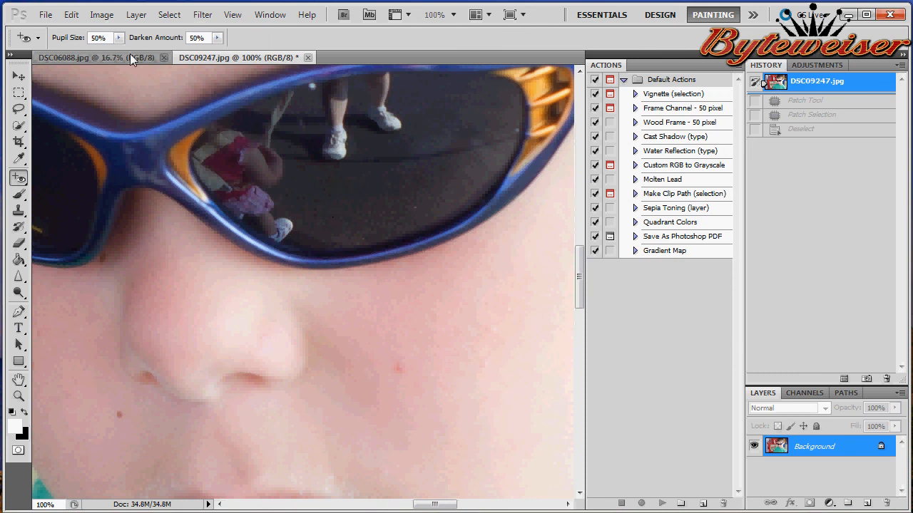
{"action": "left_click", "coordinate": [97, 57]}
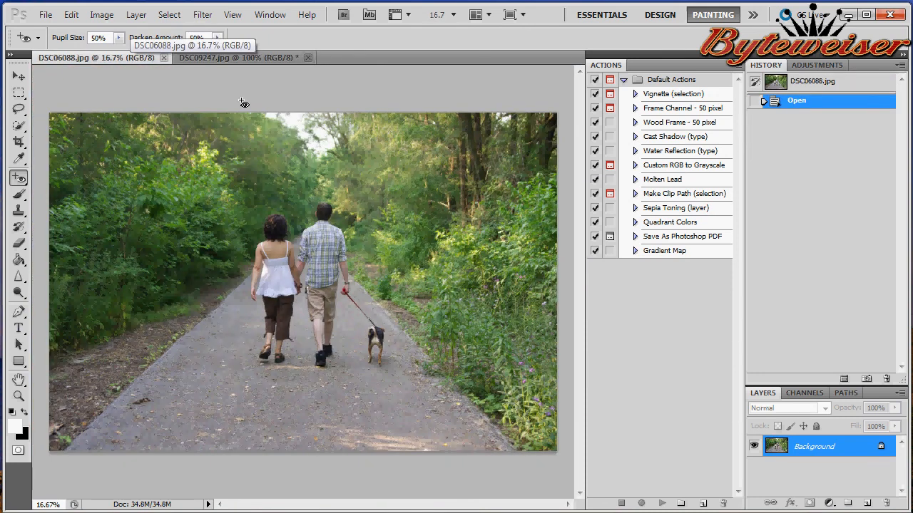
{"action": "left_click", "coordinate": [235, 57]}
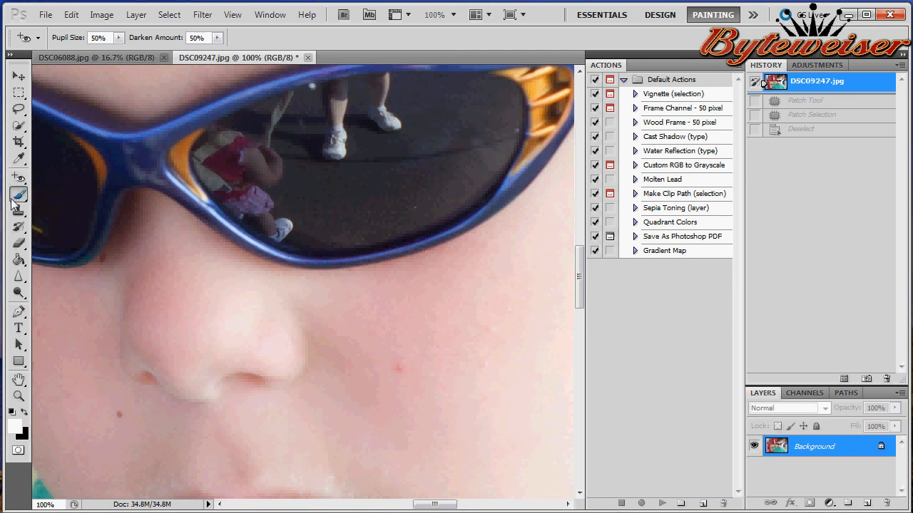
Switch from red-eye removal to the Brush Tool.
{"action": "left_click", "coordinate": [18, 197]}
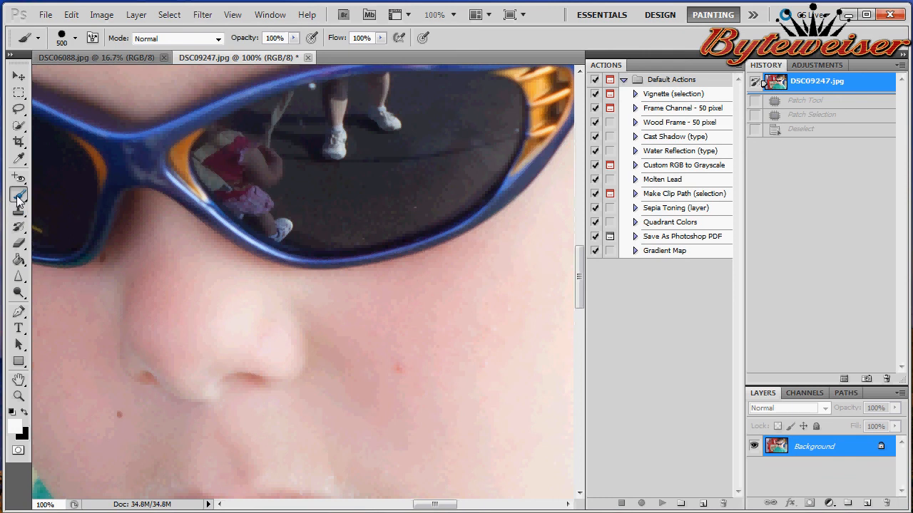
{"action": "mouse_move", "coordinate": [20, 197]}
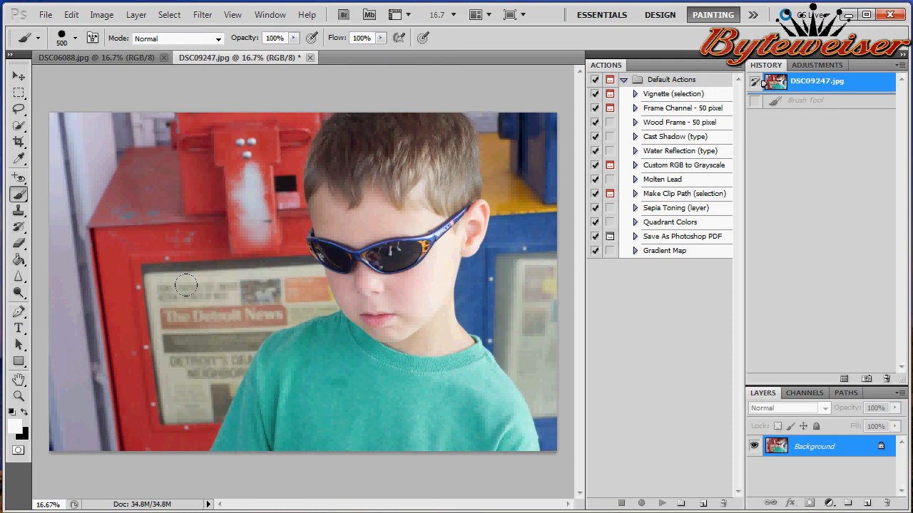
{"action": "mouse_move", "coordinate": [183, 276]}
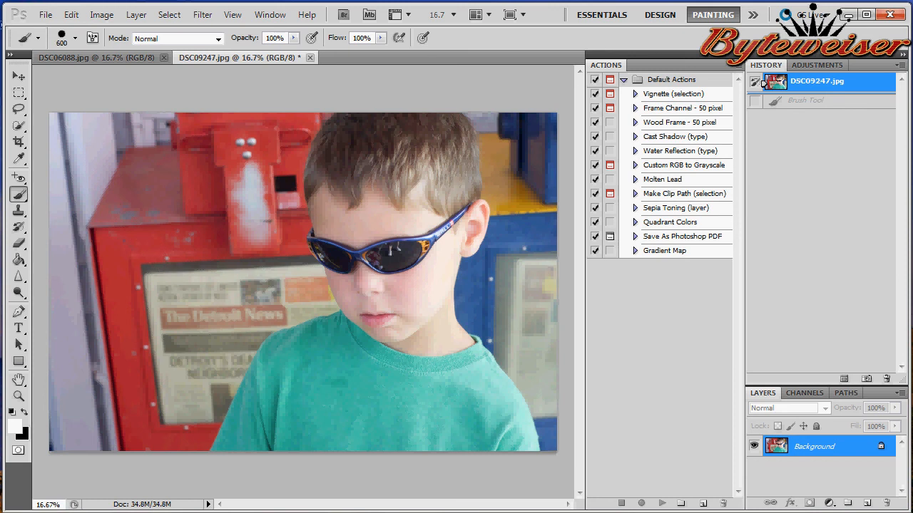
Shrink the brush slightly and paint translucent white strokes over the boy's chin and face.
{"action": "left_click", "coordinate": [74, 37]}
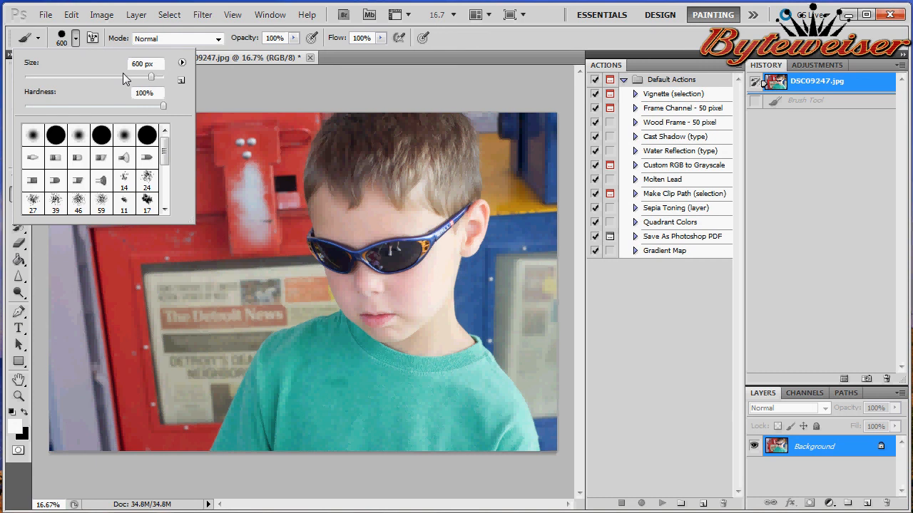
{"action": "left_click_drag", "start_coordinate": [125, 77], "coordinate": [151, 77]}
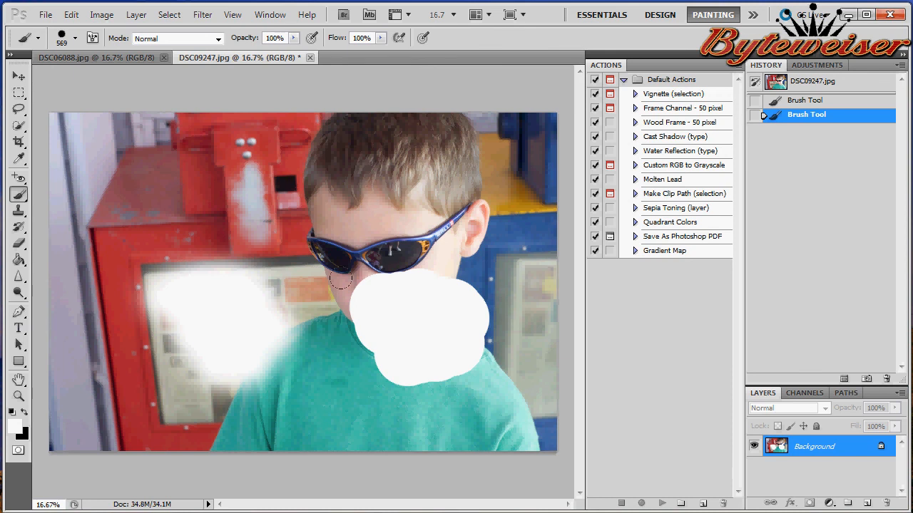
{"action": "left_click", "coordinate": [816, 79]}
{"action": "type", "text": "35"}
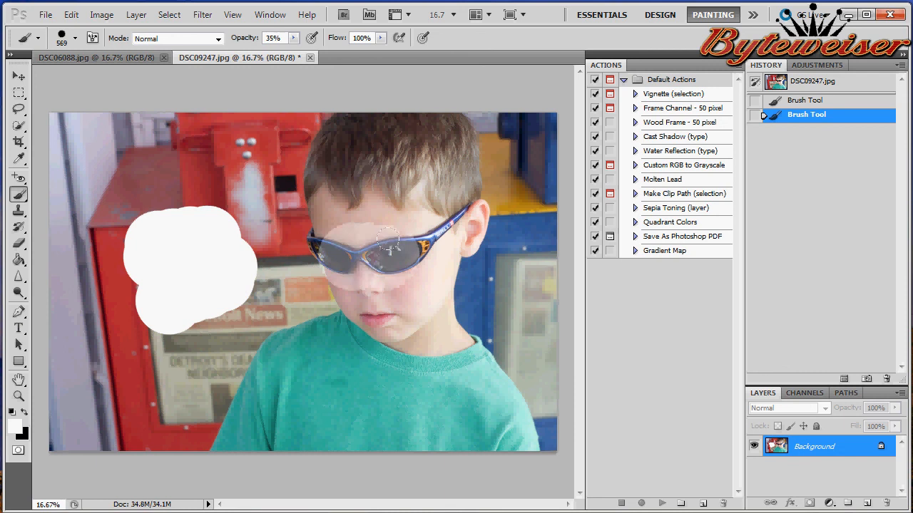
{"action": "left_click_drag", "start_coordinate": [388, 239], "coordinate": [405, 351]}
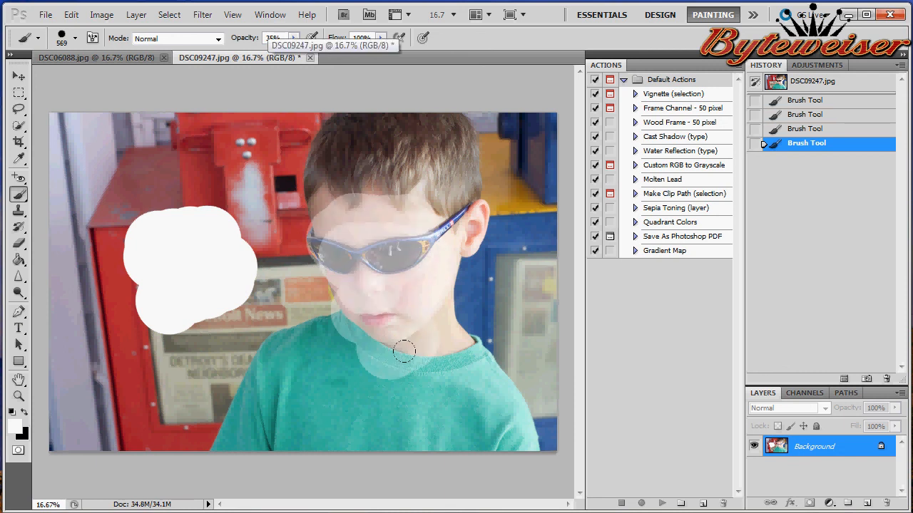
{"action": "left_click_drag", "start_coordinate": [405, 350], "coordinate": [355, 235]}
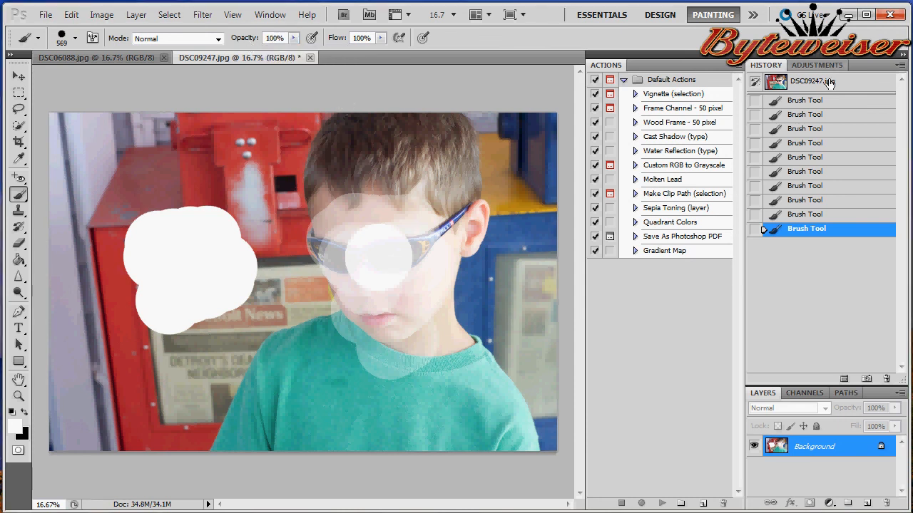
Revert the boy photo to its original snapshot and switch to the Clone Stamp Tool.
{"action": "left_click", "coordinate": [816, 81]}
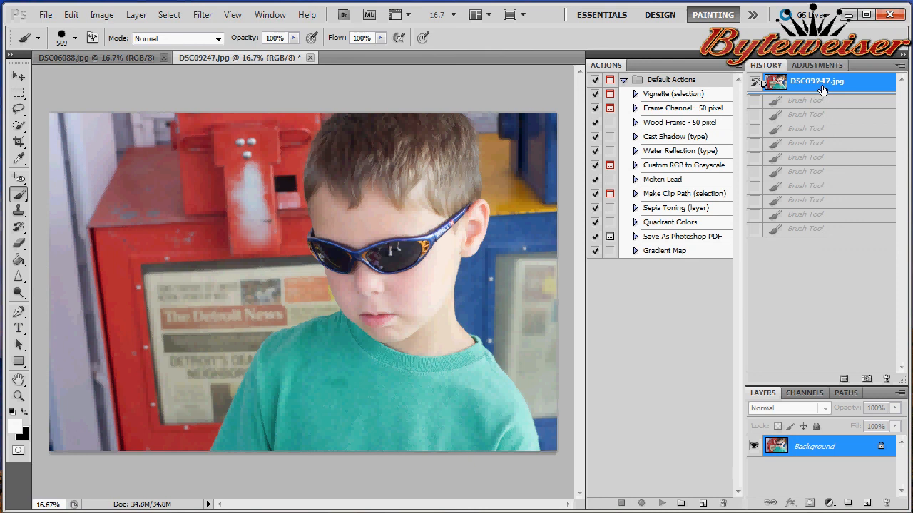
{"action": "left_click", "coordinate": [17, 194]}
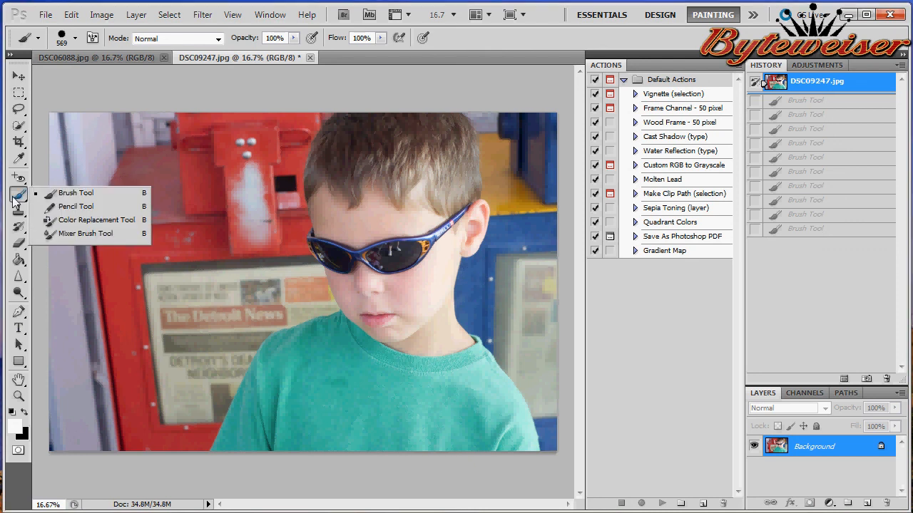
{"action": "mouse_move", "coordinate": [77, 206]}
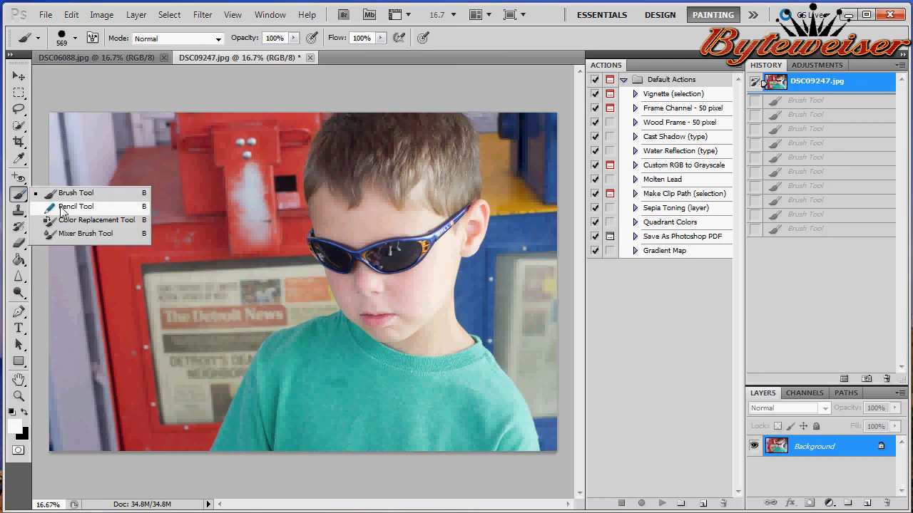
{"action": "mouse_move", "coordinate": [86, 234]}
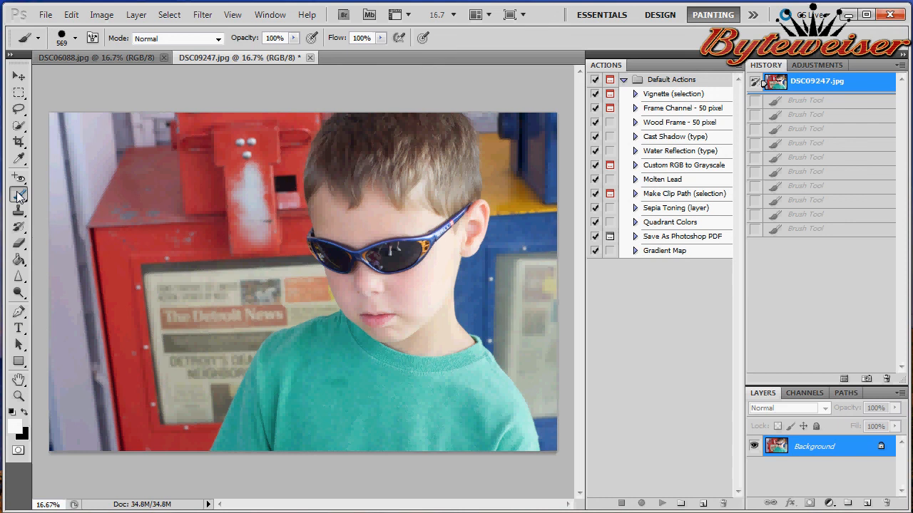
{"action": "left_click", "coordinate": [19, 211]}
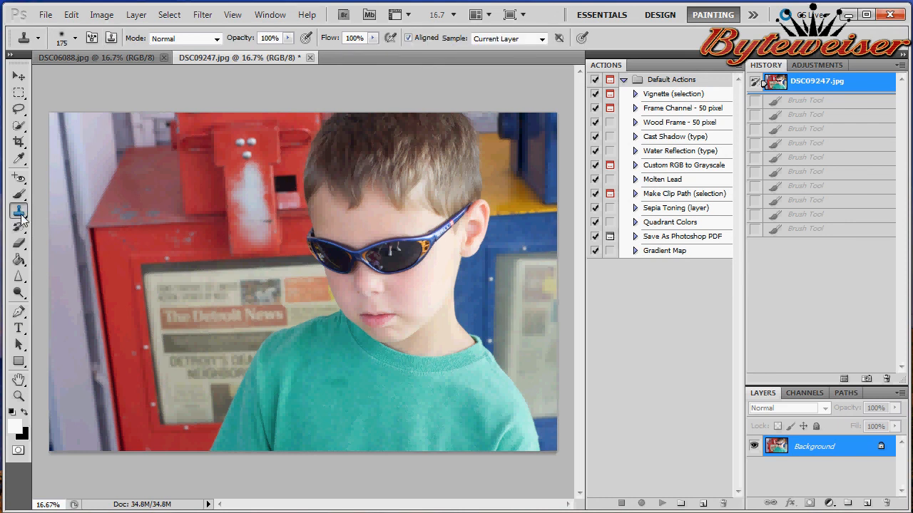
{"action": "mouse_move", "coordinate": [150, 231]}
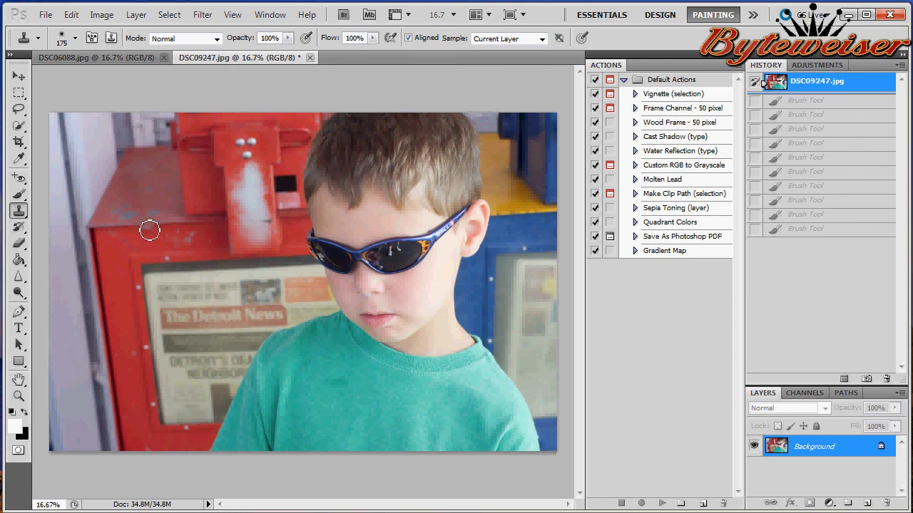
Clone path texture over the dog in DSC06088, then revert to the original snapshot.
{"action": "left_click", "coordinate": [100, 57]}
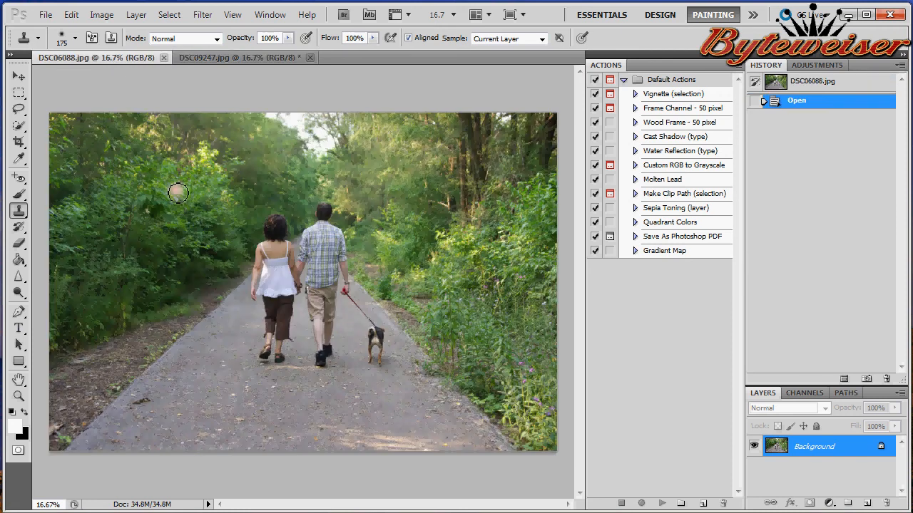
{"action": "mouse_move", "coordinate": [434, 255]}
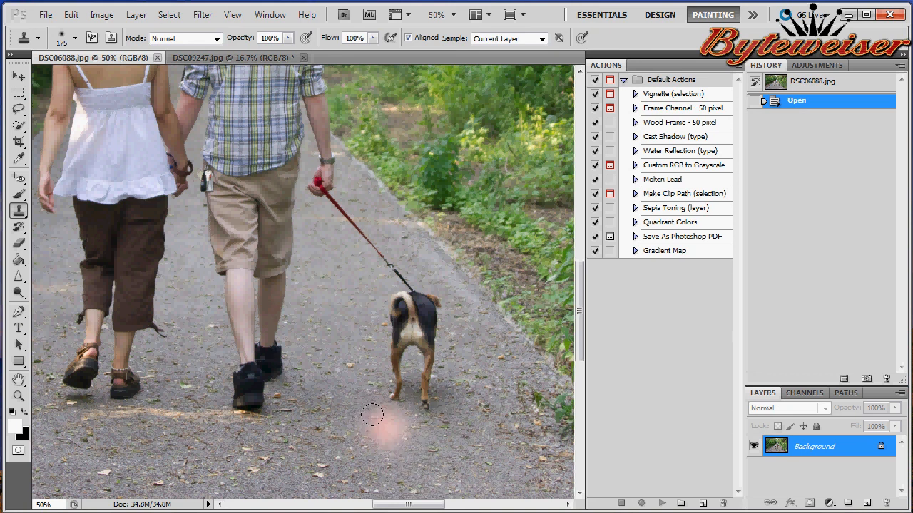
{"action": "left_click_drag", "start_coordinate": [371, 417], "coordinate": [329, 311]}
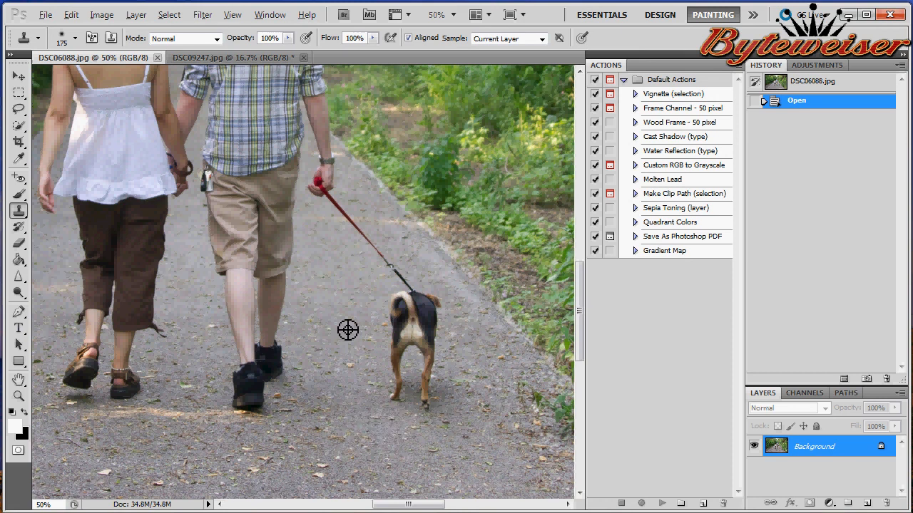
{"action": "mouse_move", "coordinate": [328, 311]}
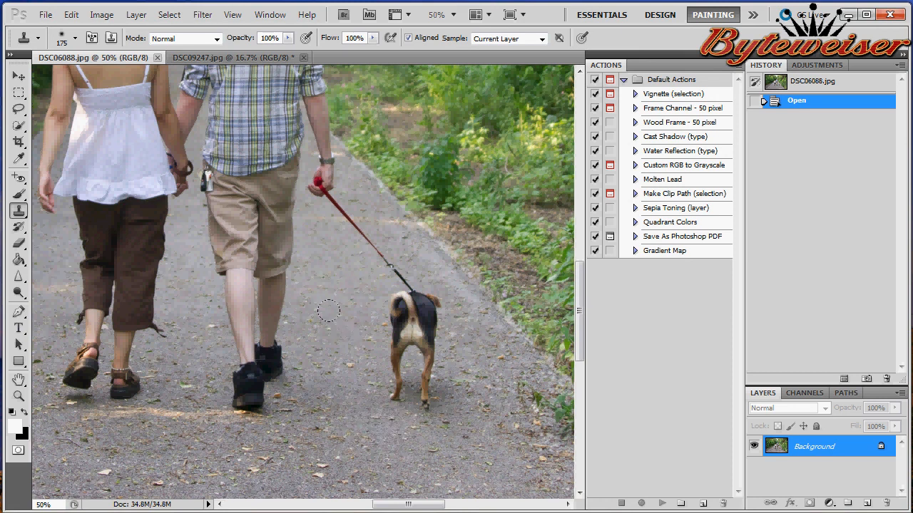
{"action": "mouse_move", "coordinate": [333, 308]}
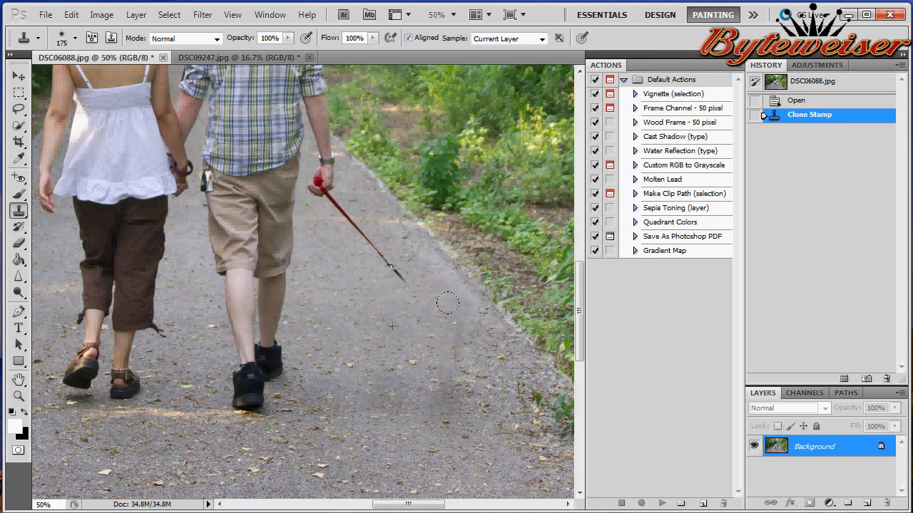
{"action": "left_click_drag", "start_coordinate": [448, 302], "coordinate": [437, 328]}
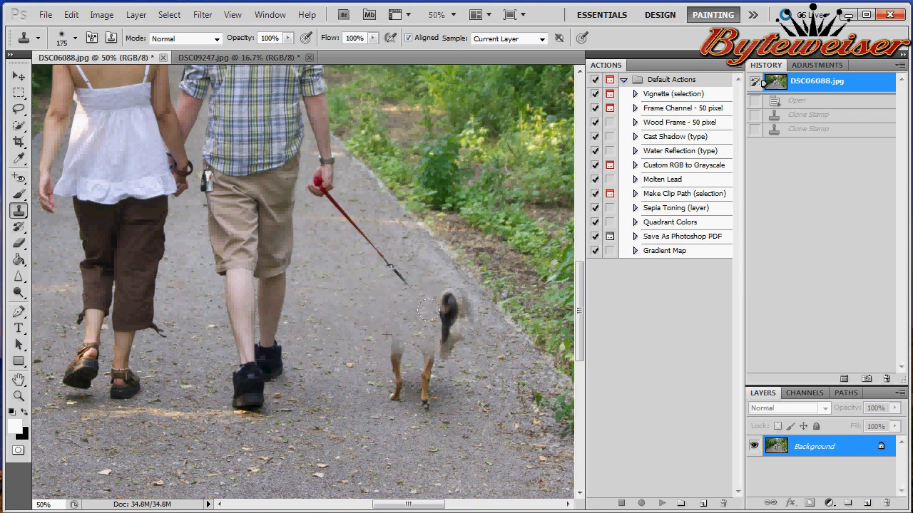
{"action": "left_click_drag", "start_coordinate": [421, 311], "coordinate": [442, 368]}
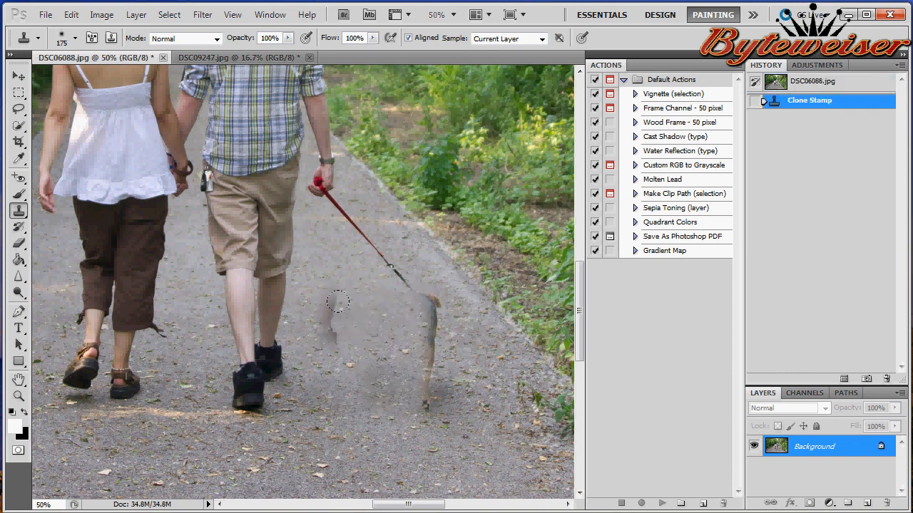
{"action": "left_click", "coordinate": [340, 302]}
{"action": "type", "text": "16.7"}
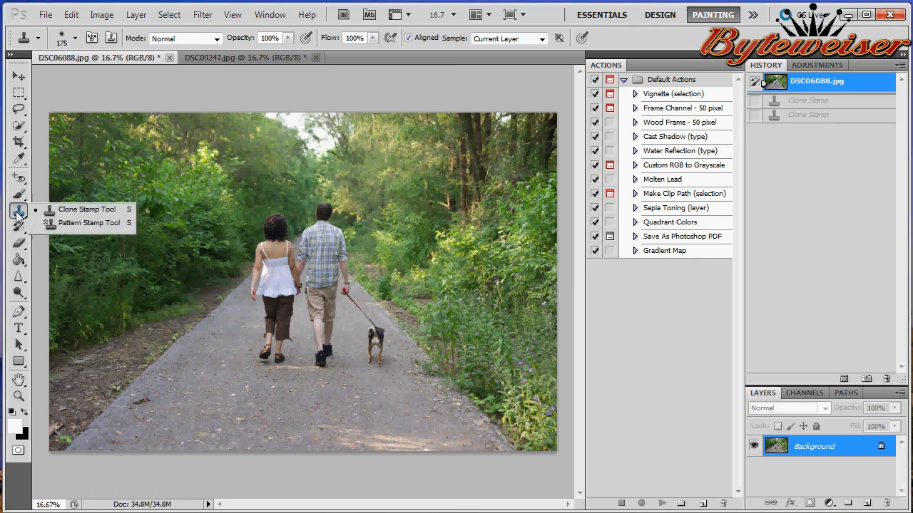
{"action": "mouse_move", "coordinate": [83, 222]}
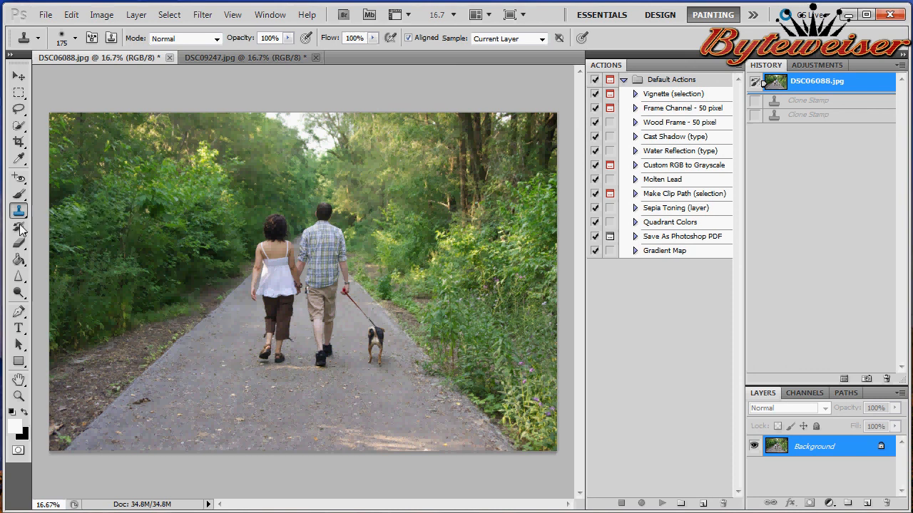
{"action": "left_click", "coordinate": [19, 227]}
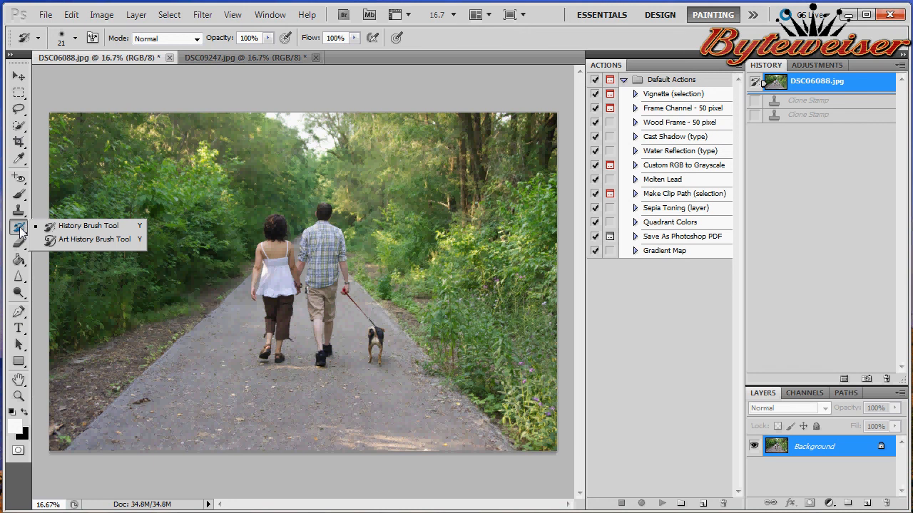
{"action": "left_click", "coordinate": [20, 246]}
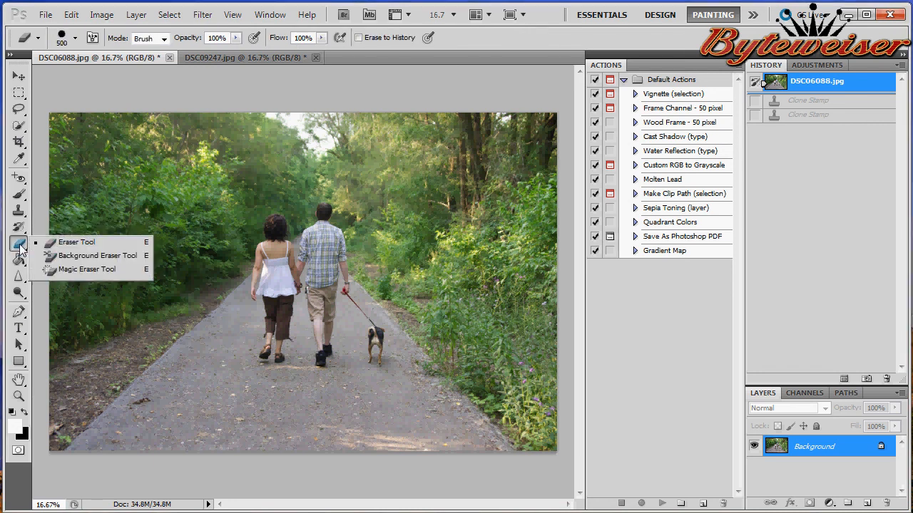
{"action": "left_click", "coordinate": [20, 246]}
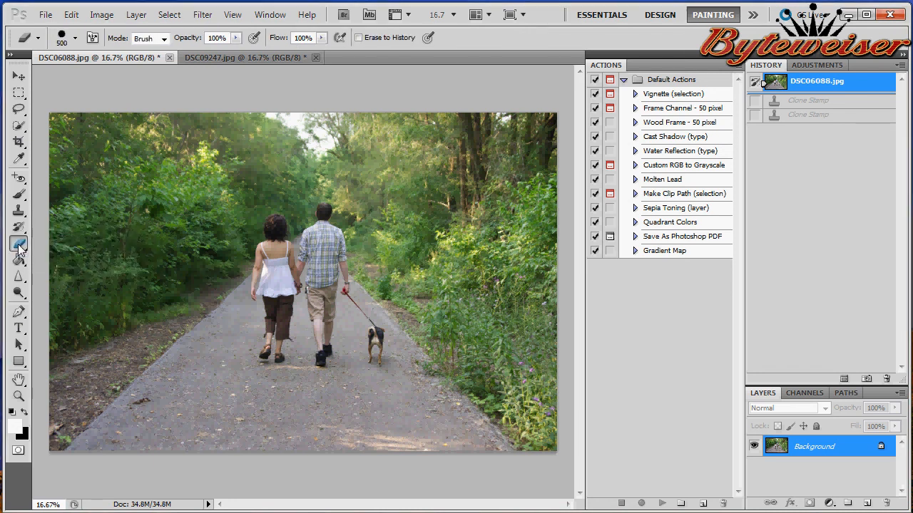
{"action": "left_click", "coordinate": [20, 244]}
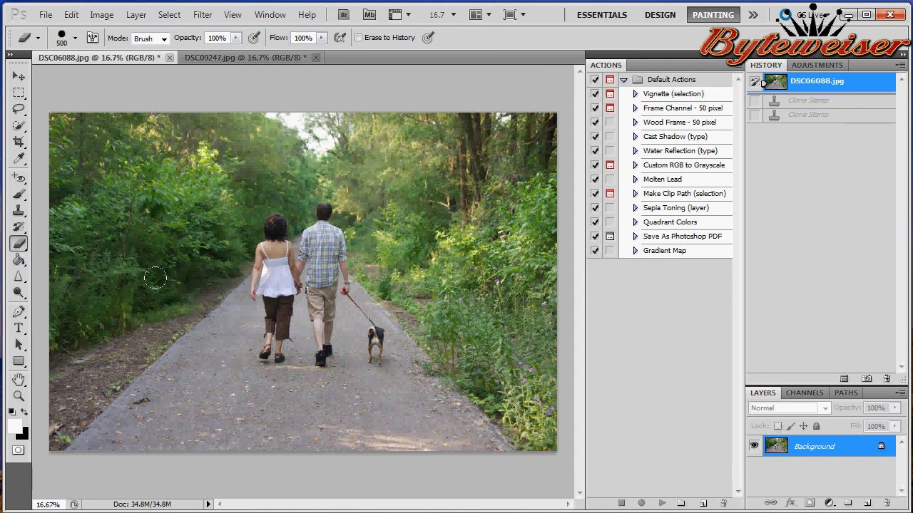
{"action": "mouse_move", "coordinate": [113, 217]}
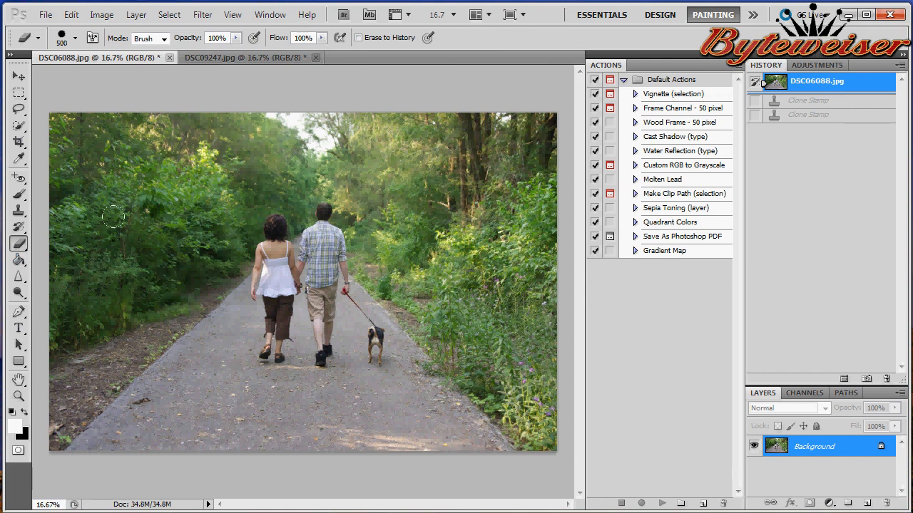
{"action": "left_click_drag", "start_coordinate": [164, 214], "coordinate": [231, 371]}
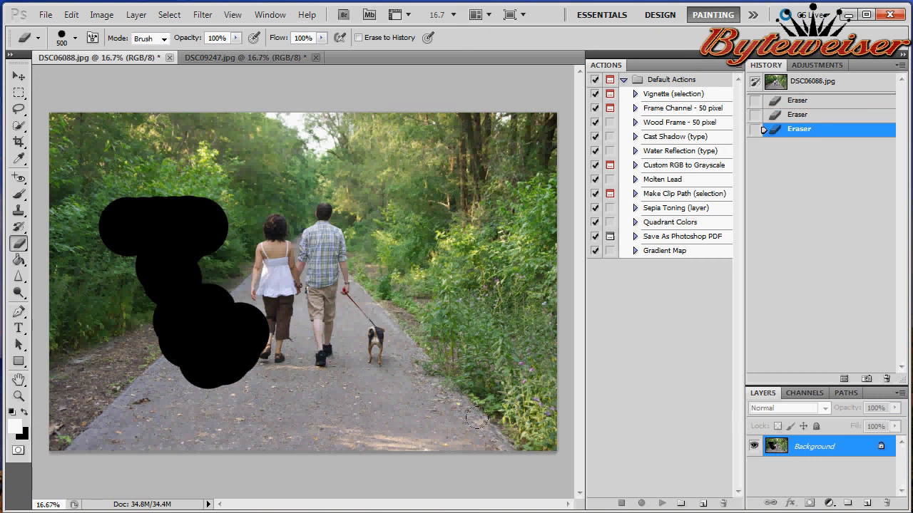
{"action": "left_click", "coordinate": [815, 79]}
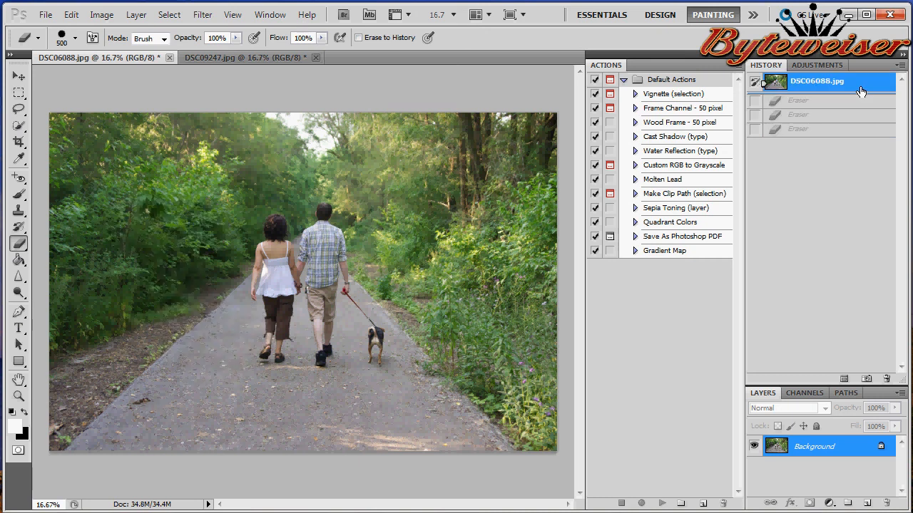
{"action": "mouse_move", "coordinate": [217, 311]}
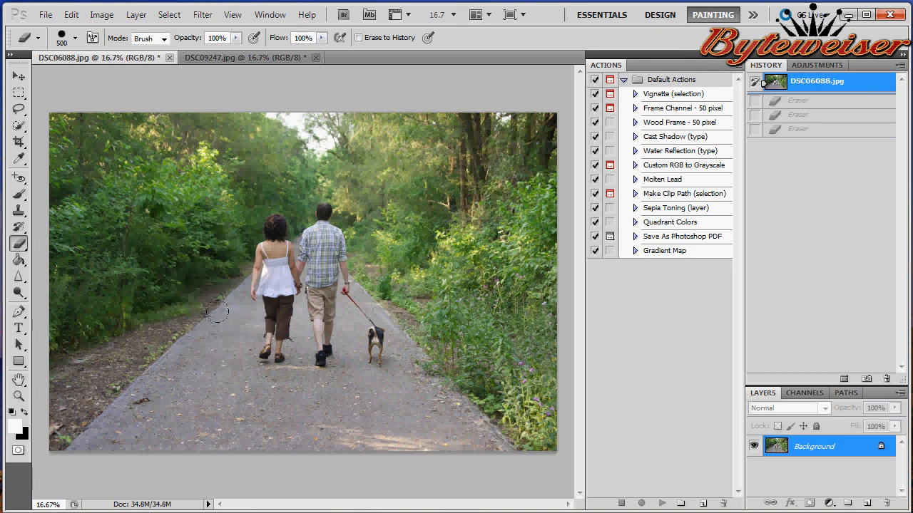
{"action": "mouse_move", "coordinate": [20, 256]}
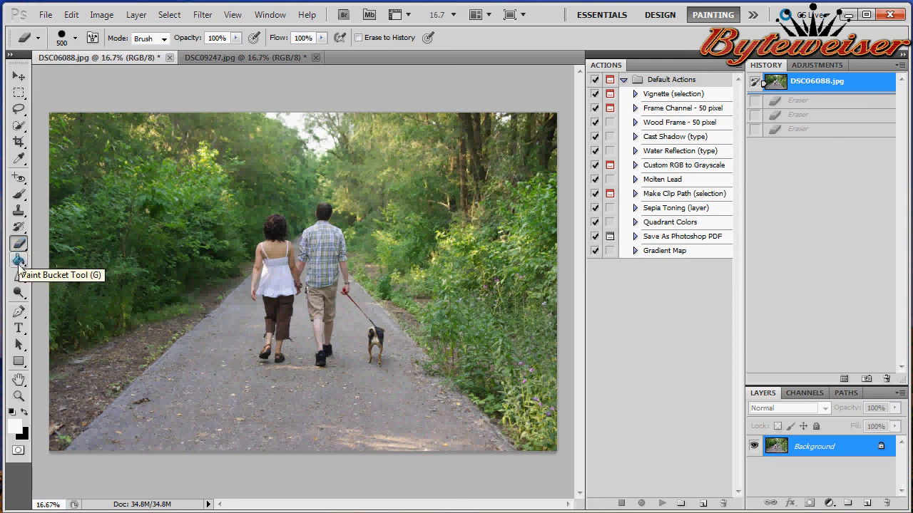
Paint Bucket fill the sunglasses lens and, at Tolerance 46, the red newspaper box.
{"action": "left_click", "coordinate": [18, 259]}
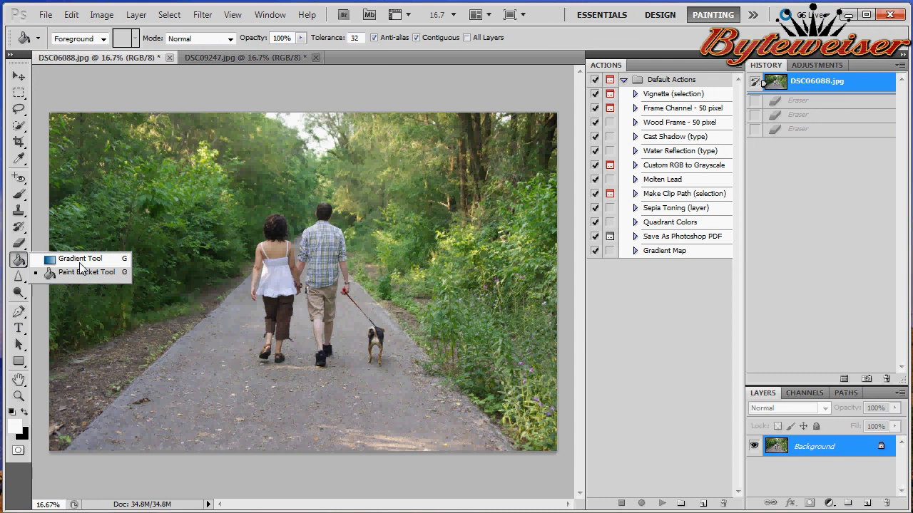
{"action": "mouse_move", "coordinate": [82, 277]}
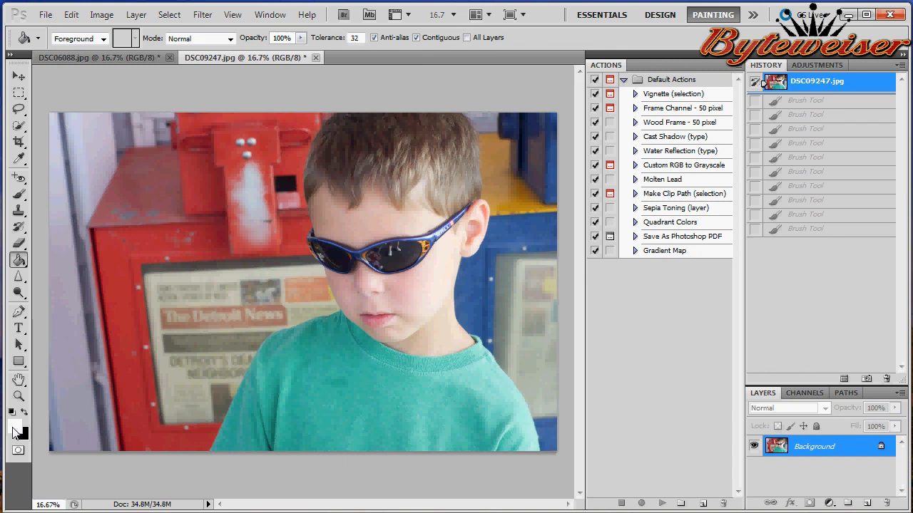
{"action": "mouse_move", "coordinate": [336, 254]}
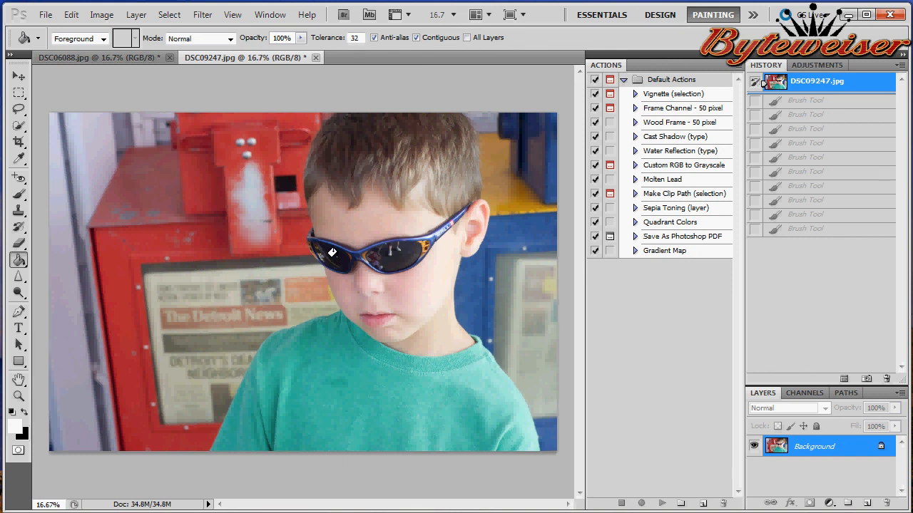
{"action": "left_click", "coordinate": [331, 253]}
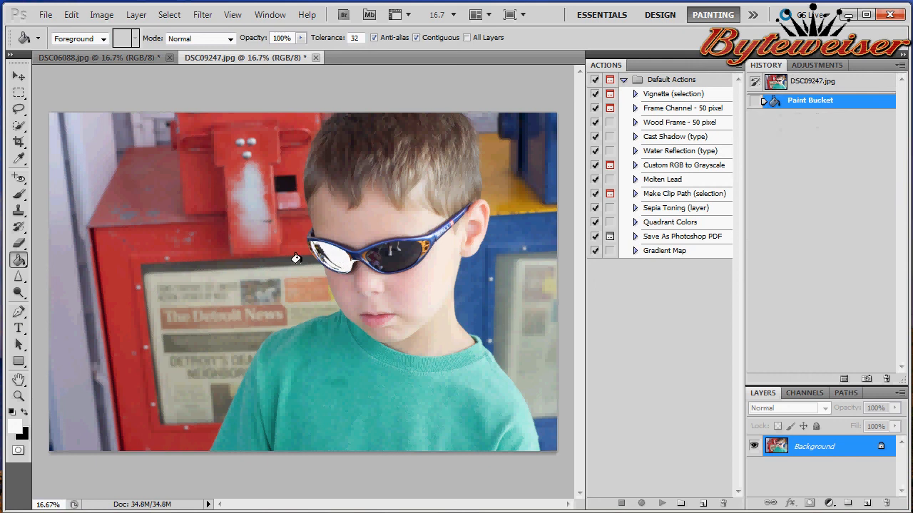
{"action": "mouse_move", "coordinate": [348, 347]}
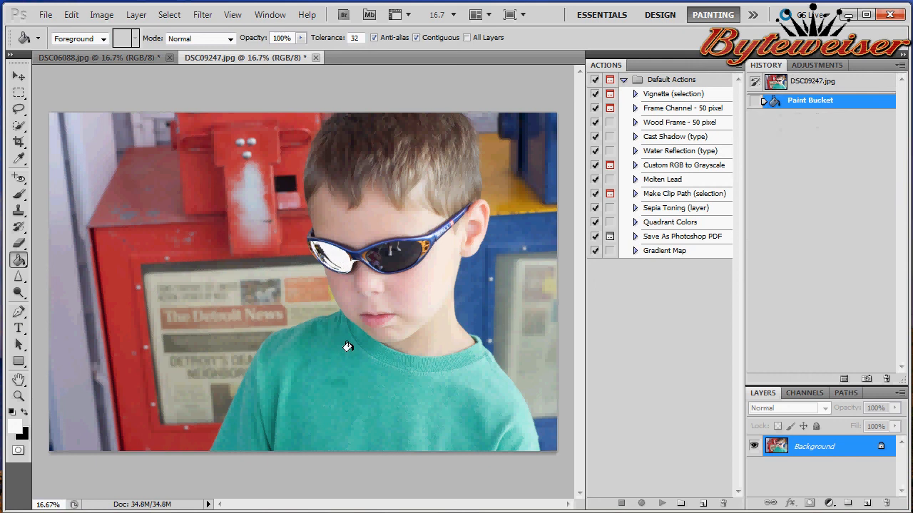
{"action": "mouse_move", "coordinate": [334, 254]}
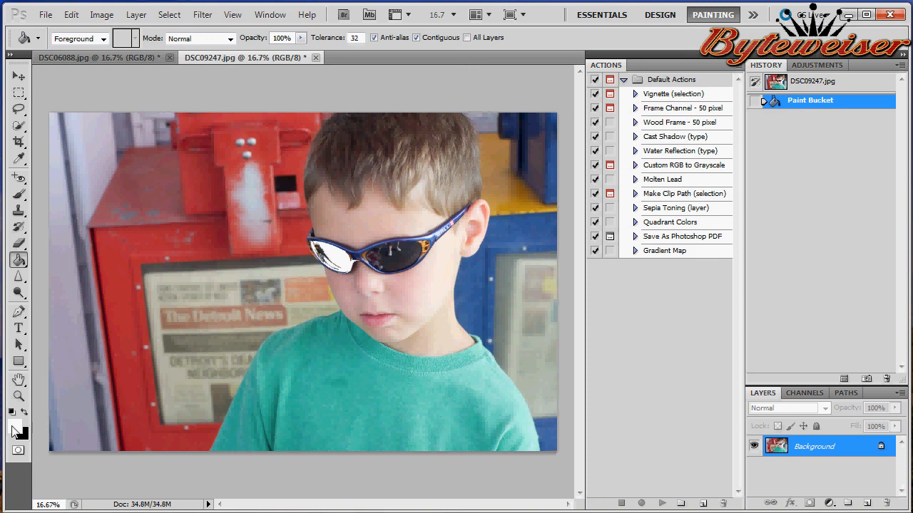
{"action": "mouse_move", "coordinate": [220, 290]}
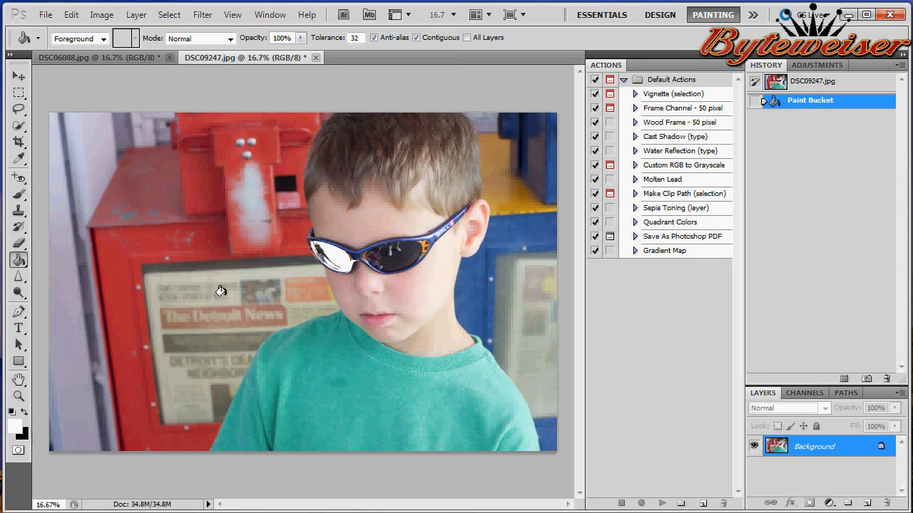
{"action": "left_click", "coordinate": [103, 38]}
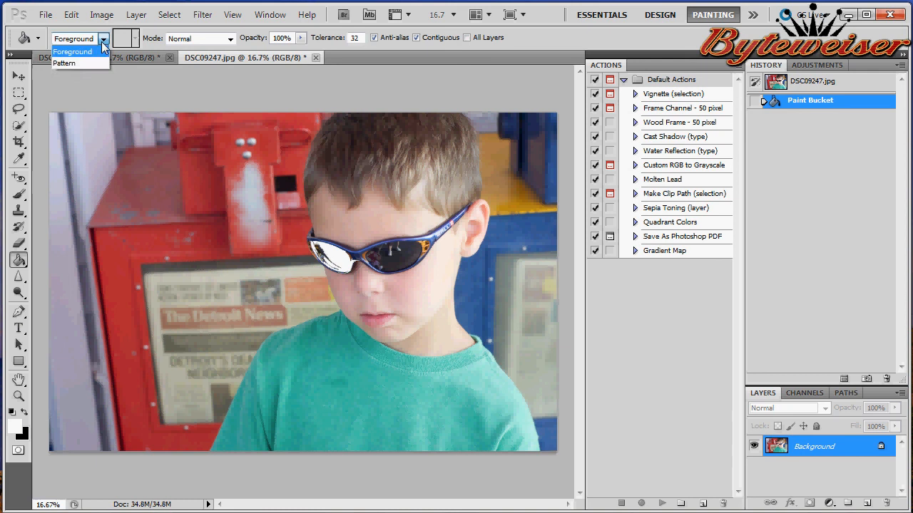
{"action": "mouse_move", "coordinate": [79, 60]}
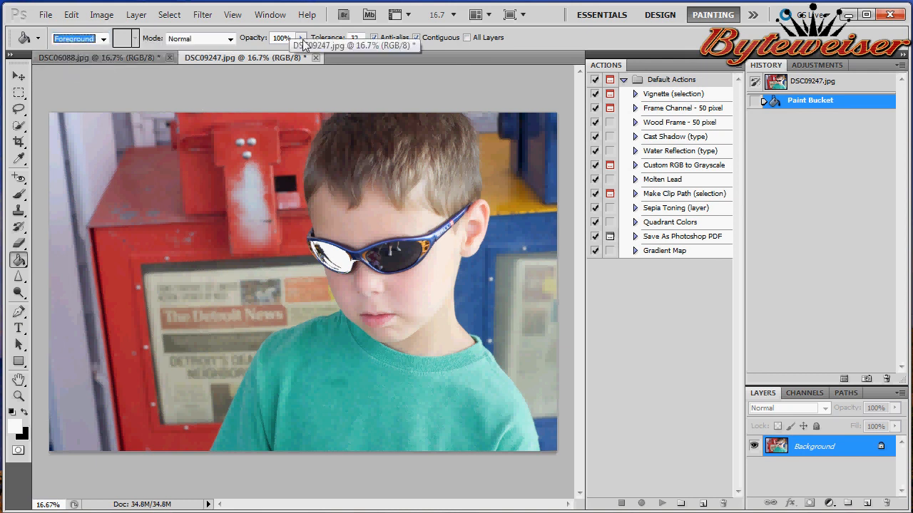
{"action": "type", "text": "46%"}
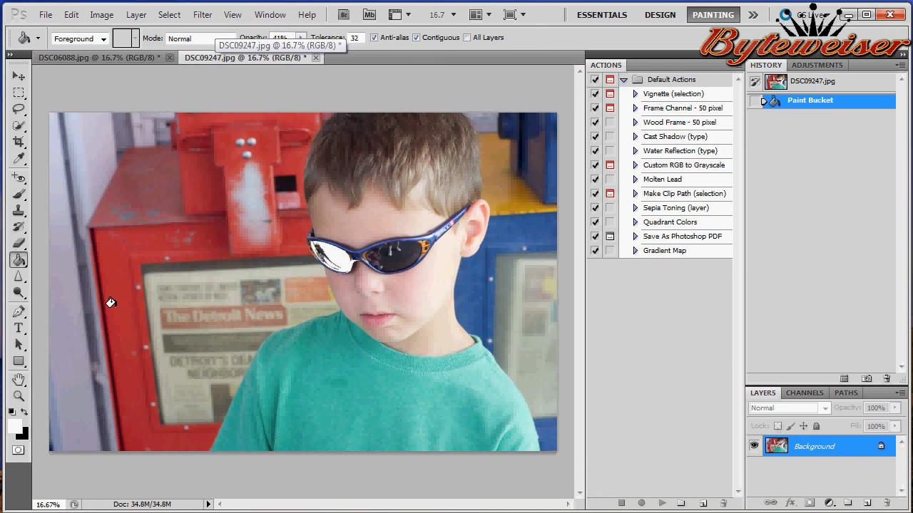
{"action": "left_click", "coordinate": [111, 302]}
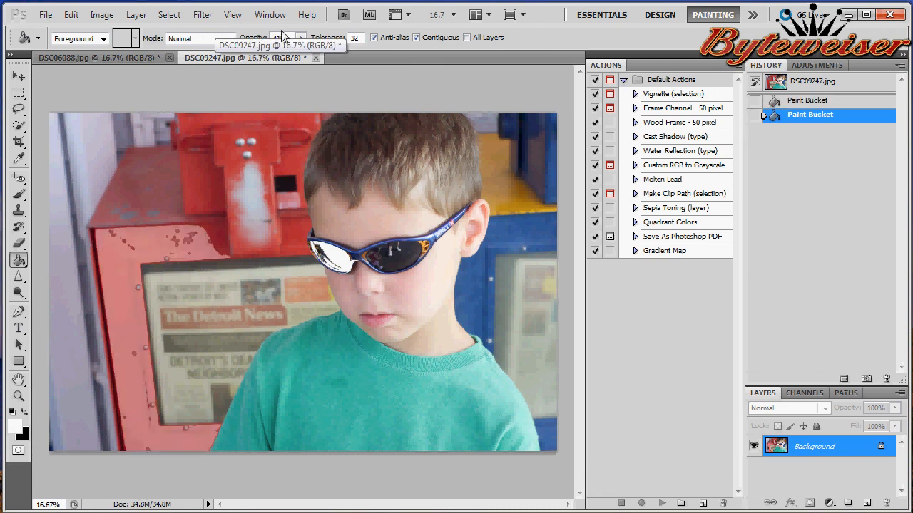
{"action": "mouse_move", "coordinate": [241, 332]}
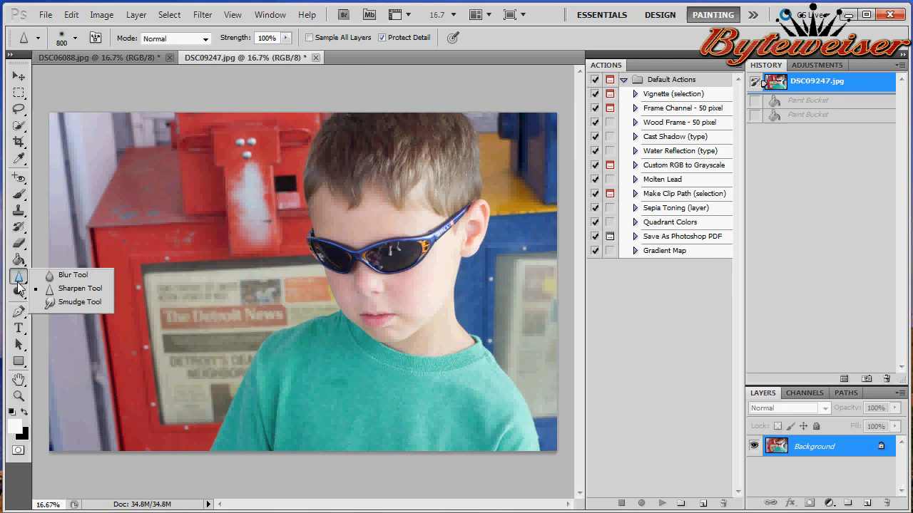
{"action": "mouse_move", "coordinate": [74, 303]}
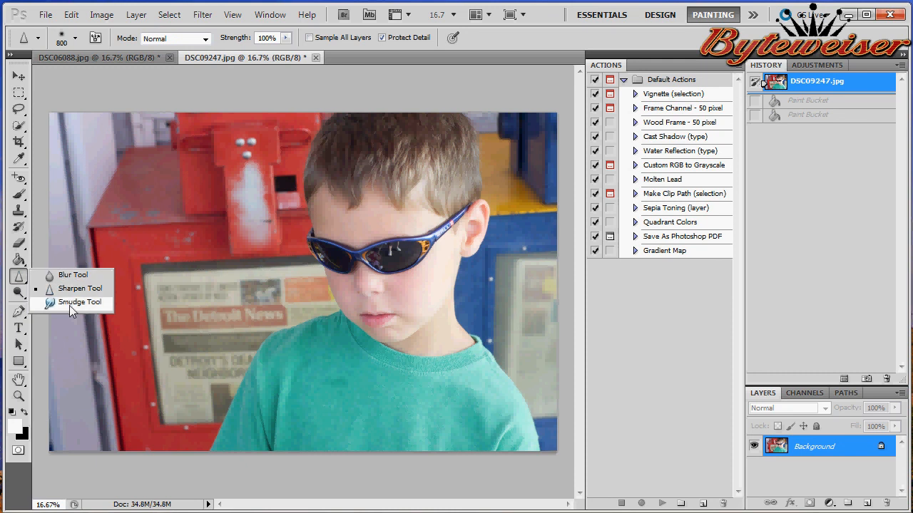
Smear the newspaper box and the boy's face with the Smudge Tool, then restore the original History snapshot.
{"action": "left_click", "coordinate": [81, 303]}
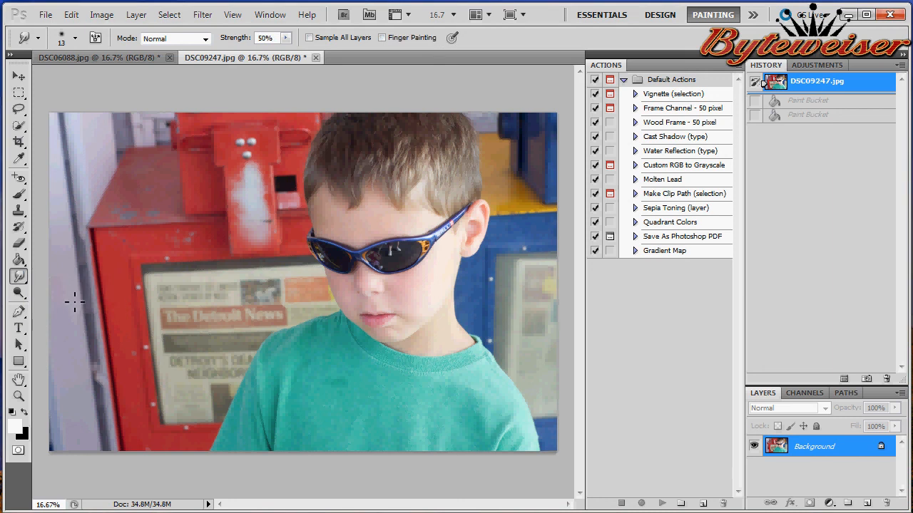
{"action": "mouse_move", "coordinate": [150, 307]}
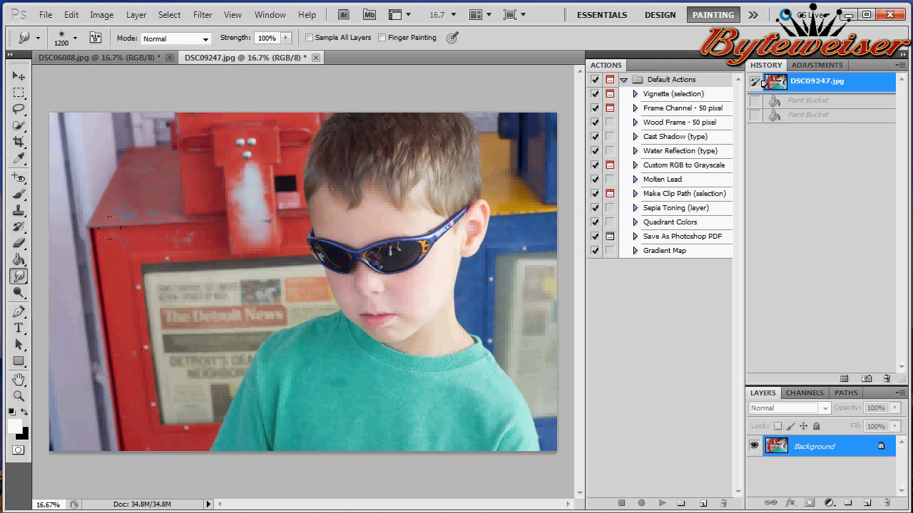
{"action": "mouse_move", "coordinate": [282, 351]}
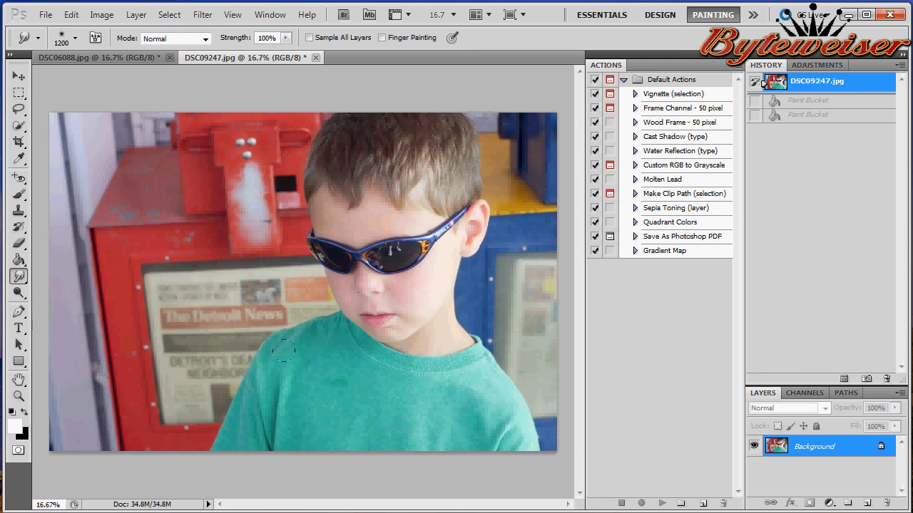
{"action": "mouse_move", "coordinate": [220, 314]}
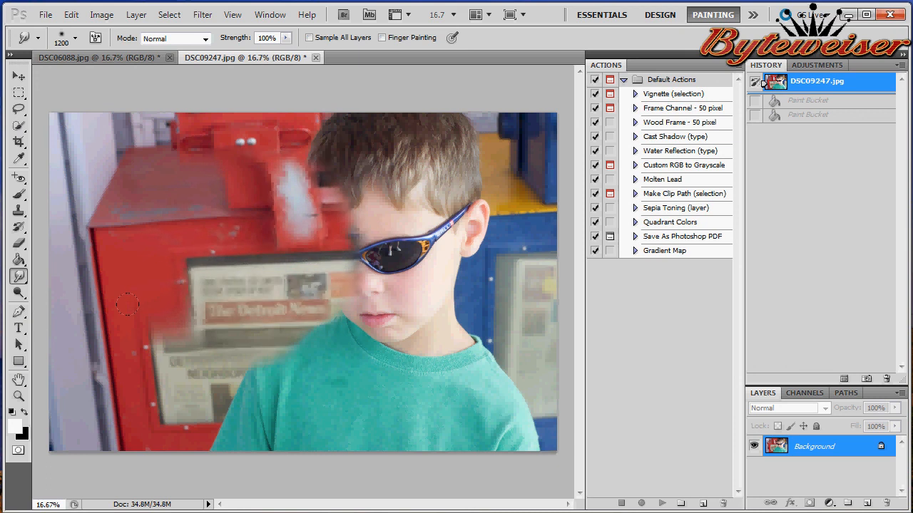
{"action": "left_click", "coordinate": [128, 305]}
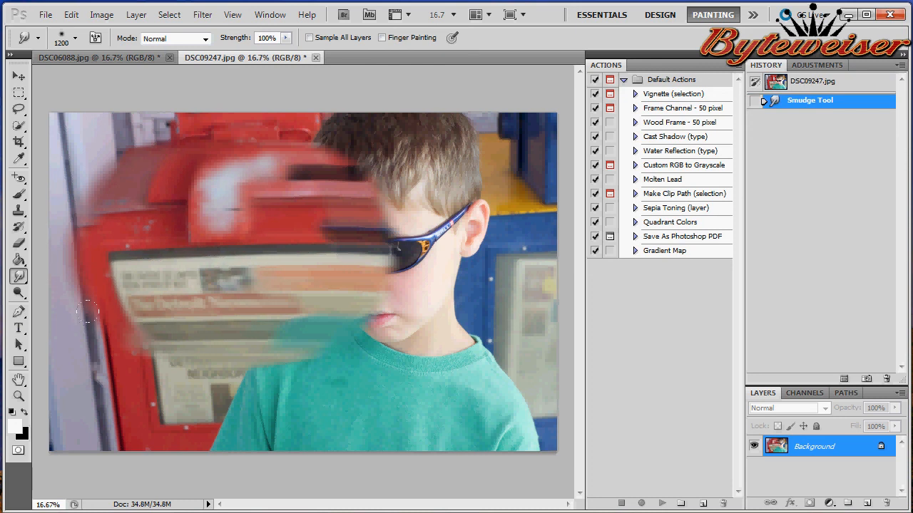
{"action": "left_click", "coordinate": [17, 292]}
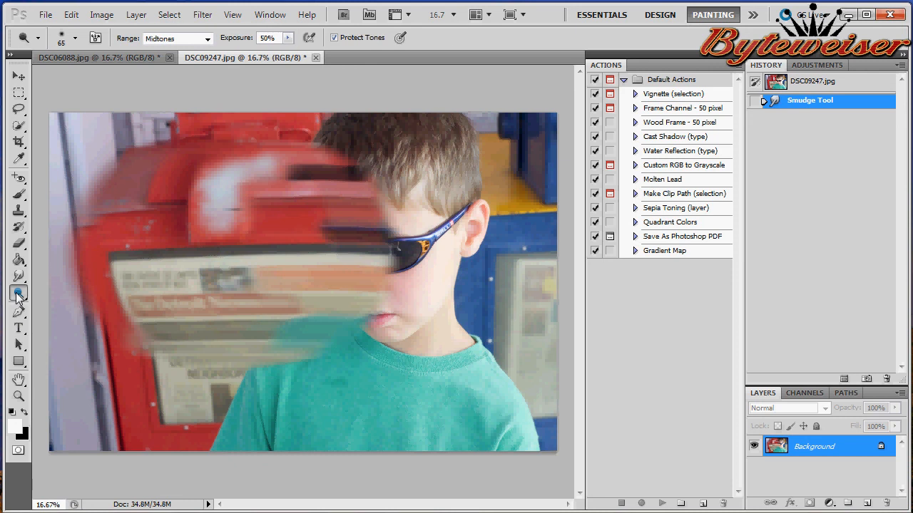
{"action": "left_click", "coordinate": [18, 292]}
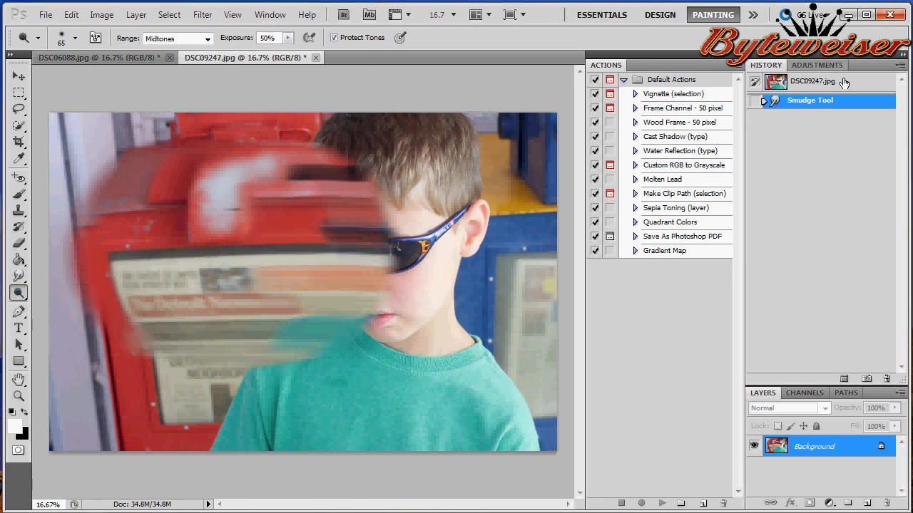
{"action": "left_click", "coordinate": [815, 80]}
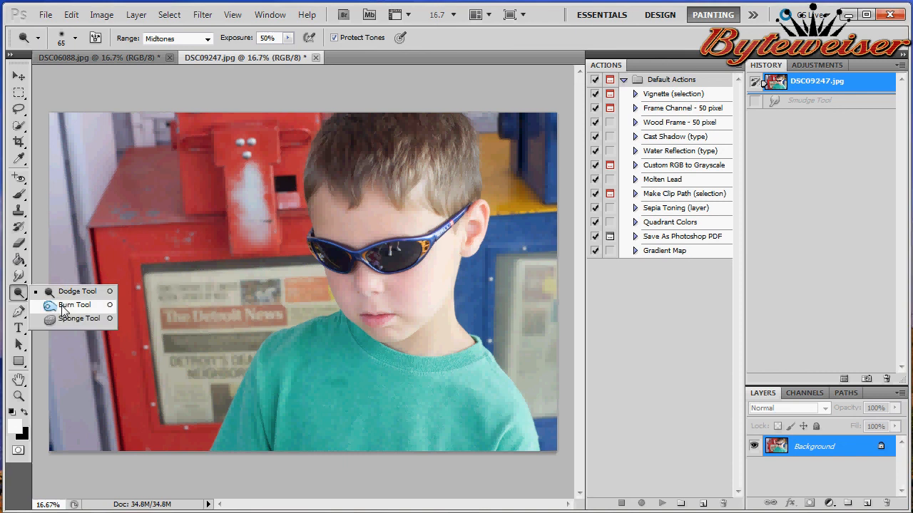
{"action": "mouse_move", "coordinate": [77, 291]}
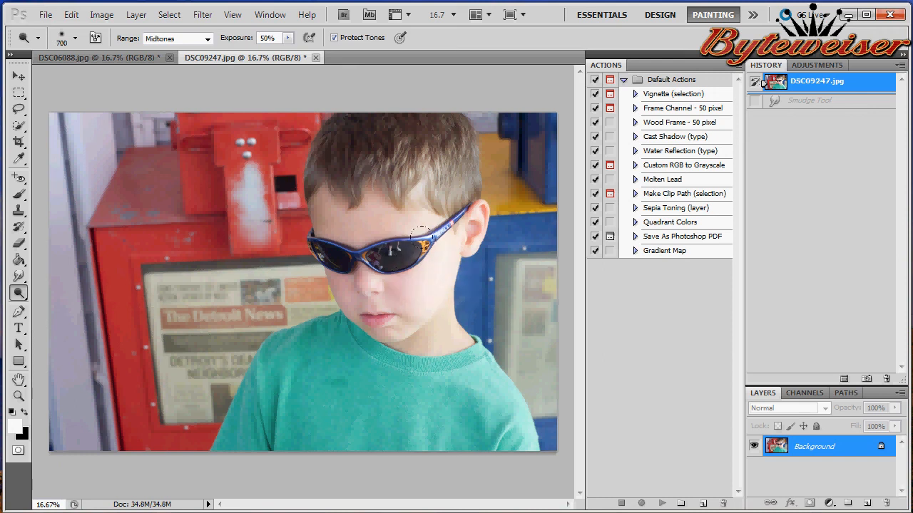
{"action": "left_click", "coordinate": [425, 246]}
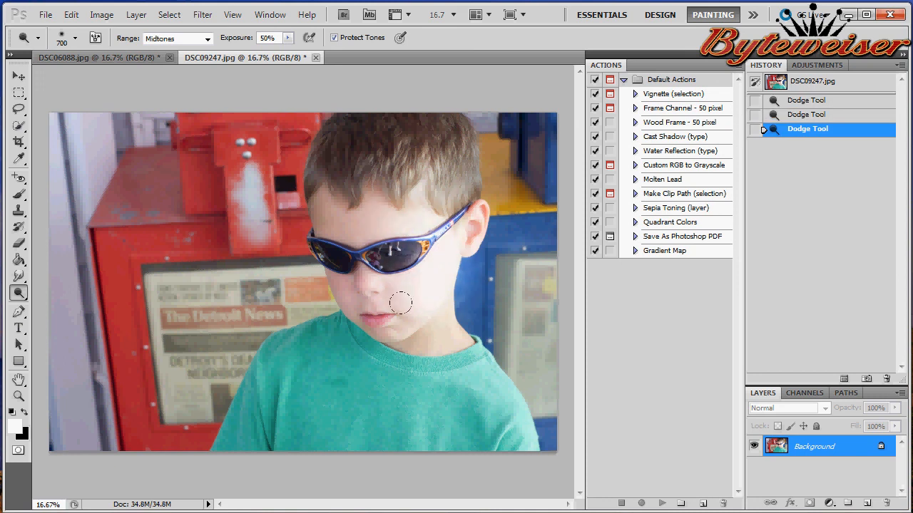
{"action": "left_click", "coordinate": [816, 80]}
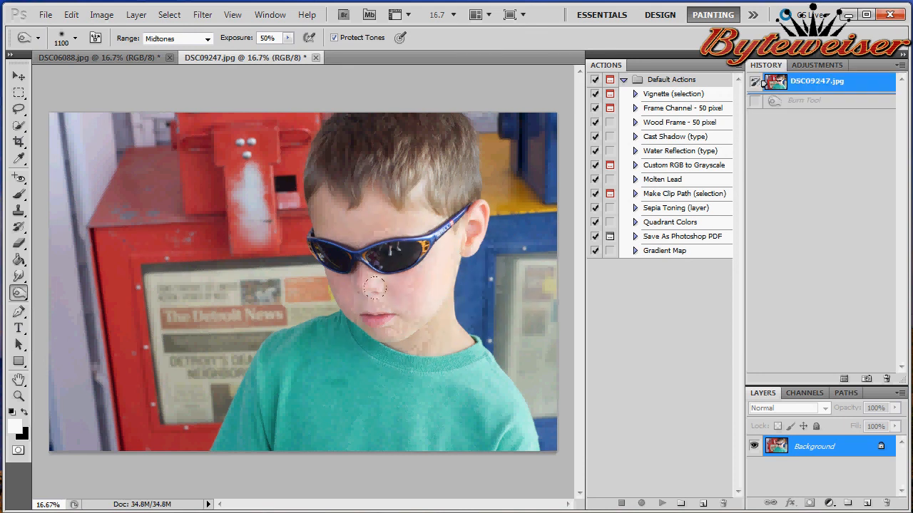
{"action": "left_click", "coordinate": [17, 292]}
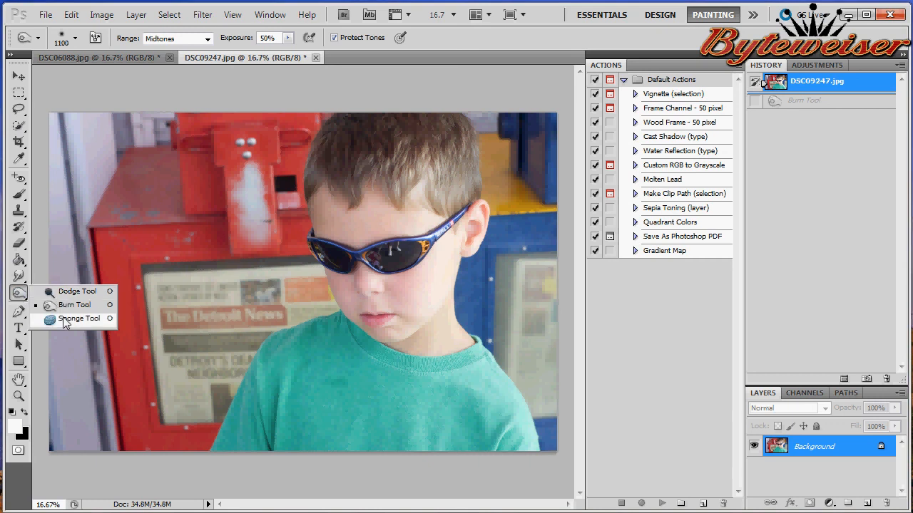
{"action": "left_click", "coordinate": [80, 320]}
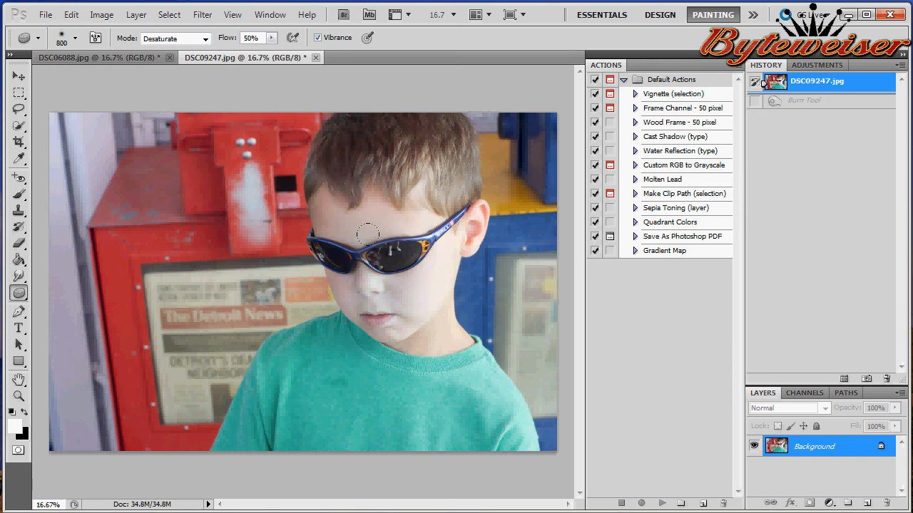
{"action": "left_click_drag", "start_coordinate": [368, 234], "coordinate": [339, 307]}
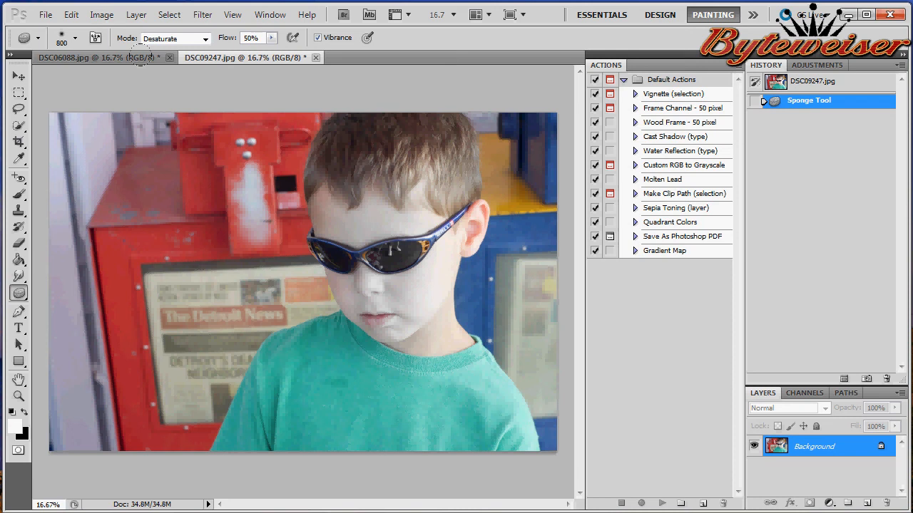
{"action": "left_click", "coordinate": [172, 37]}
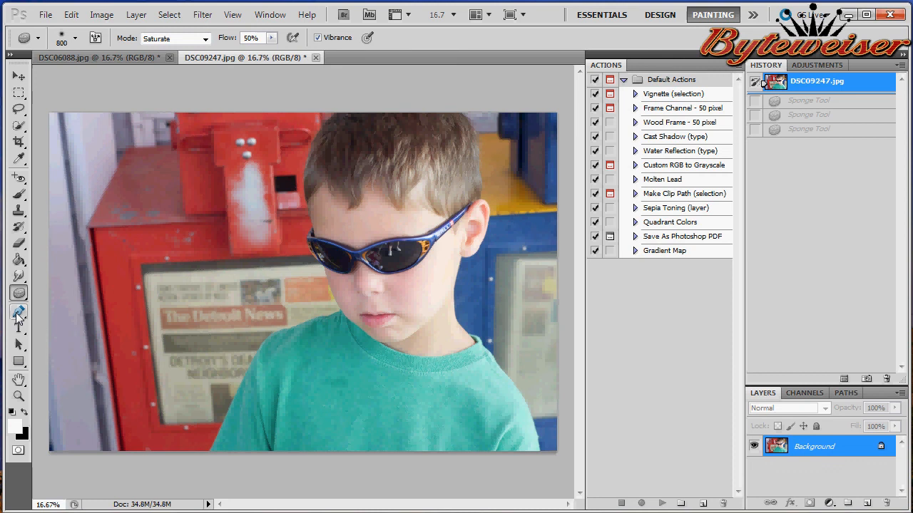
{"action": "left_click", "coordinate": [19, 311]}
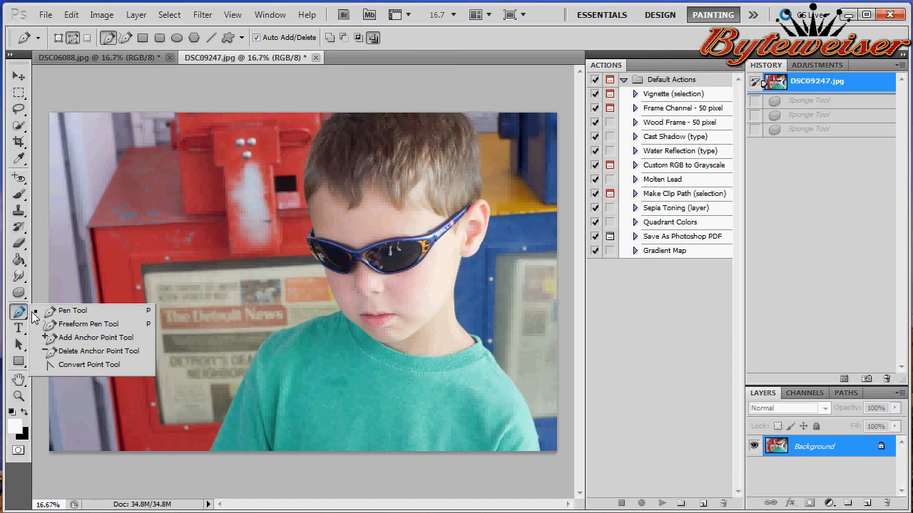
{"action": "mouse_move", "coordinate": [91, 351]}
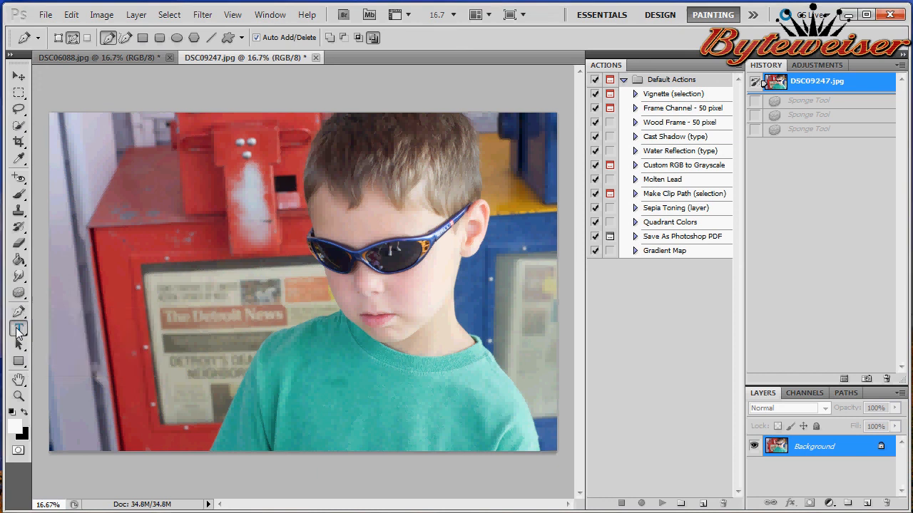
{"action": "left_click", "coordinate": [19, 331]}
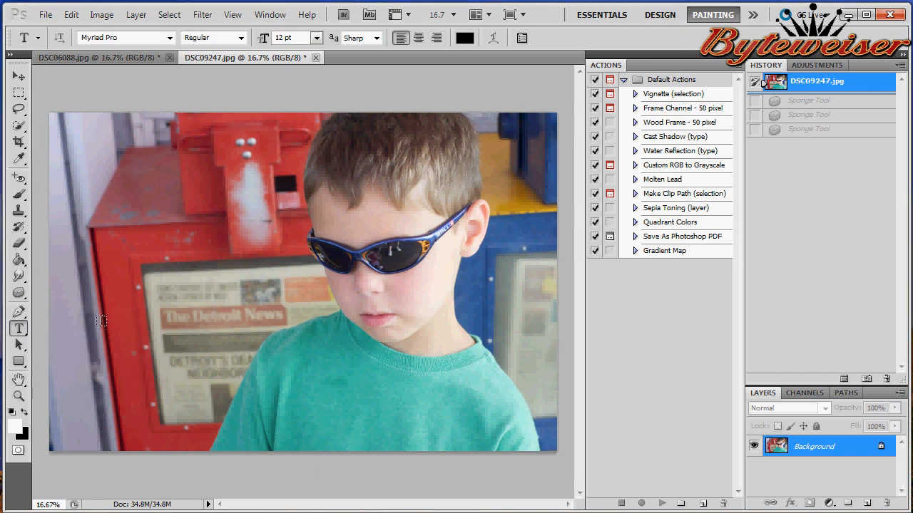
{"action": "mouse_move", "coordinate": [332, 385]}
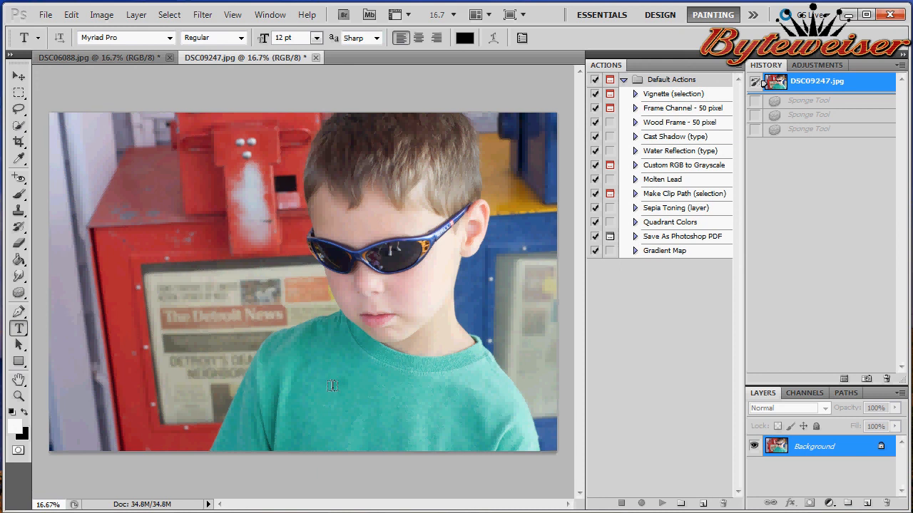
{"action": "mouse_move", "coordinate": [319, 385]}
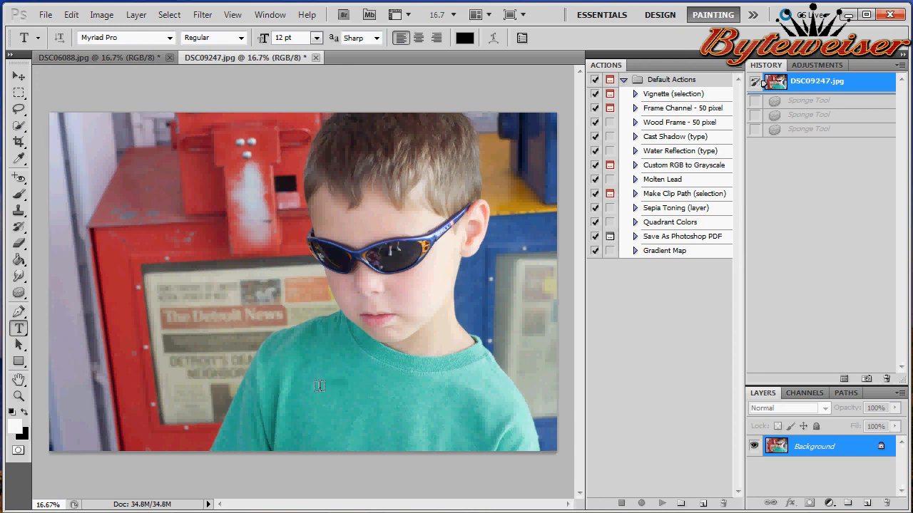
{"action": "left_click_drag", "start_coordinate": [320, 388], "coordinate": [479, 428]}
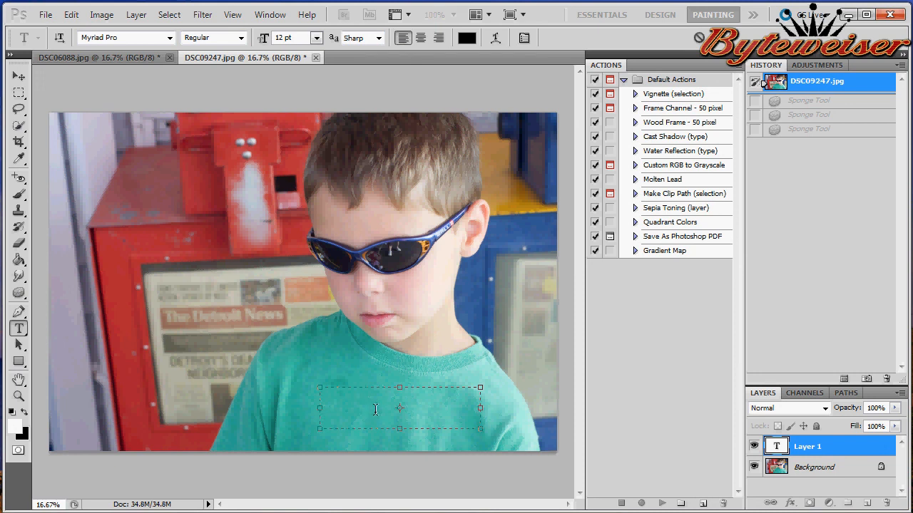
{"action": "mouse_move", "coordinate": [337, 27]}
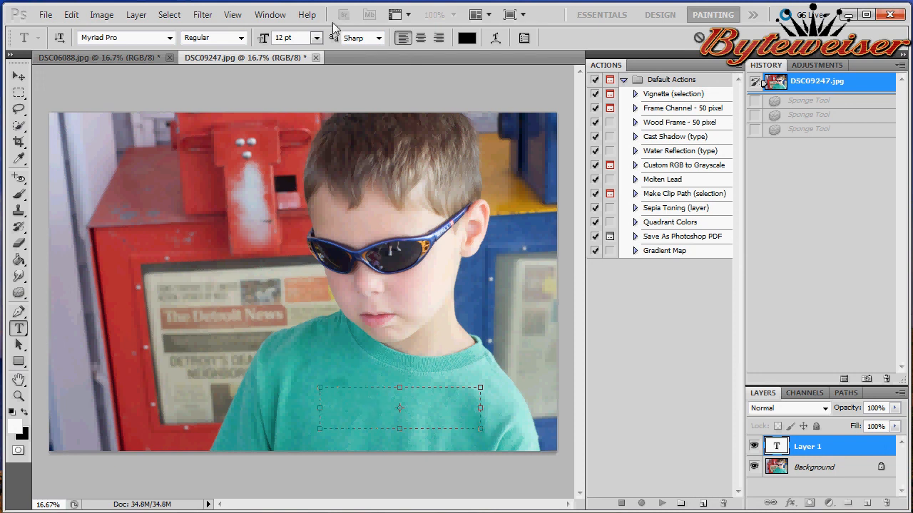
{"action": "left_click", "coordinate": [313, 37]}
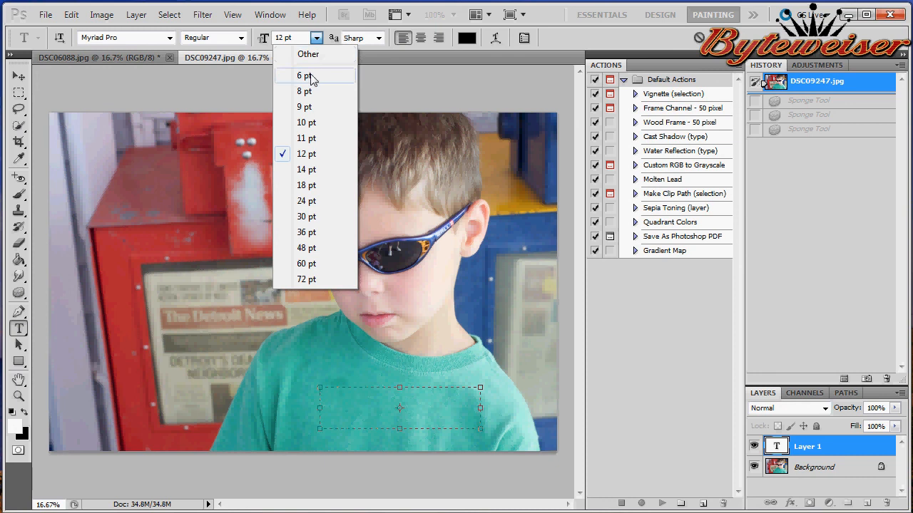
{"action": "left_click", "coordinate": [305, 200]}
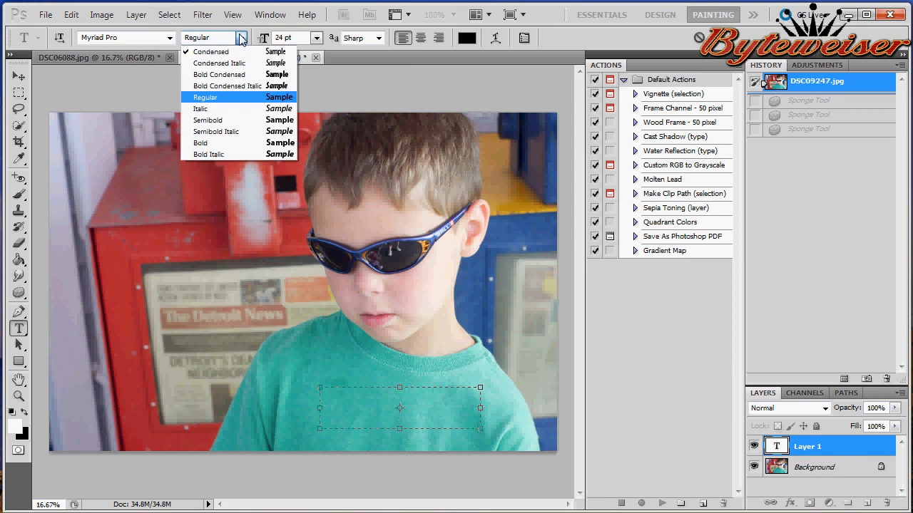
{"action": "mouse_move", "coordinate": [230, 120]}
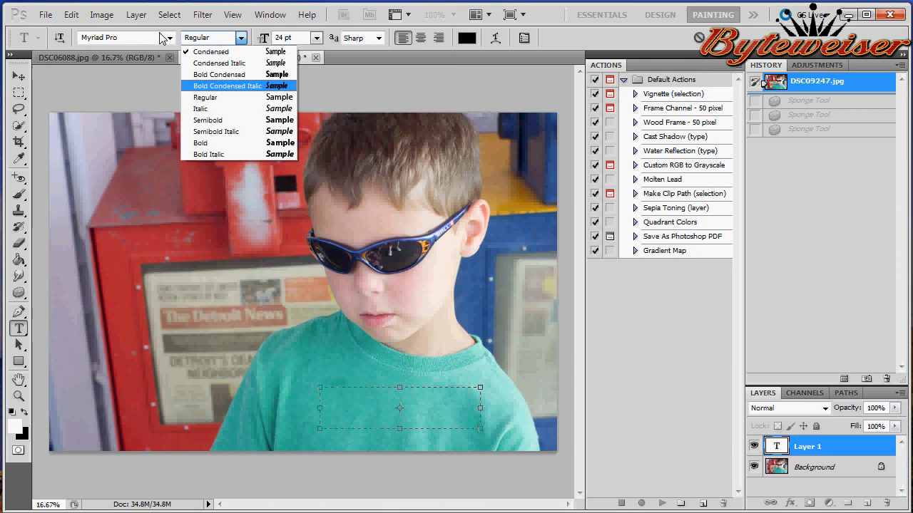
{"action": "left_click", "coordinate": [187, 37]}
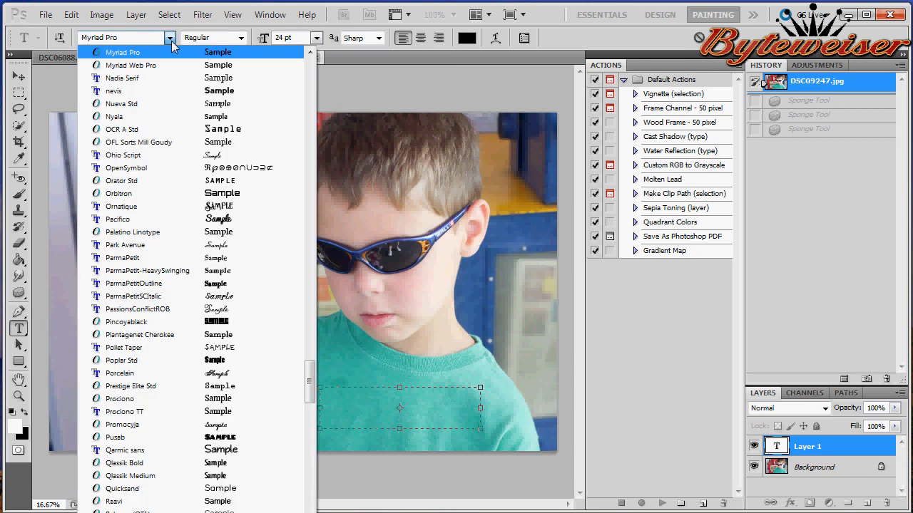
{"action": "left_click", "coordinate": [117, 218]}
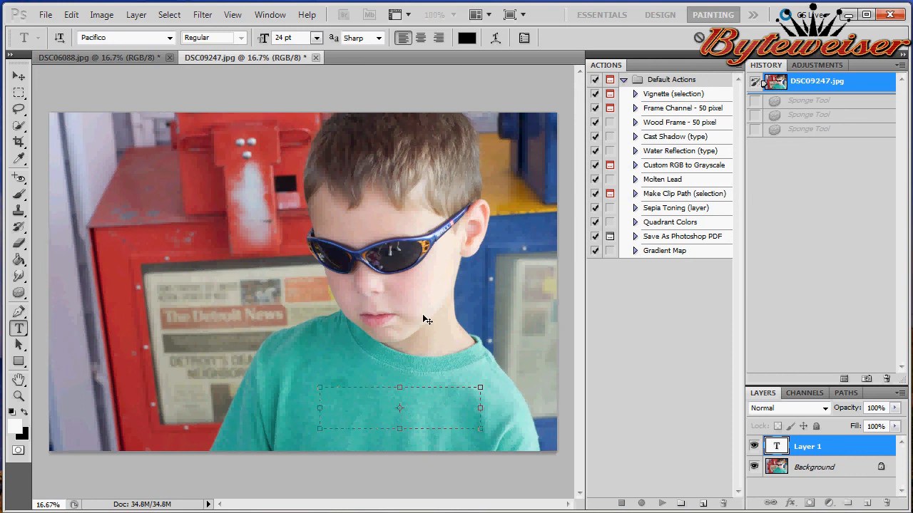
{"action": "type", "text": "Michael"}
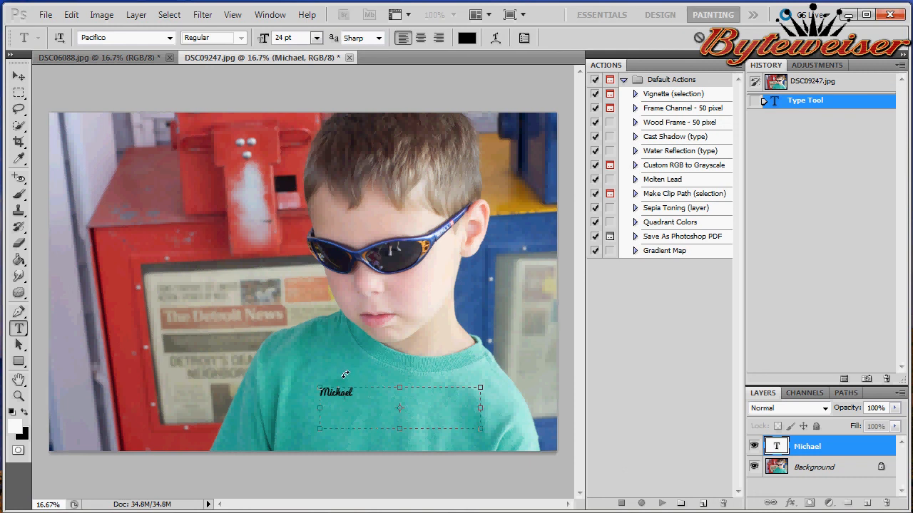
{"action": "mouse_move", "coordinate": [459, 439]}
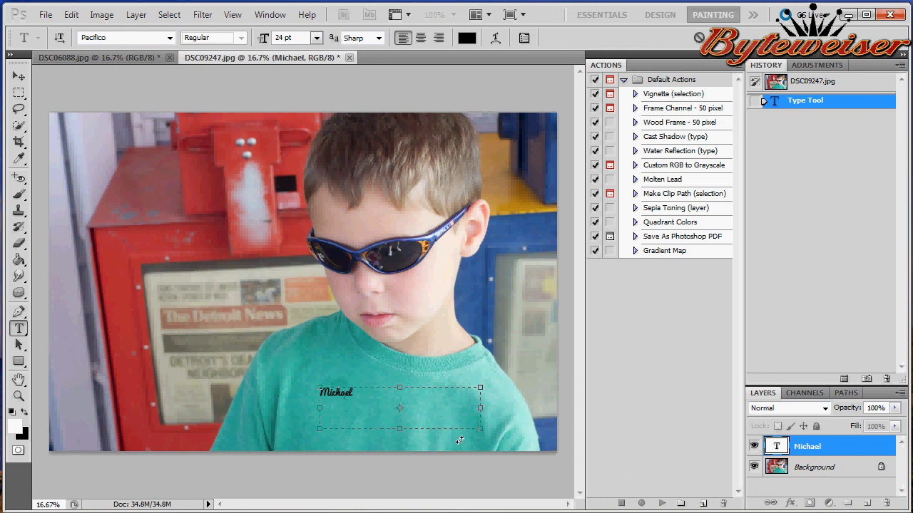
{"action": "mouse_move", "coordinate": [512, 428]}
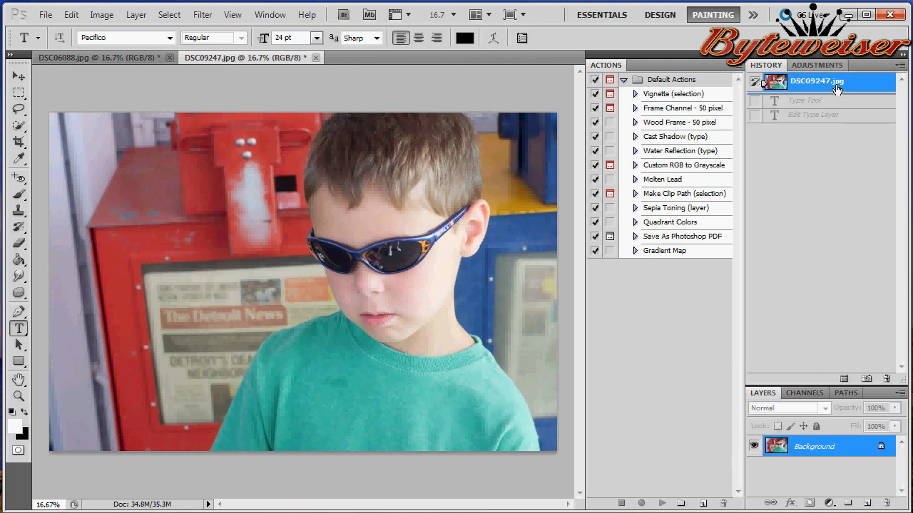
{"action": "left_click", "coordinate": [18, 344]}
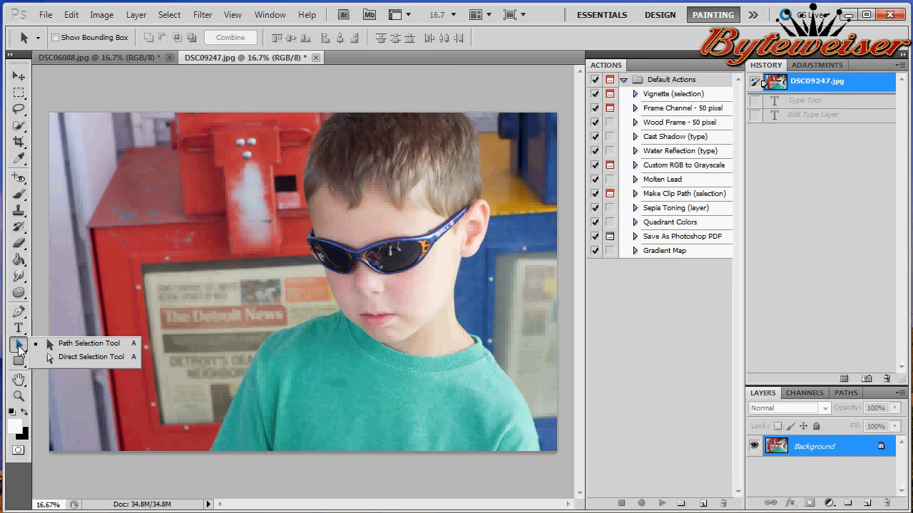
{"action": "mouse_move", "coordinate": [68, 357]}
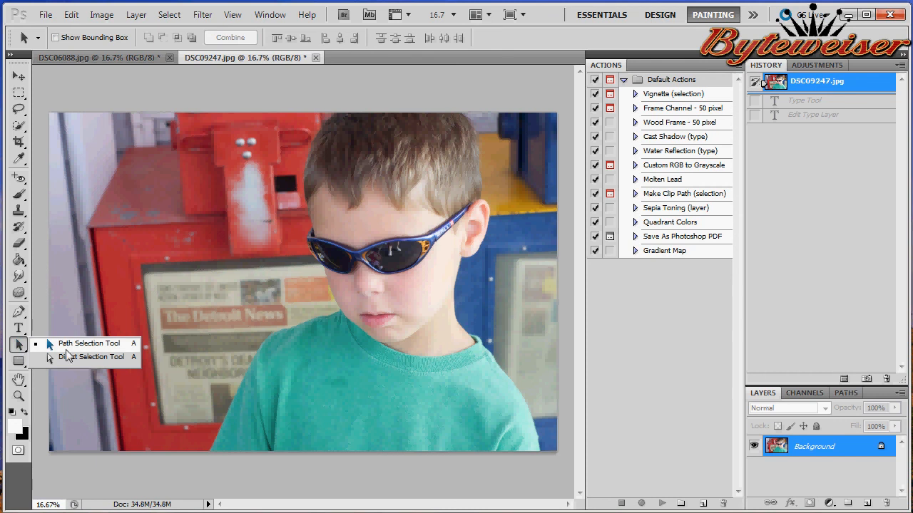
{"action": "left_click", "coordinate": [17, 360]}
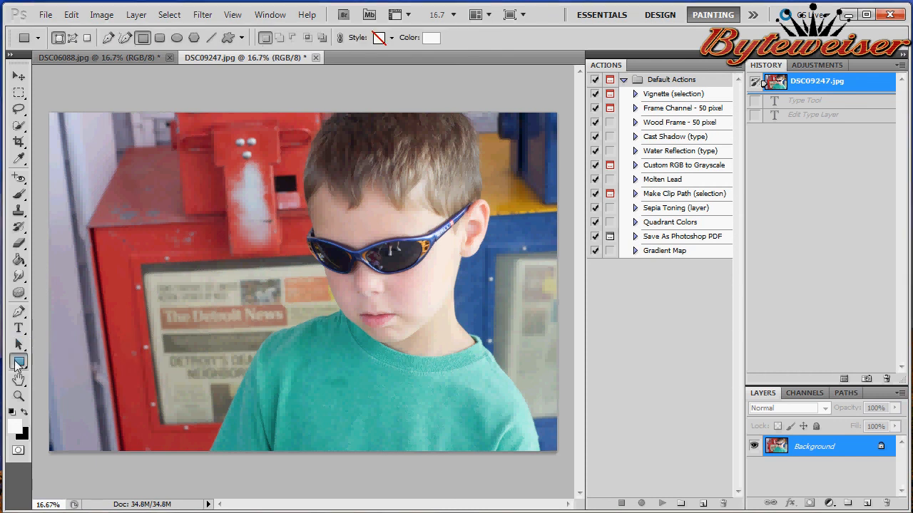
{"action": "left_click", "coordinate": [19, 362]}
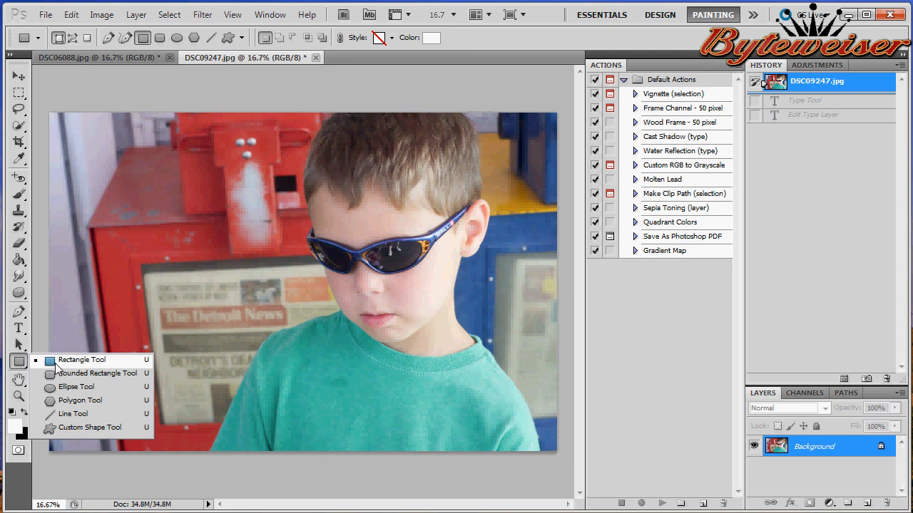
{"action": "left_click", "coordinate": [88, 428]}
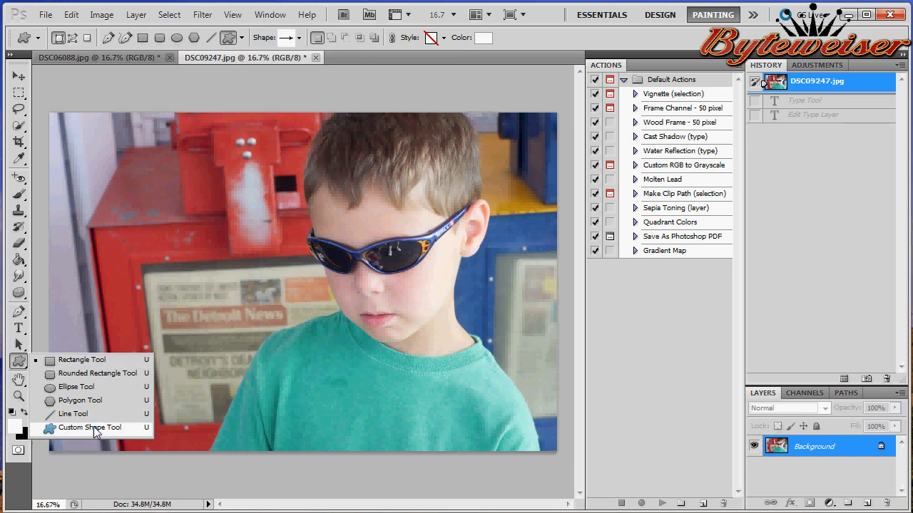
{"action": "left_click", "coordinate": [241, 37]}
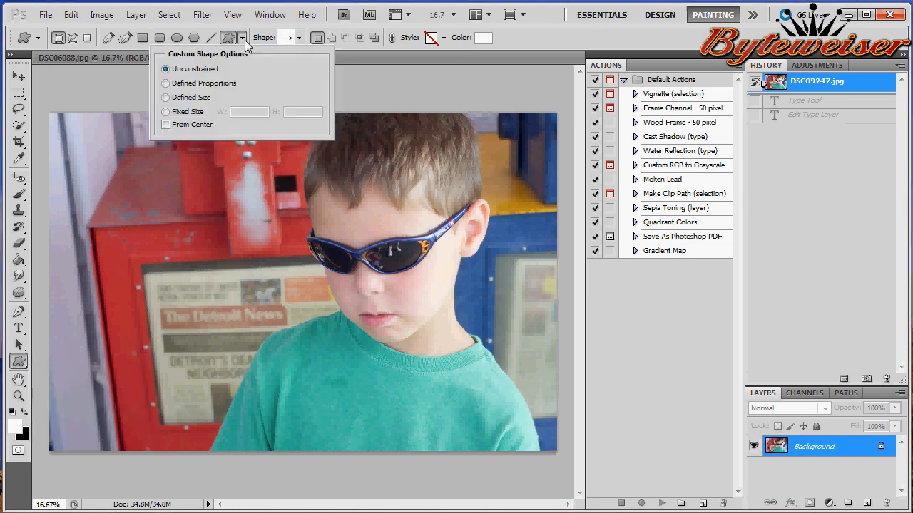
{"action": "left_click", "coordinate": [300, 37]}
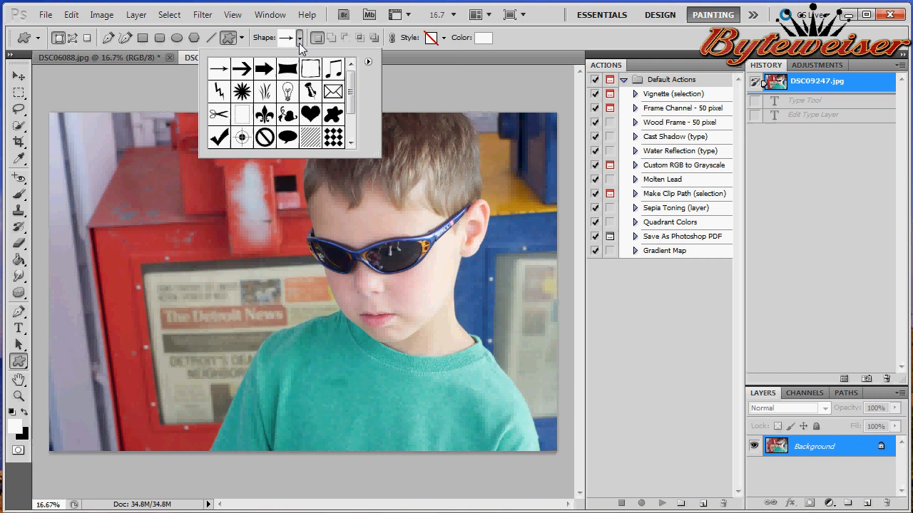
{"action": "left_click", "coordinate": [311, 114]}
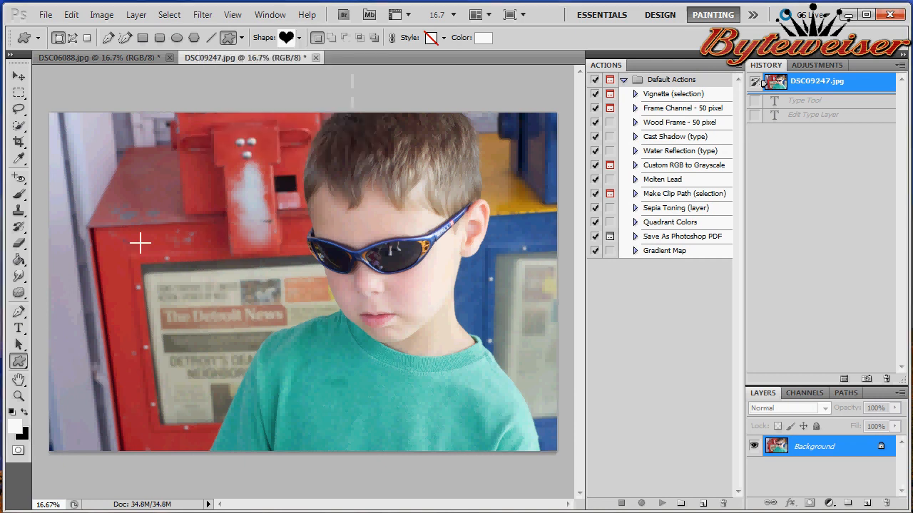
{"action": "left_click_drag", "start_coordinate": [117, 240], "coordinate": [314, 364]}
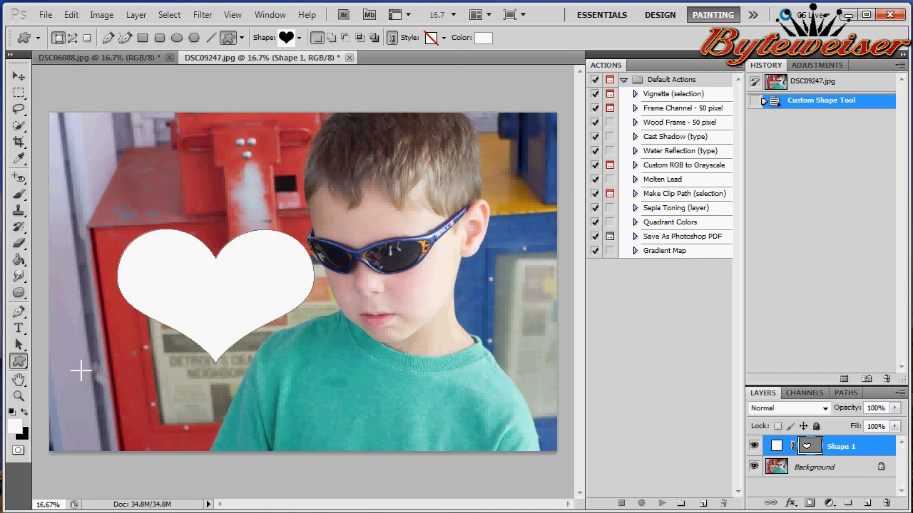
{"action": "mouse_move", "coordinate": [13, 431]}
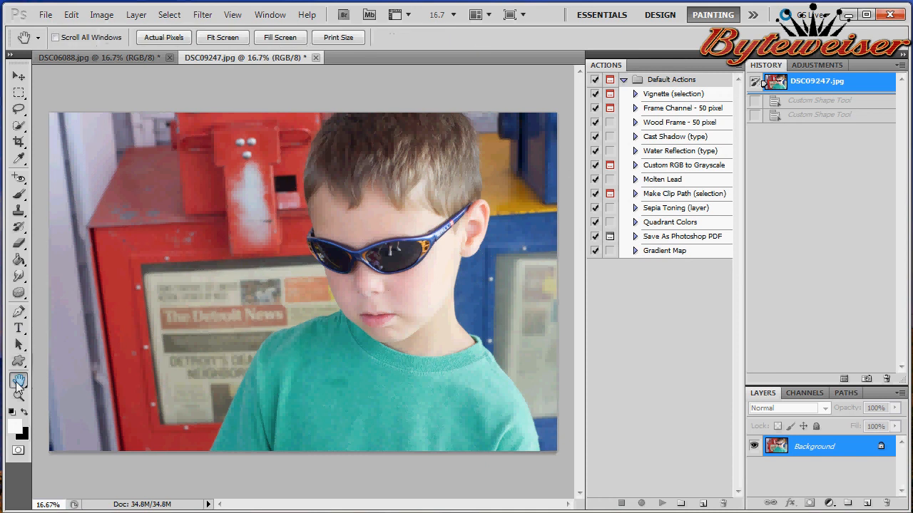
{"action": "left_click", "coordinate": [19, 380]}
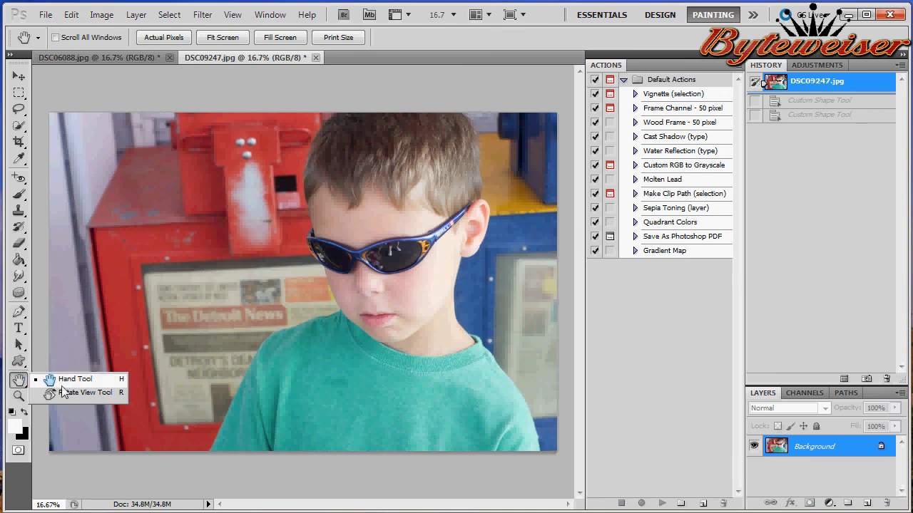
{"action": "left_click", "coordinate": [74, 392]}
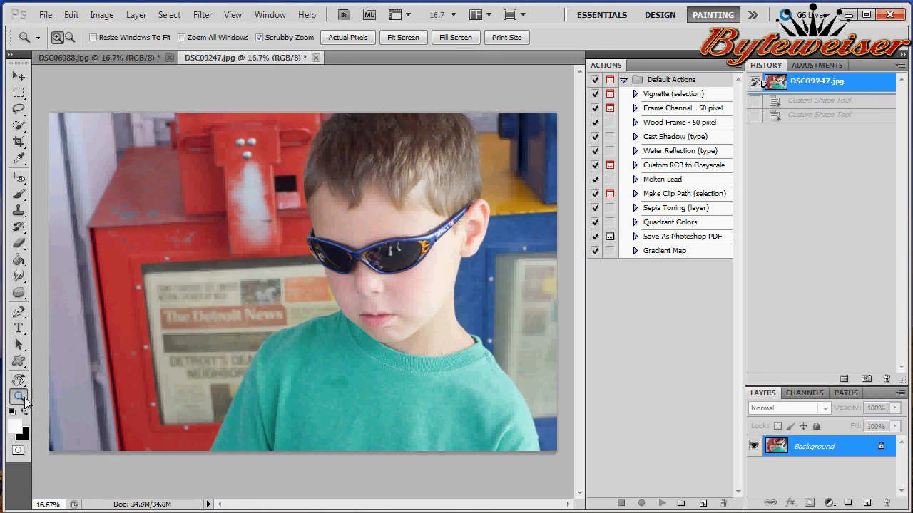
{"action": "left_click", "coordinate": [219, 356]}
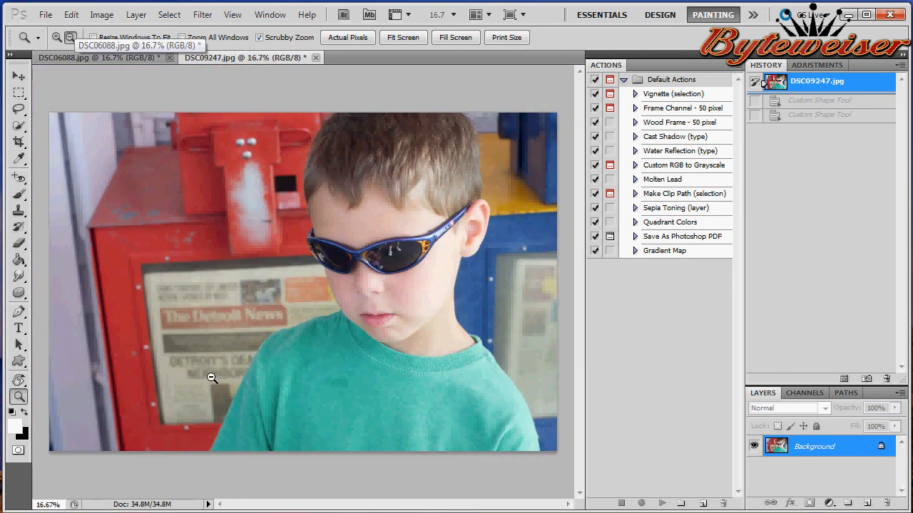
{"action": "mouse_move", "coordinate": [211, 385]}
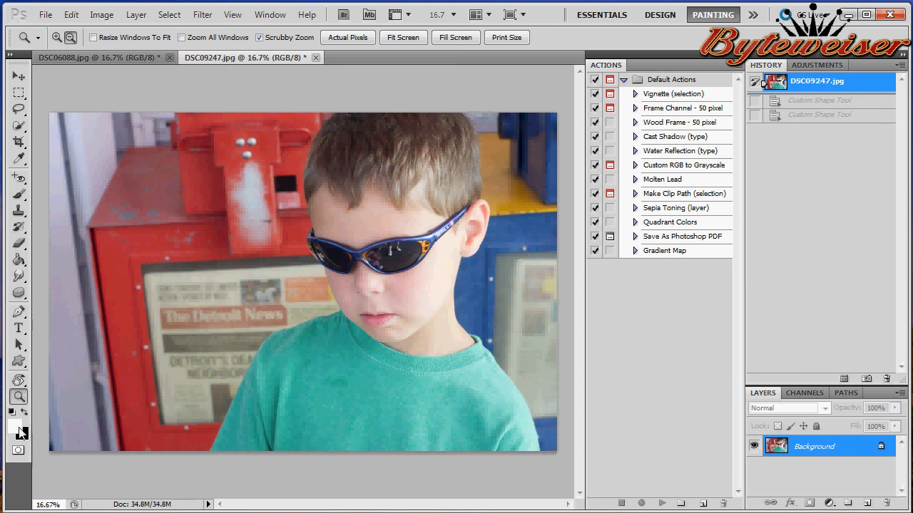
{"action": "mouse_move", "coordinate": [12, 412]}
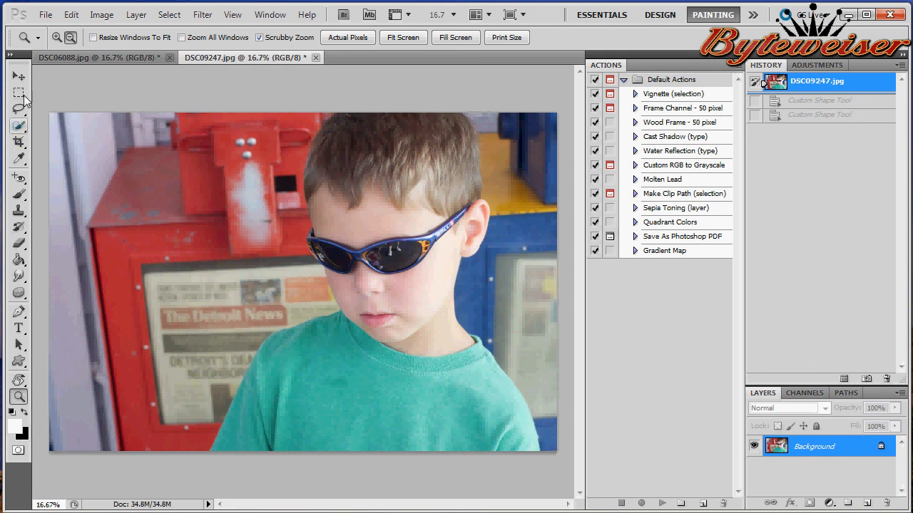
{"action": "left_click", "coordinate": [18, 77]}
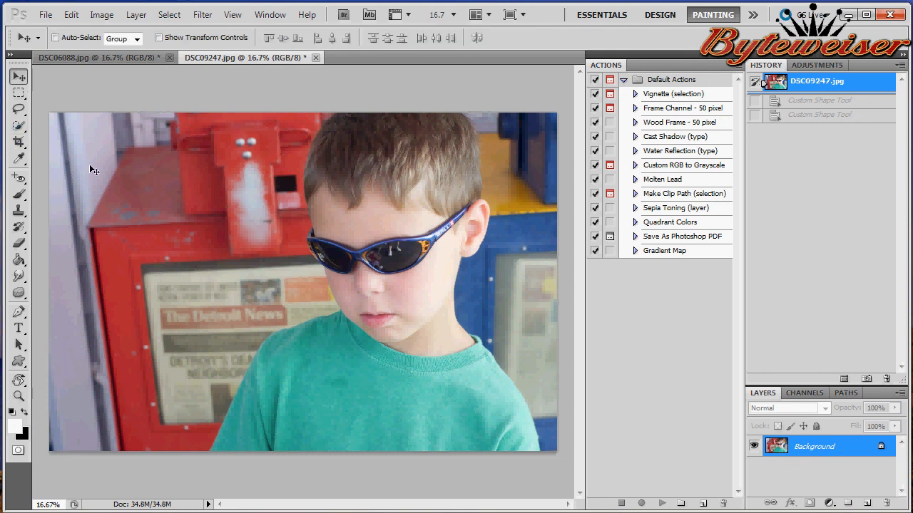
{"action": "left_click", "coordinate": [97, 57]}
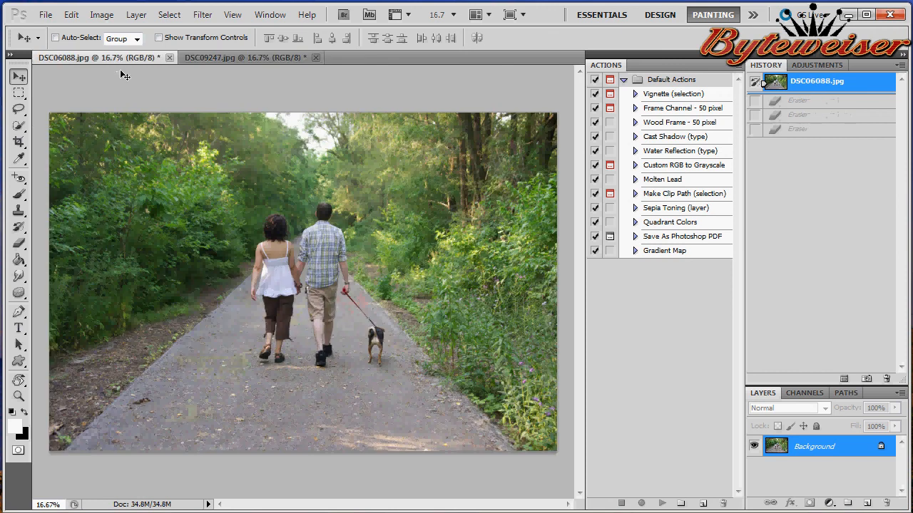
{"action": "mouse_move", "coordinate": [120, 67]}
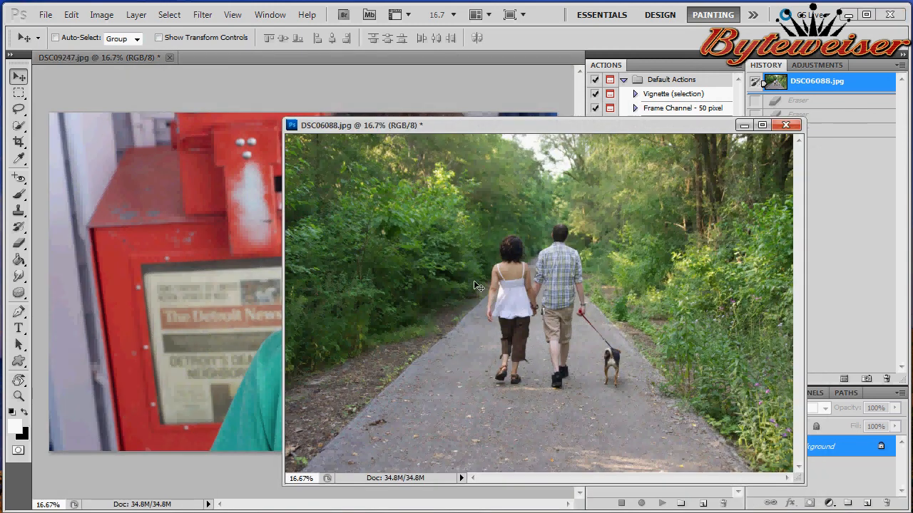
{"action": "mouse_move", "coordinate": [156, 231]}
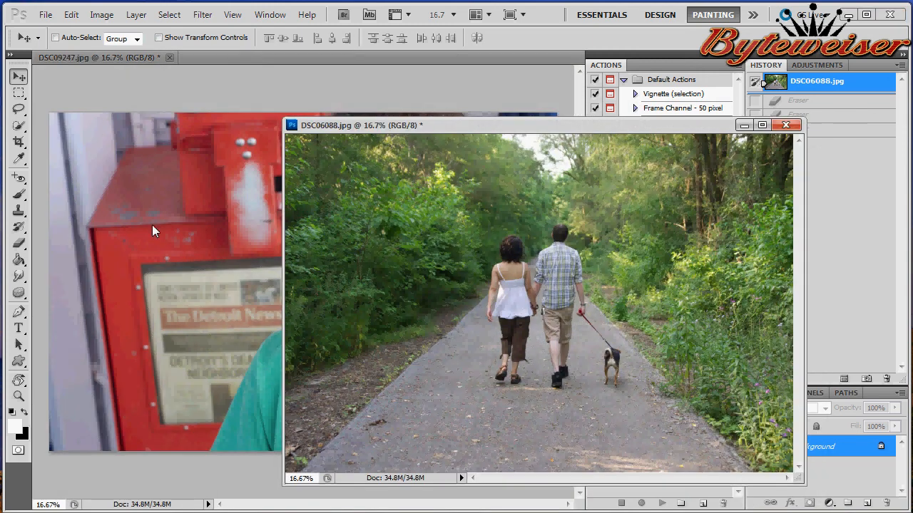
{"action": "mouse_move", "coordinate": [349, 288]}
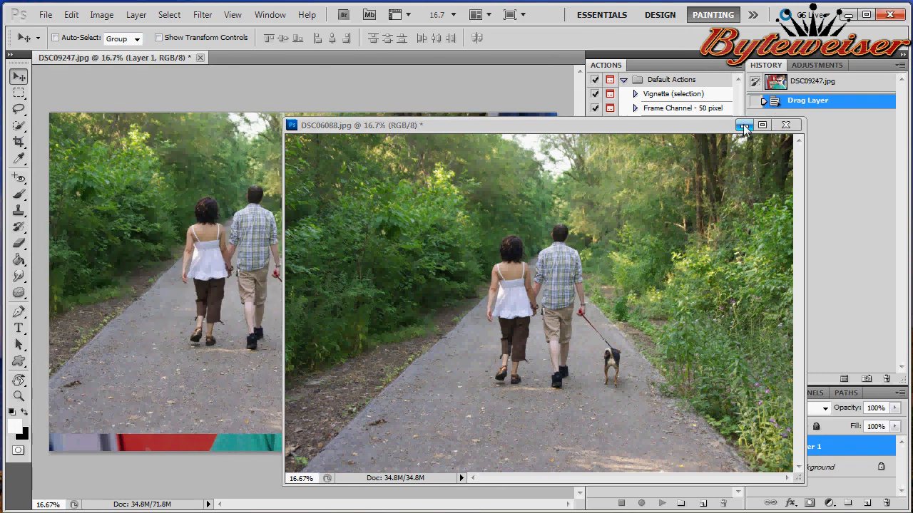
{"action": "left_click", "coordinate": [744, 125]}
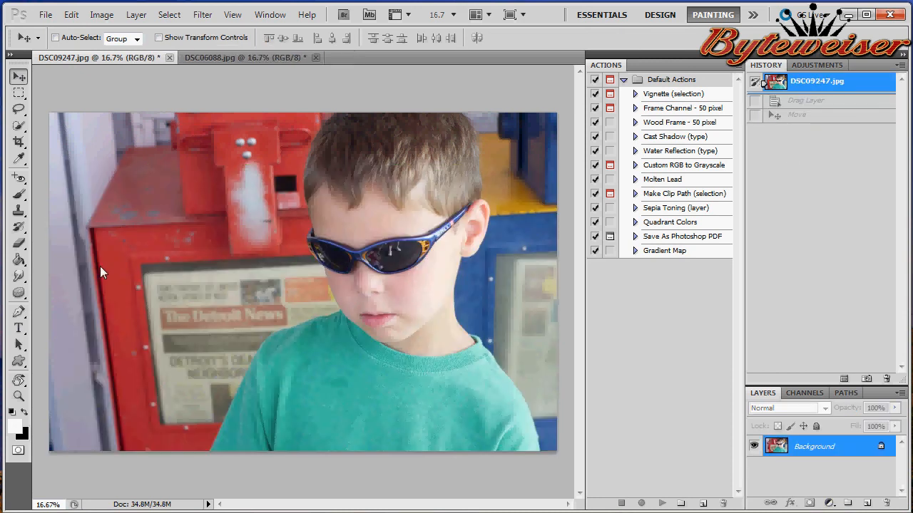
{"action": "left_click", "coordinate": [19, 93]}
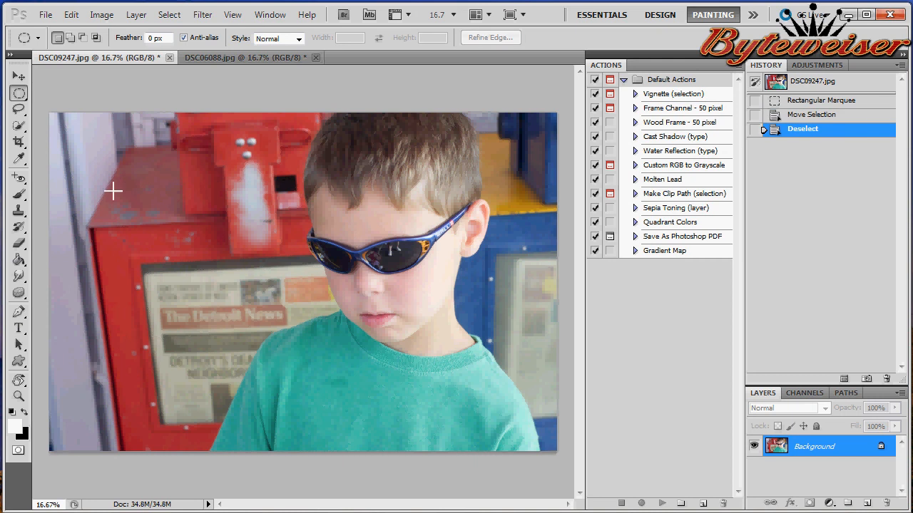
{"action": "mouse_move", "coordinate": [139, 186]}
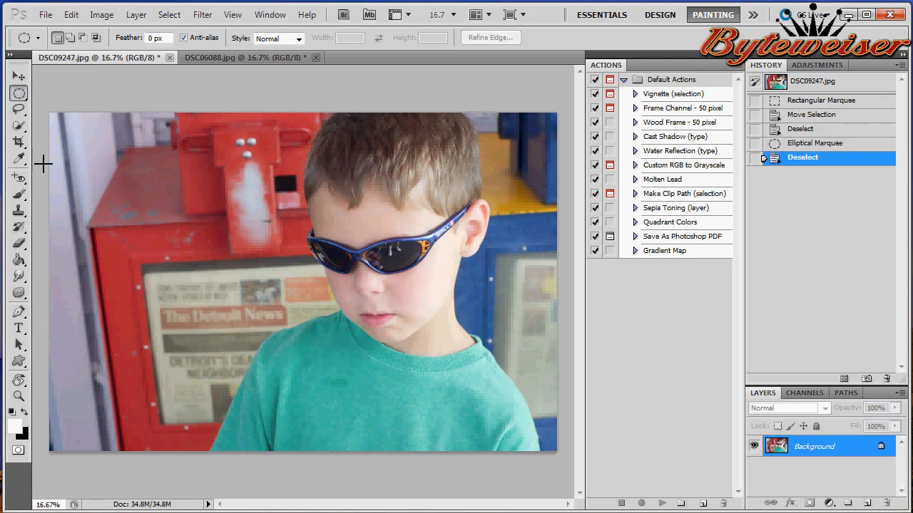
{"action": "left_click_drag", "start_coordinate": [119, 168], "coordinate": [405, 298]}
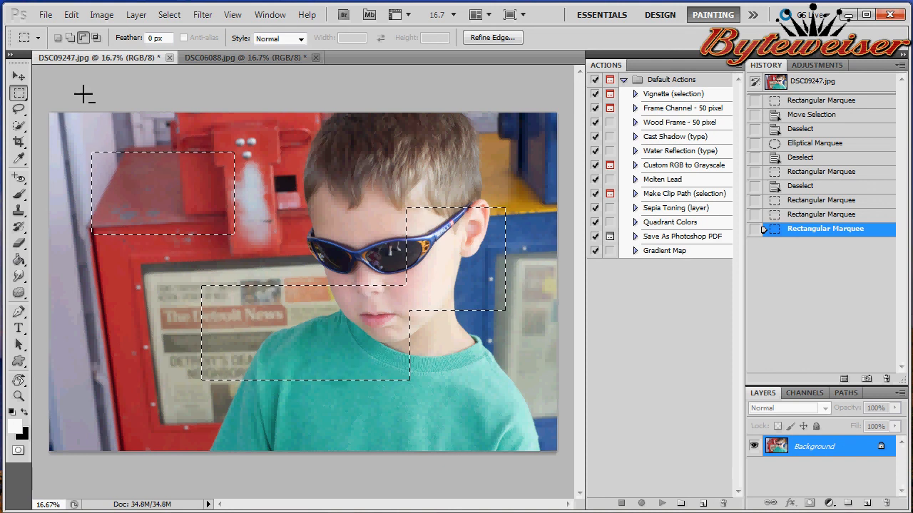
{"action": "mouse_move", "coordinate": [78, 136]}
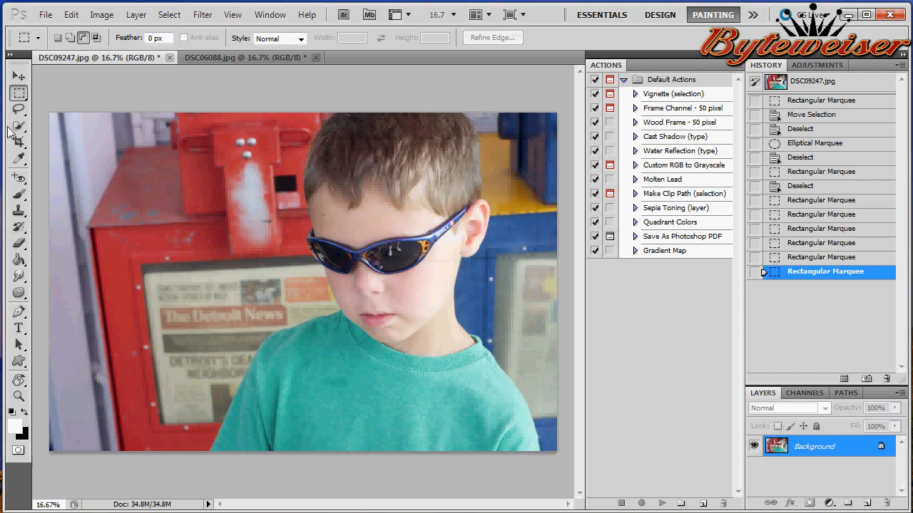
{"action": "left_click", "coordinate": [820, 80]}
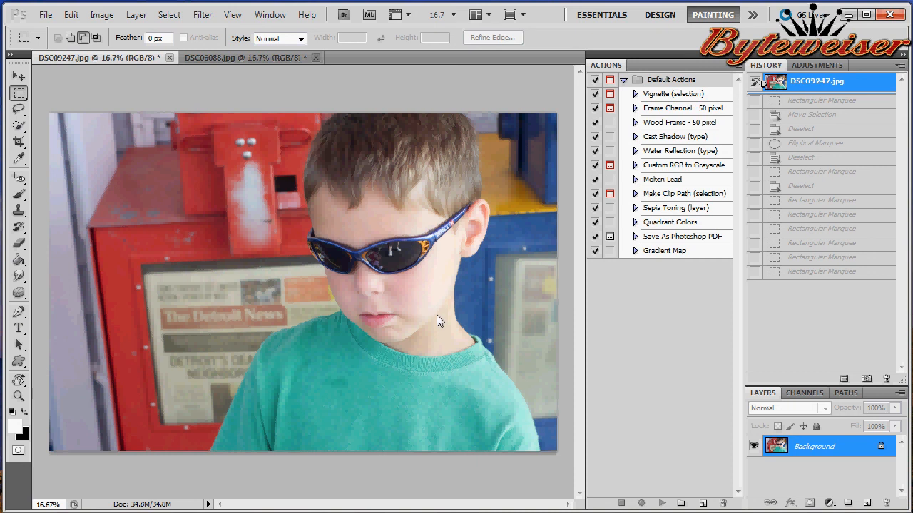
{"action": "left_click_drag", "start_coordinate": [160, 226], "coordinate": [362, 378]}
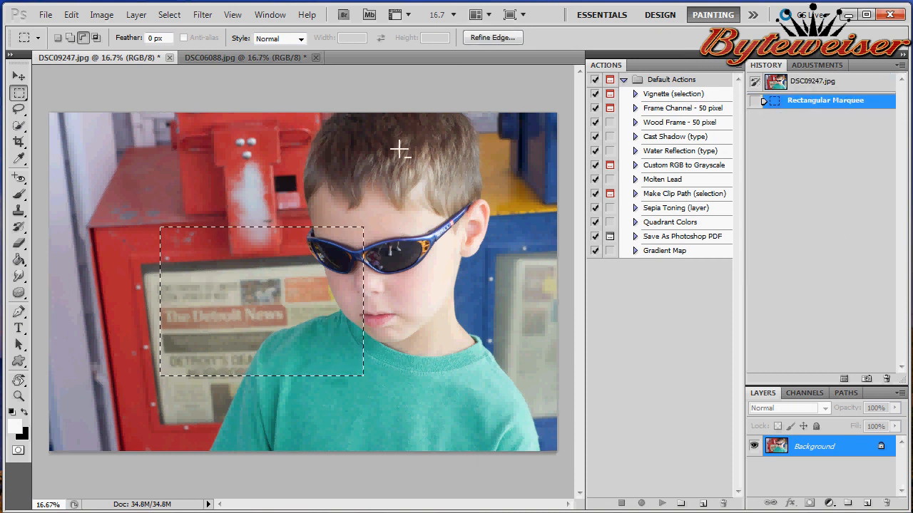
{"action": "key", "text": "ctrl+d"}
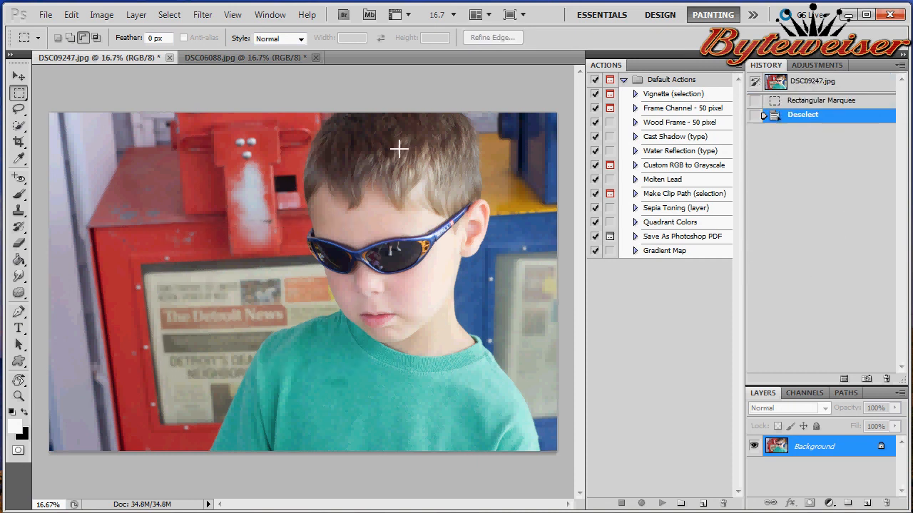
{"action": "left_click", "coordinate": [816, 80]}
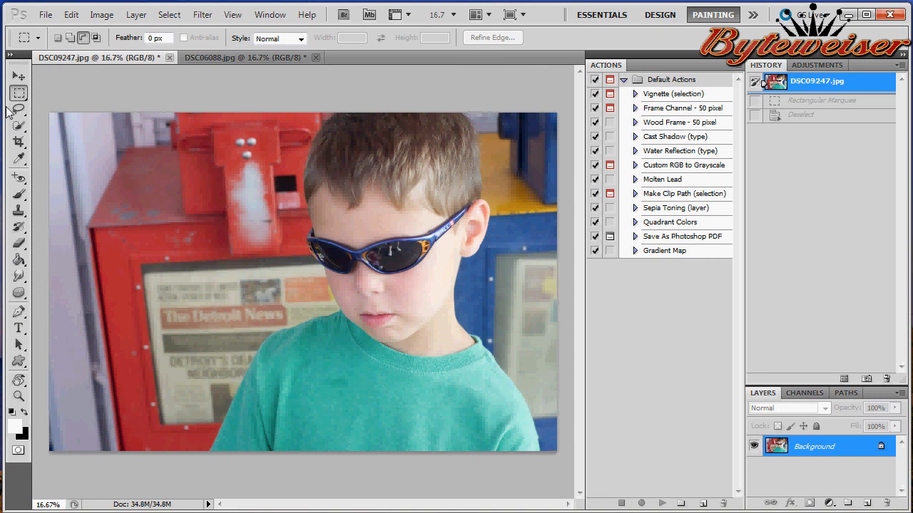
Clear the magnetic lasso selection, revert to the opened-file snapshot and lasso around the boy's head.
{"action": "left_click", "coordinate": [17, 111]}
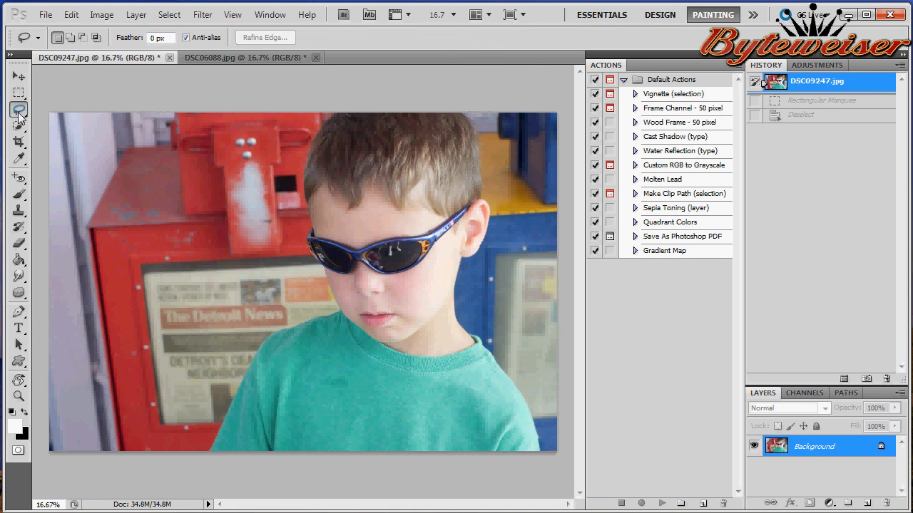
{"action": "left_click", "coordinate": [18, 108]}
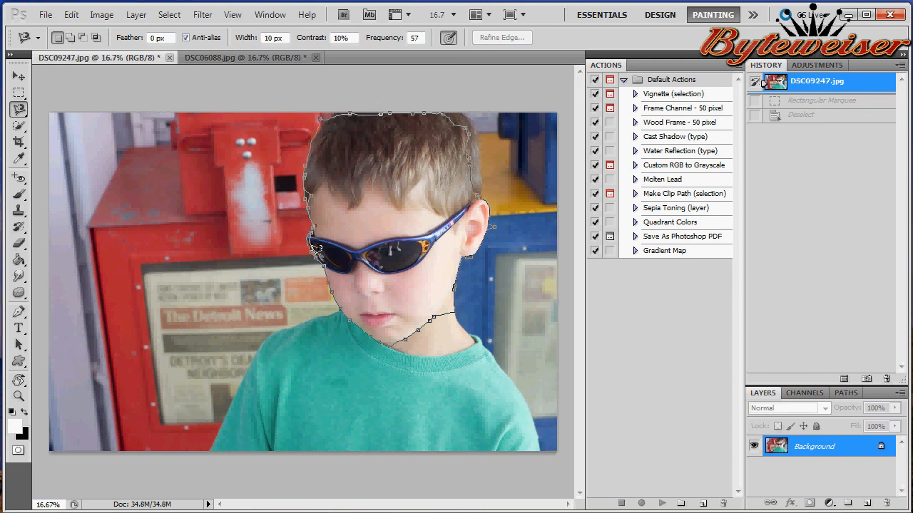
{"action": "key", "text": "ctrl+d"}
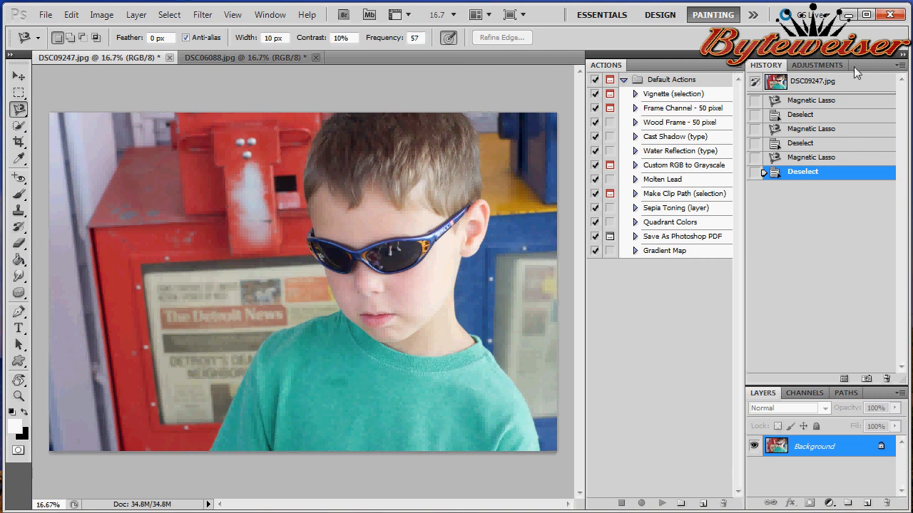
{"action": "left_click", "coordinate": [816, 80]}
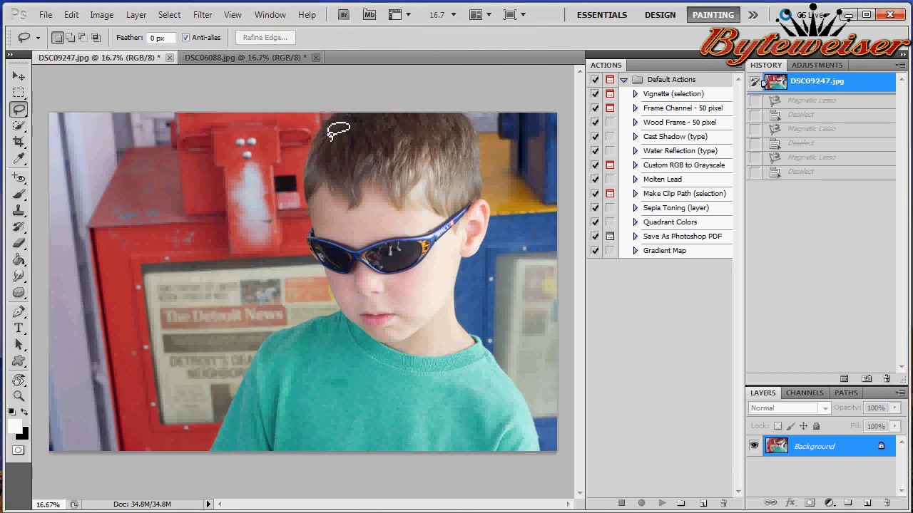
{"action": "left_click_drag", "start_coordinate": [340, 131], "coordinate": [374, 439]}
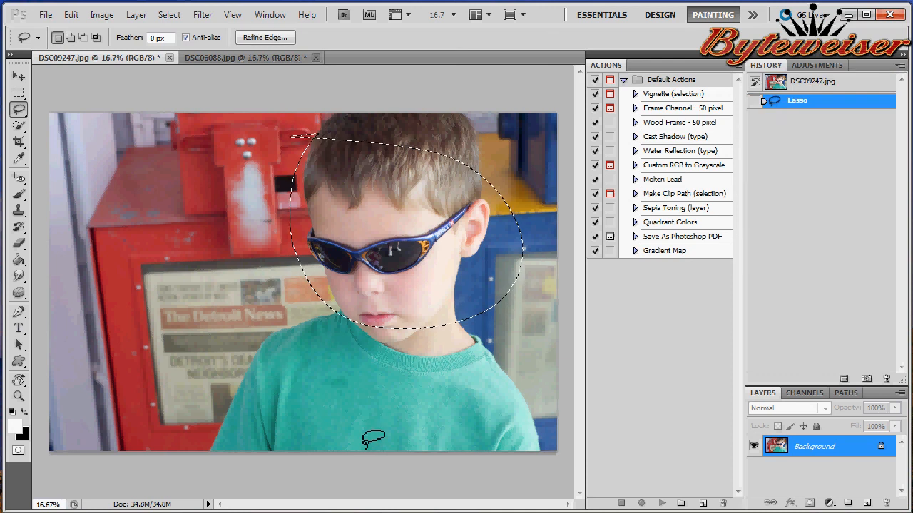
Draw a straight-edged triangular Polygonal Lasso selection on the red newspaper box.
{"action": "left_click", "coordinate": [17, 111]}
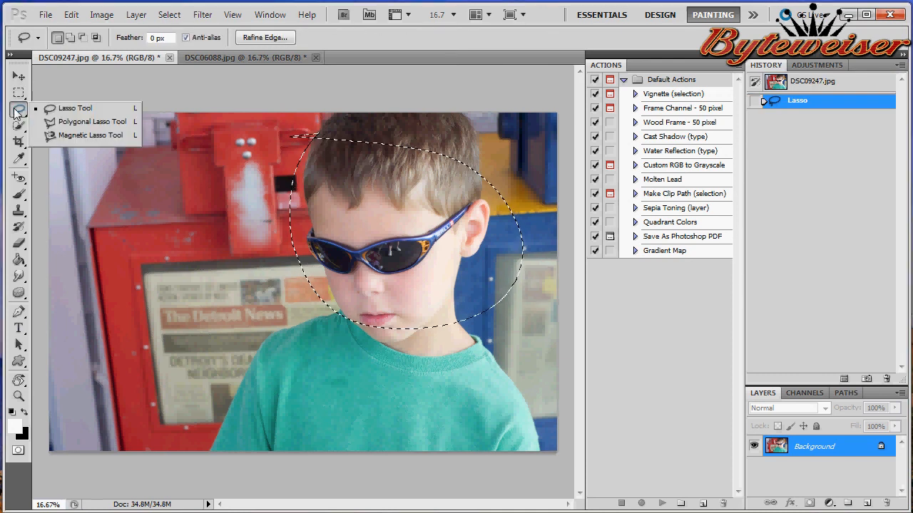
{"action": "left_click", "coordinate": [93, 122]}
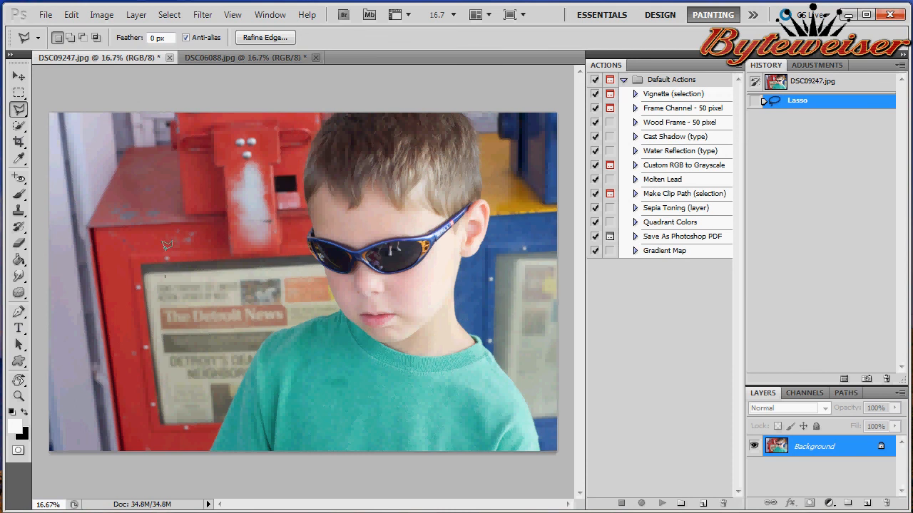
{"action": "left_click_drag", "start_coordinate": [168, 245], "coordinate": [231, 189]}
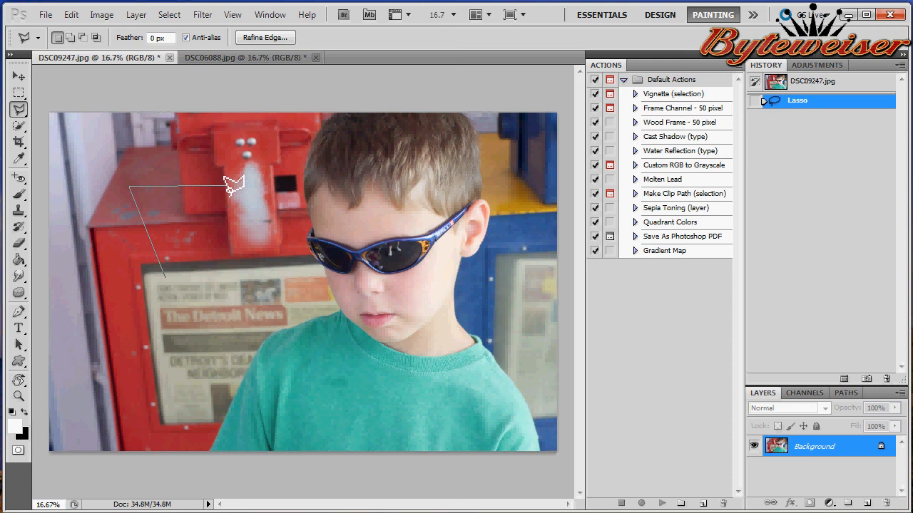
{"action": "left_click", "coordinate": [157, 257]}
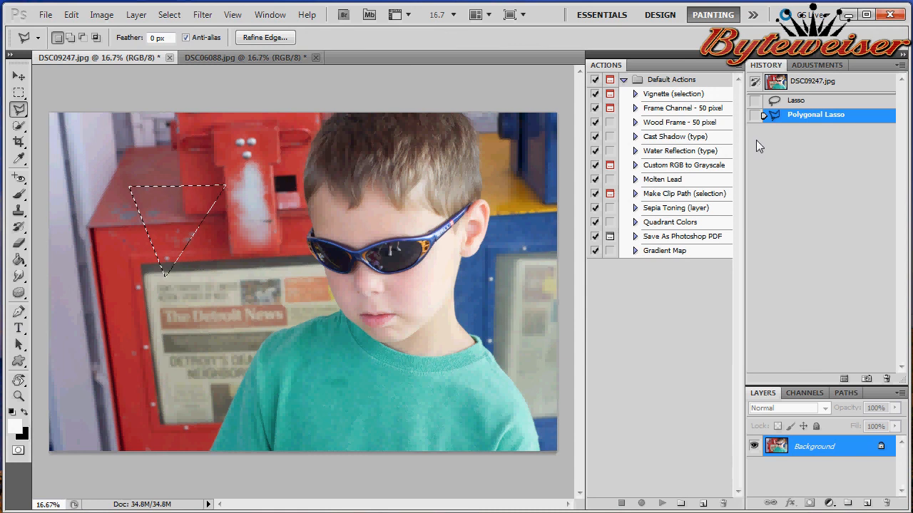
Drop the triangle and select a same-coloured area of the newspaper box with the Magic Wand.
{"action": "key", "text": "ctrl+d"}
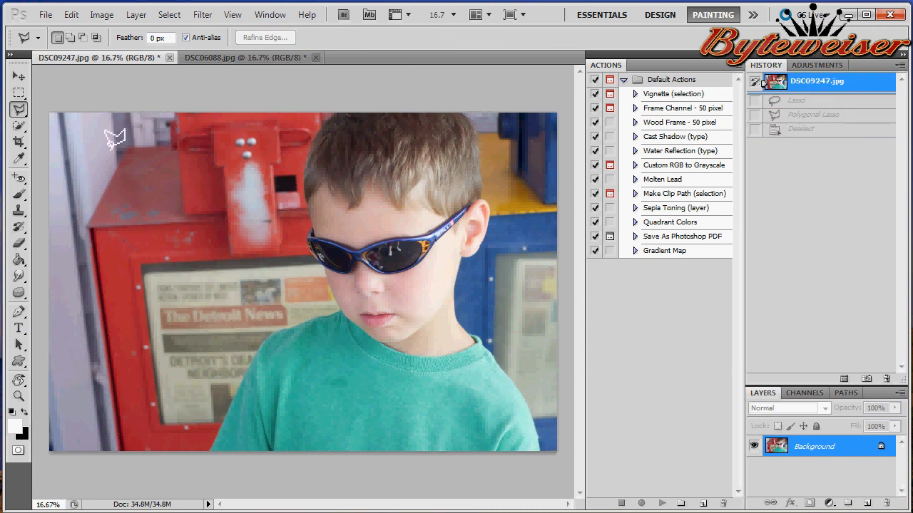
{"action": "right_click", "coordinate": [19, 125]}
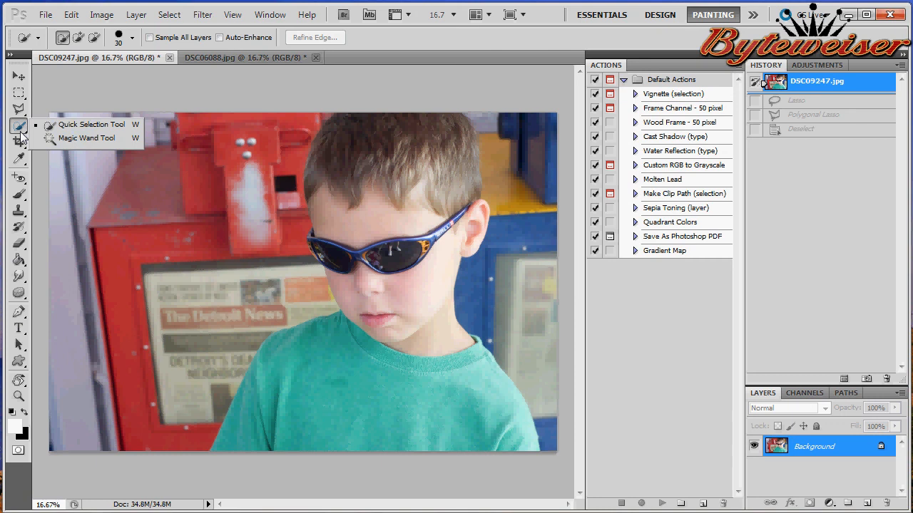
{"action": "left_click", "coordinate": [89, 137]}
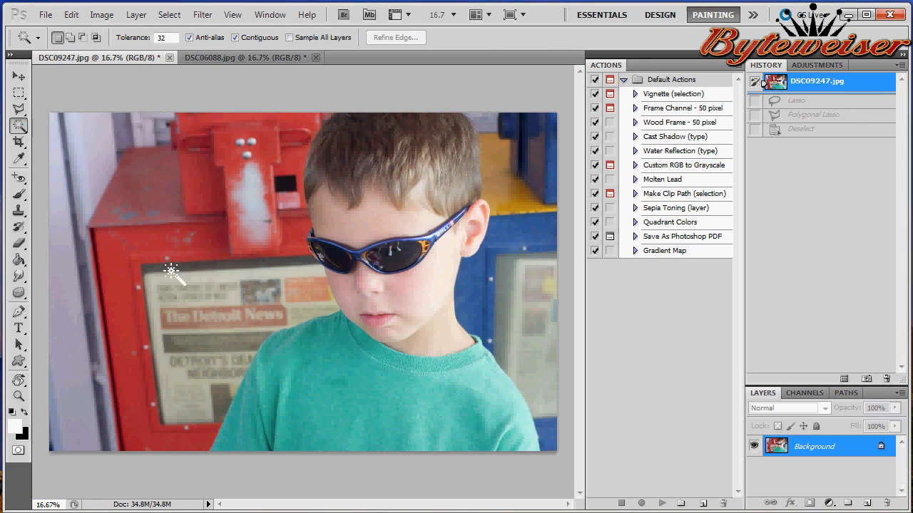
{"action": "mouse_move", "coordinate": [134, 316]}
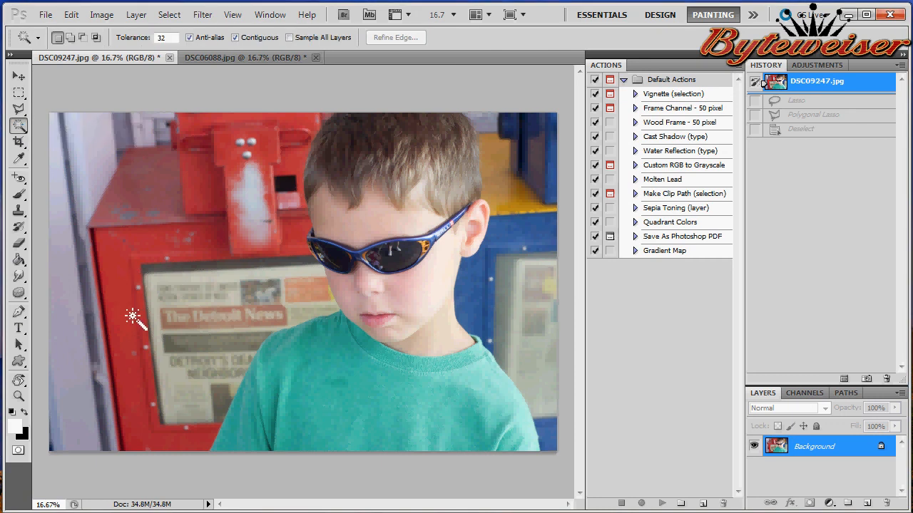
{"action": "mouse_move", "coordinate": [145, 385]}
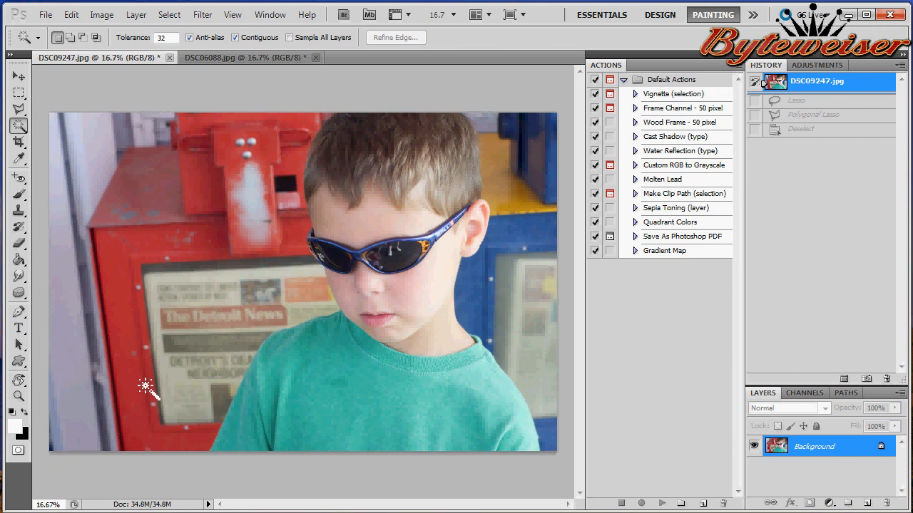
{"action": "left_click", "coordinate": [145, 386]}
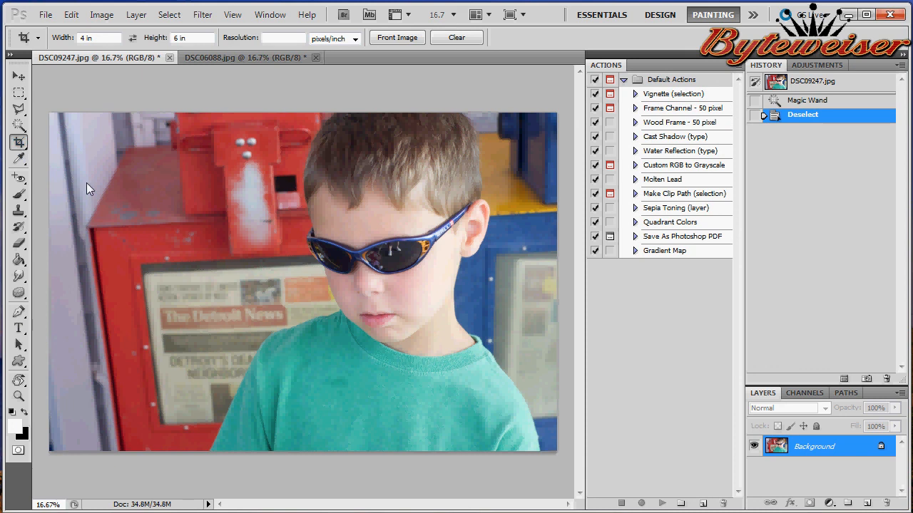
{"action": "mouse_move", "coordinate": [174, 142]}
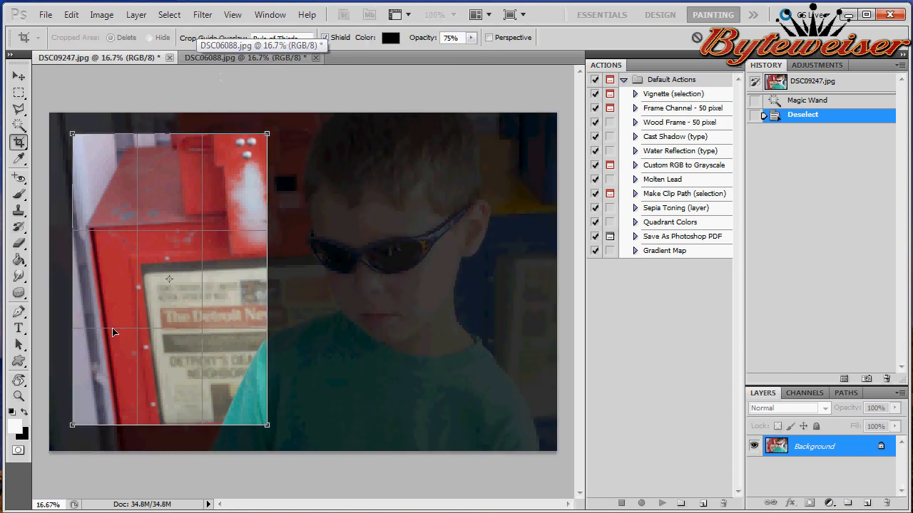
{"action": "mouse_move", "coordinate": [238, 353]}
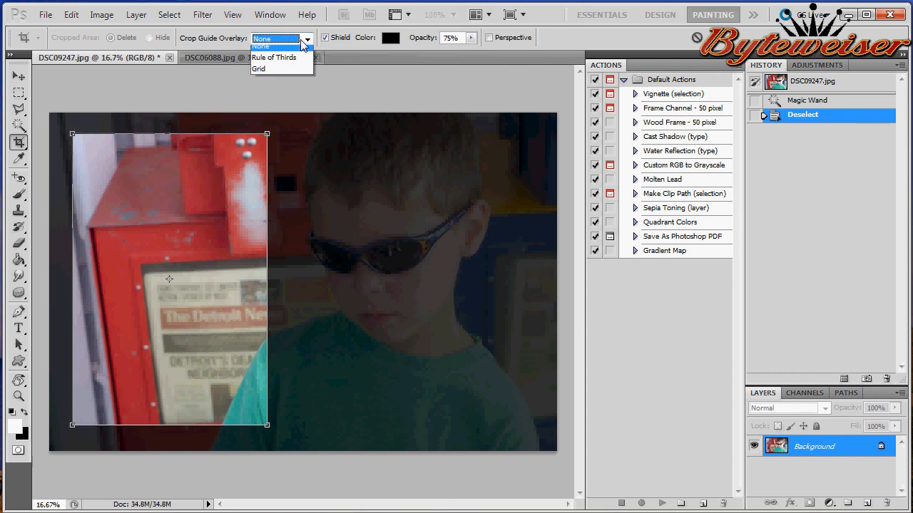
{"action": "left_click", "coordinate": [273, 57]}
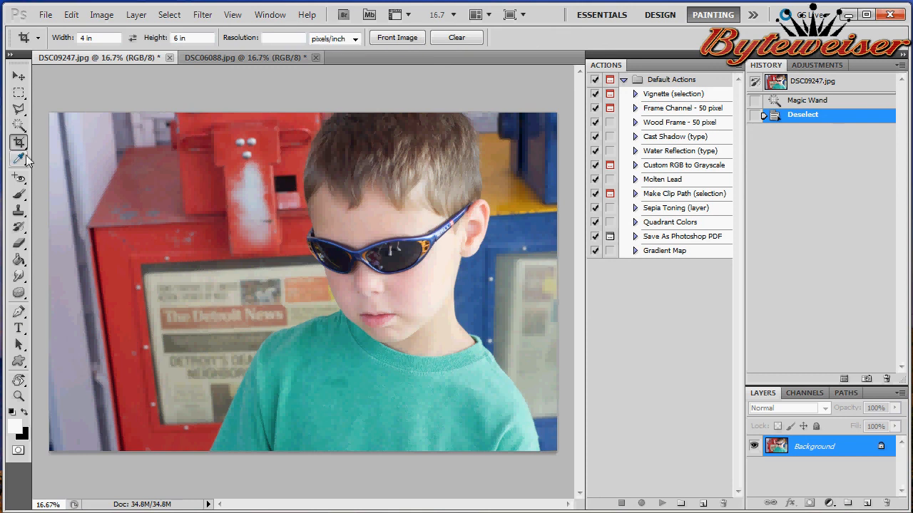
{"action": "left_click", "coordinate": [18, 142]}
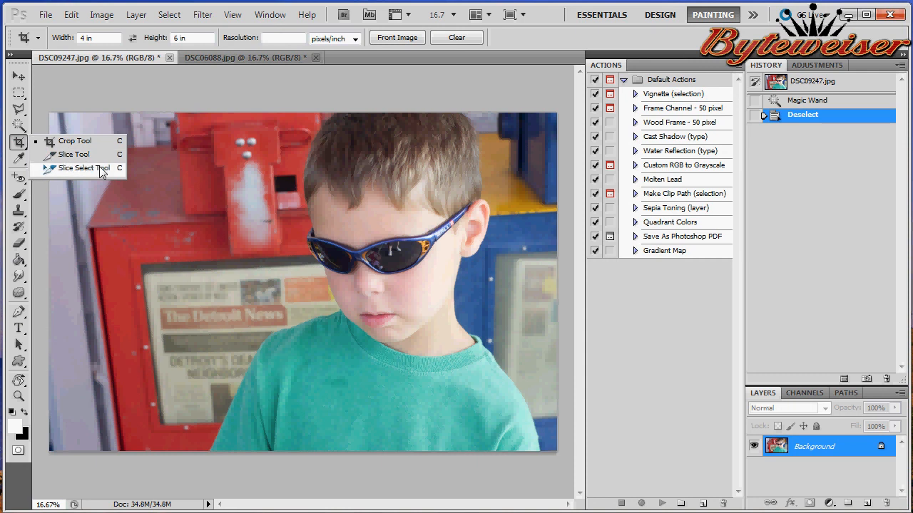
{"action": "left_click", "coordinate": [20, 159]}
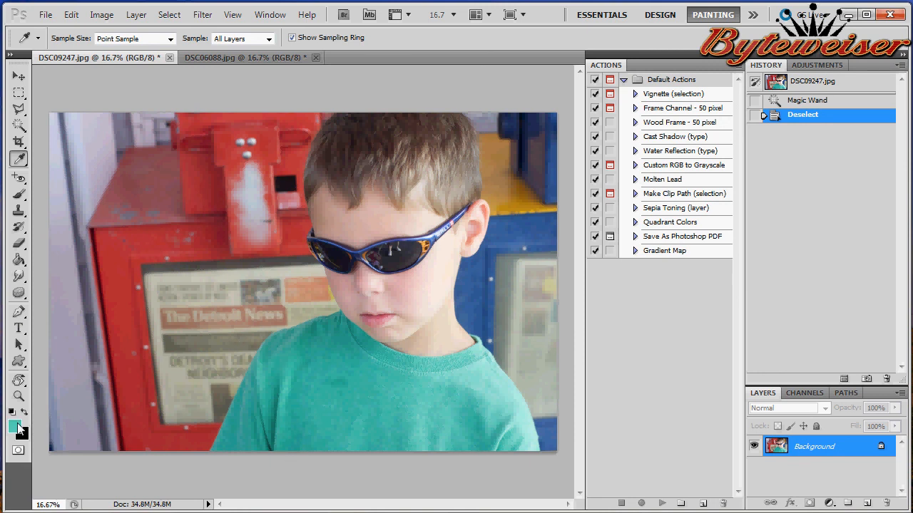
{"action": "mouse_move", "coordinate": [17, 427]}
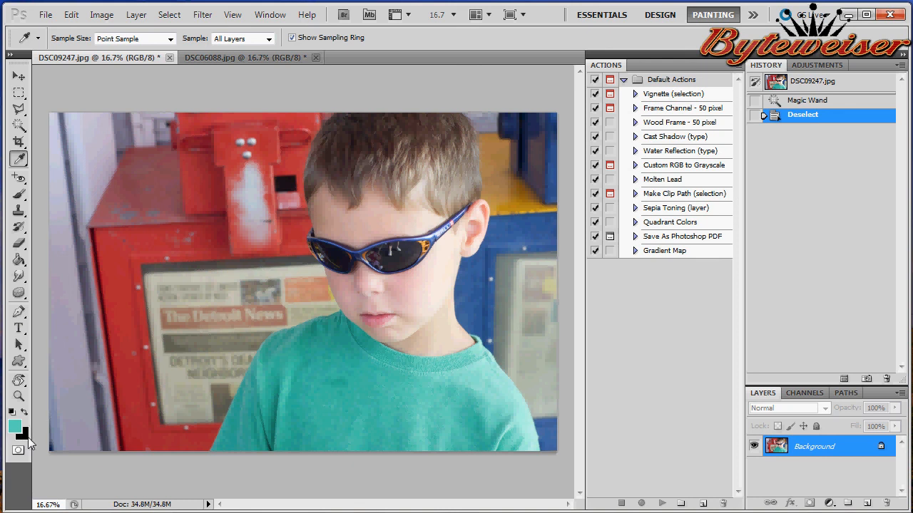
{"action": "mouse_move", "coordinate": [105, 425]}
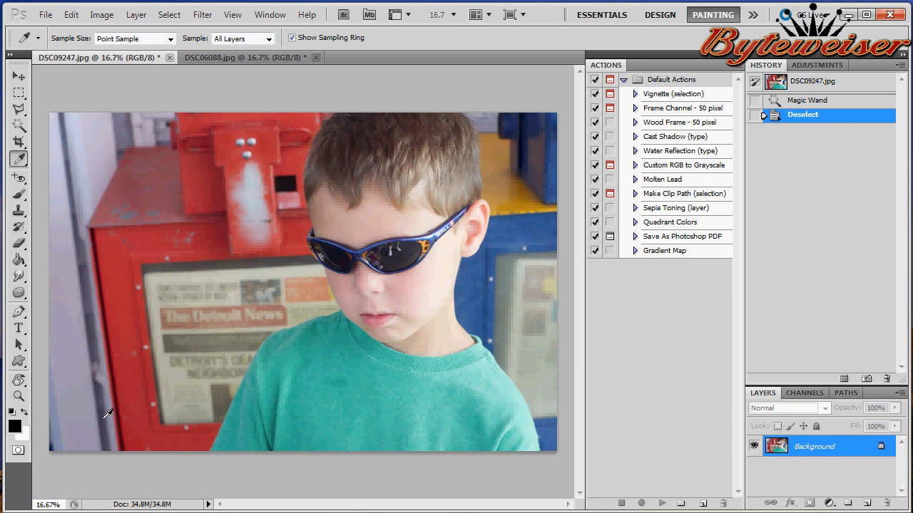
{"action": "left_click", "coordinate": [17, 158]}
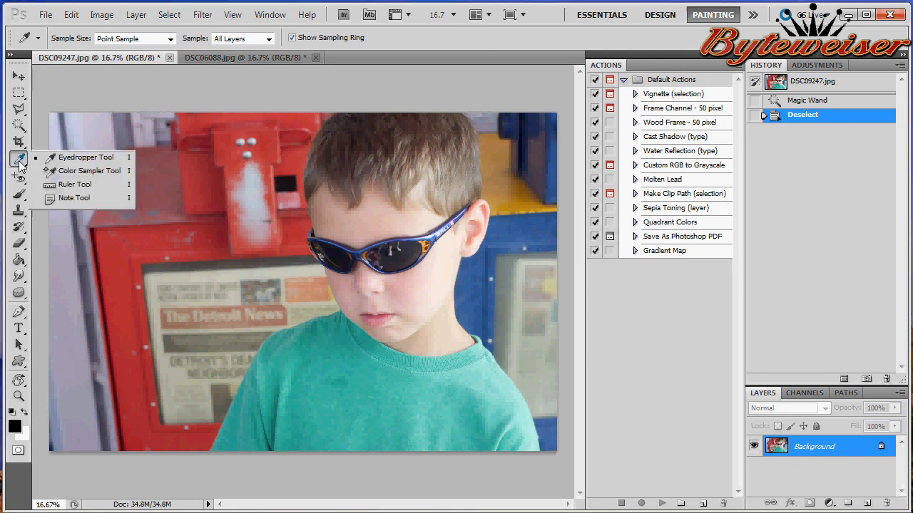
{"action": "mouse_move", "coordinate": [85, 171]}
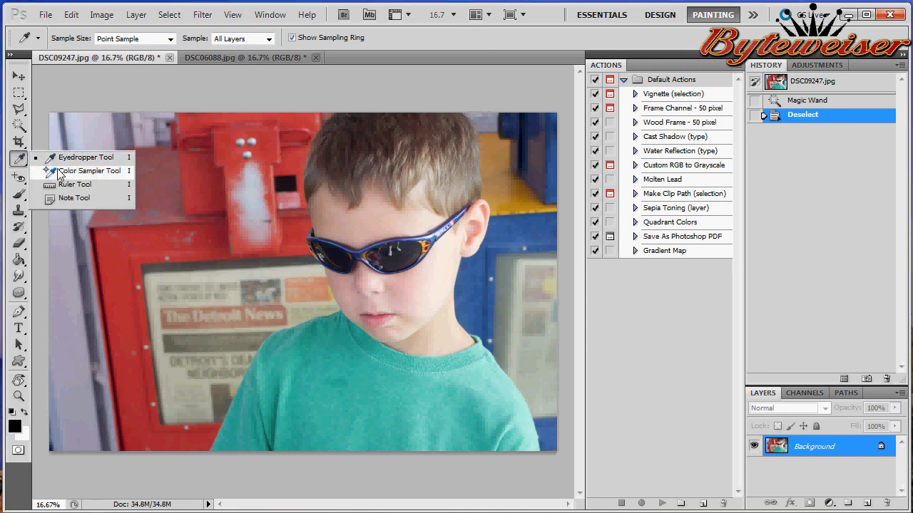
{"action": "mouse_move", "coordinate": [74, 198]}
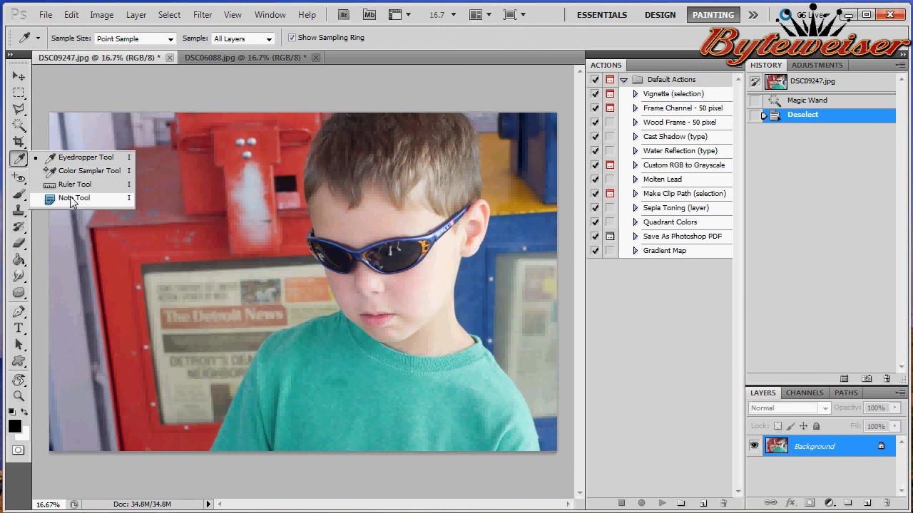
{"action": "left_click", "coordinate": [74, 198]}
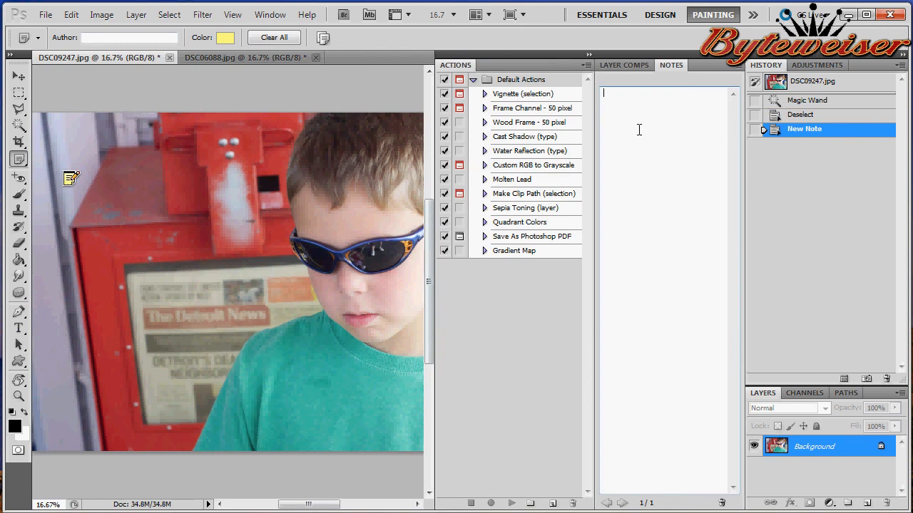
{"action": "mouse_move", "coordinate": [631, 100]}
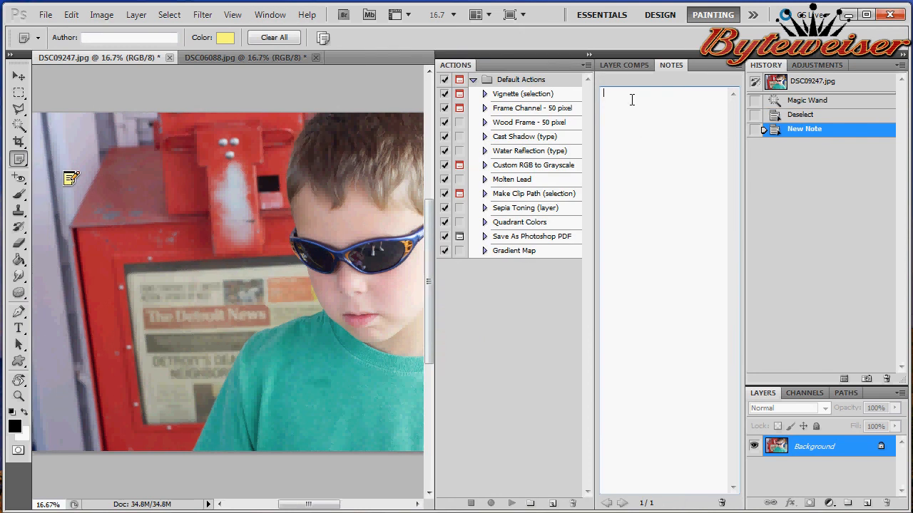
{"action": "type", "text": "erin"}
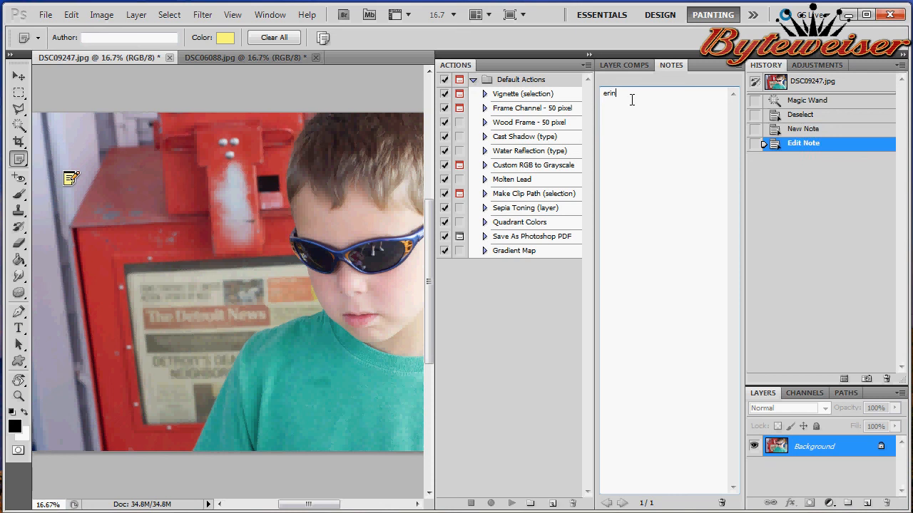
{"action": "type", "text": ".martin."}
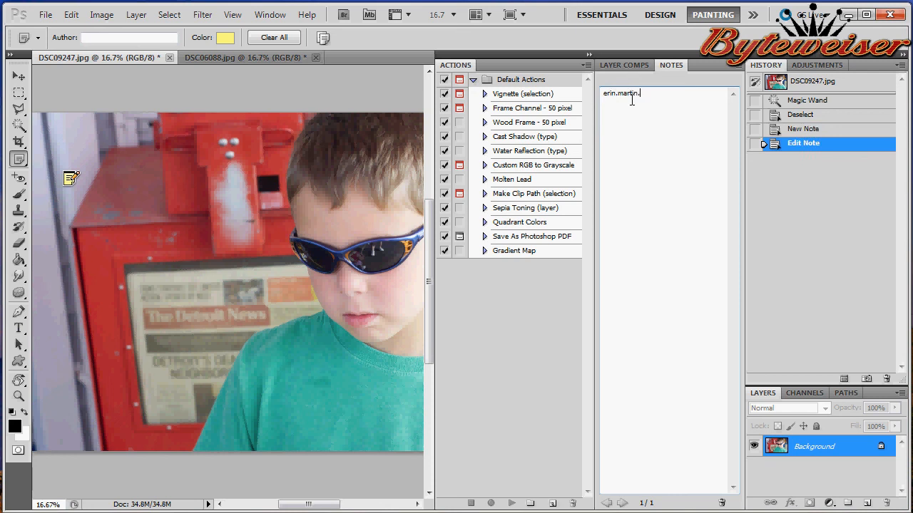
{"action": "type", "text": "bytewei"}
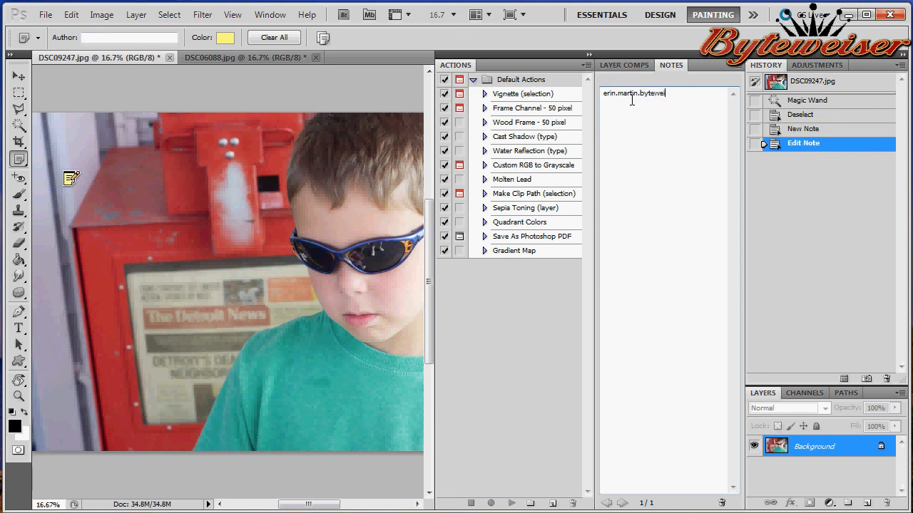